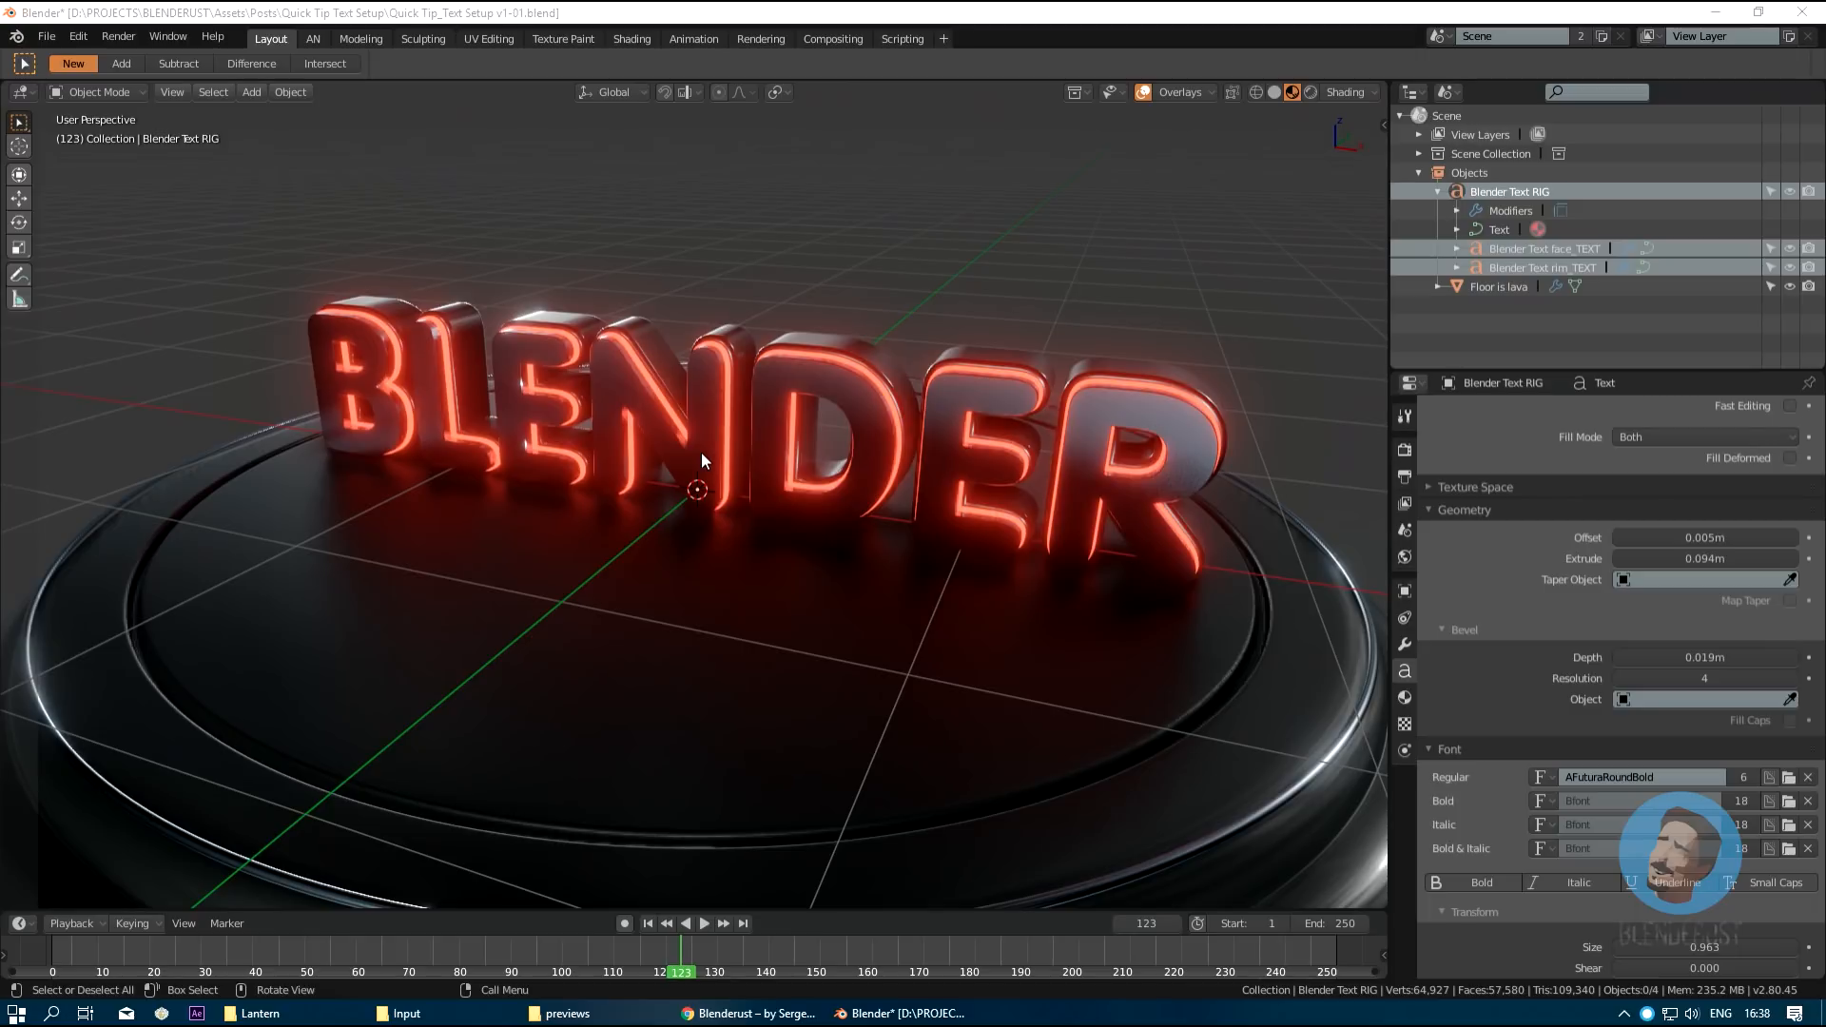
pyautogui.moveTo(767, 481)
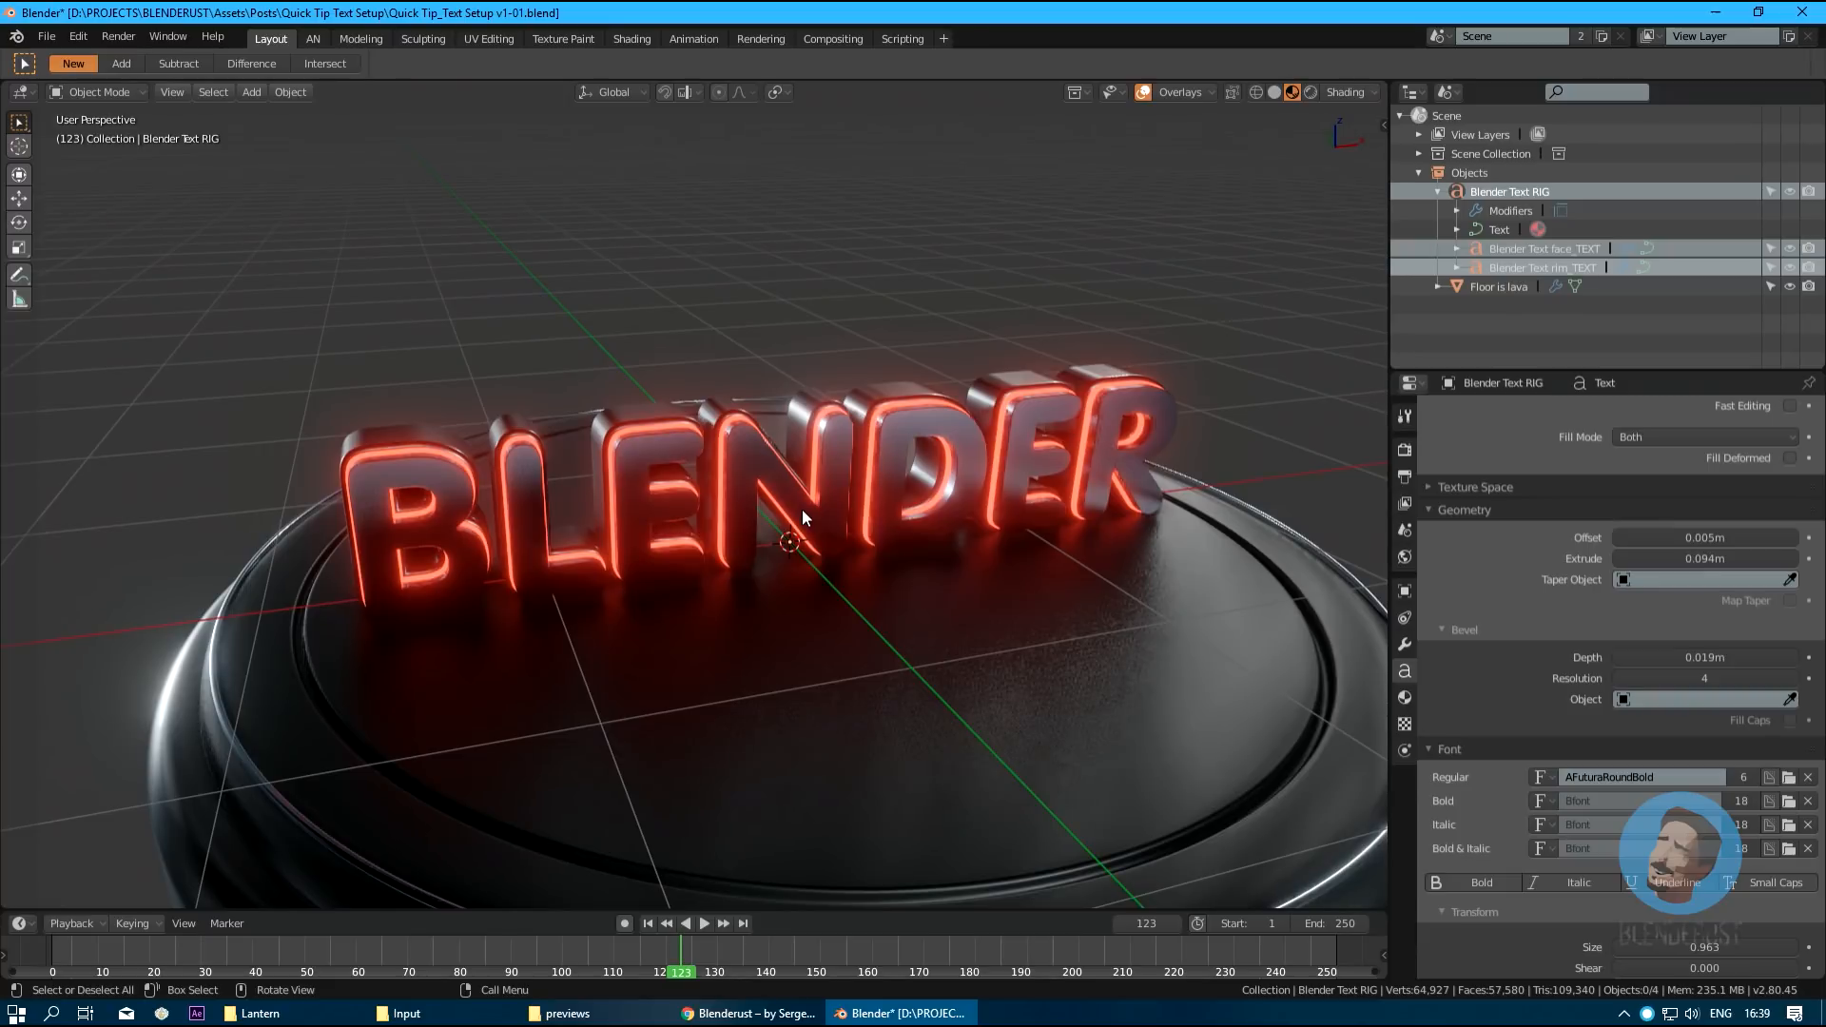
pyautogui.moveTo(1072, 587)
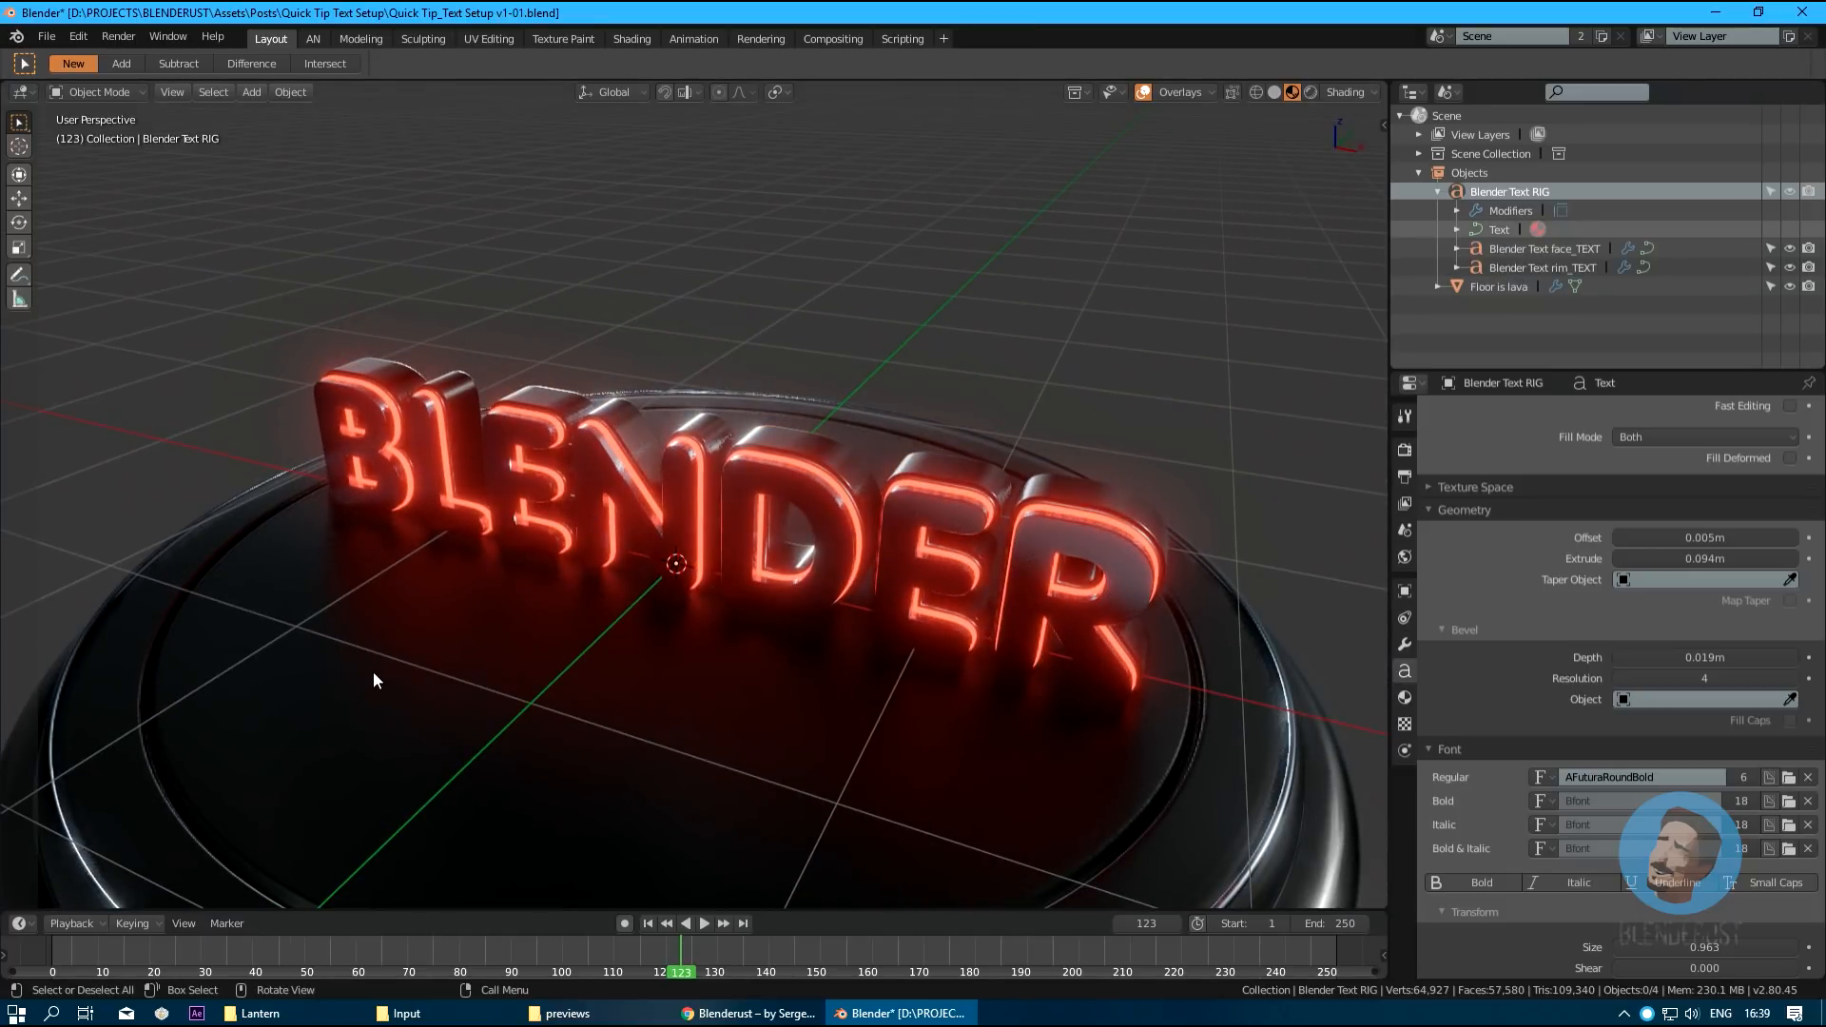
pyautogui.moveTo(1133, 455)
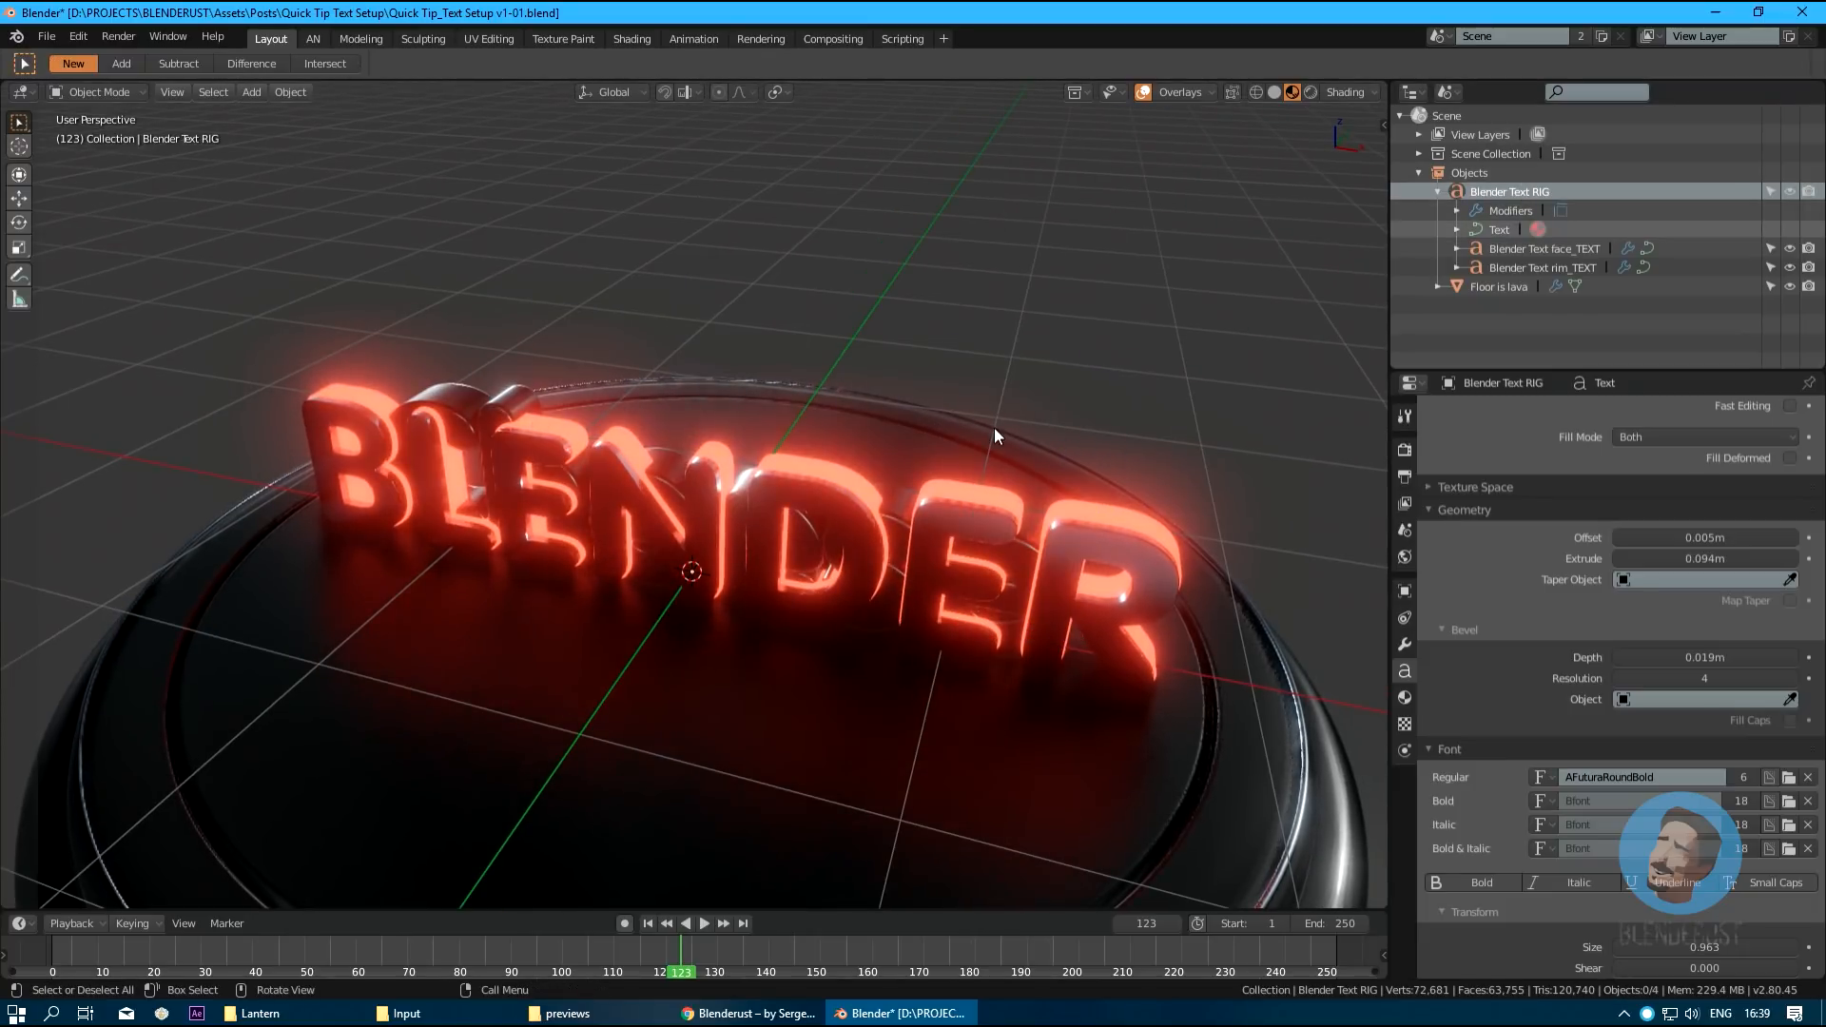
# Retype the face text as 'Cheese' so the glowing rig letters and rim match.
pyautogui.click(1546, 248)
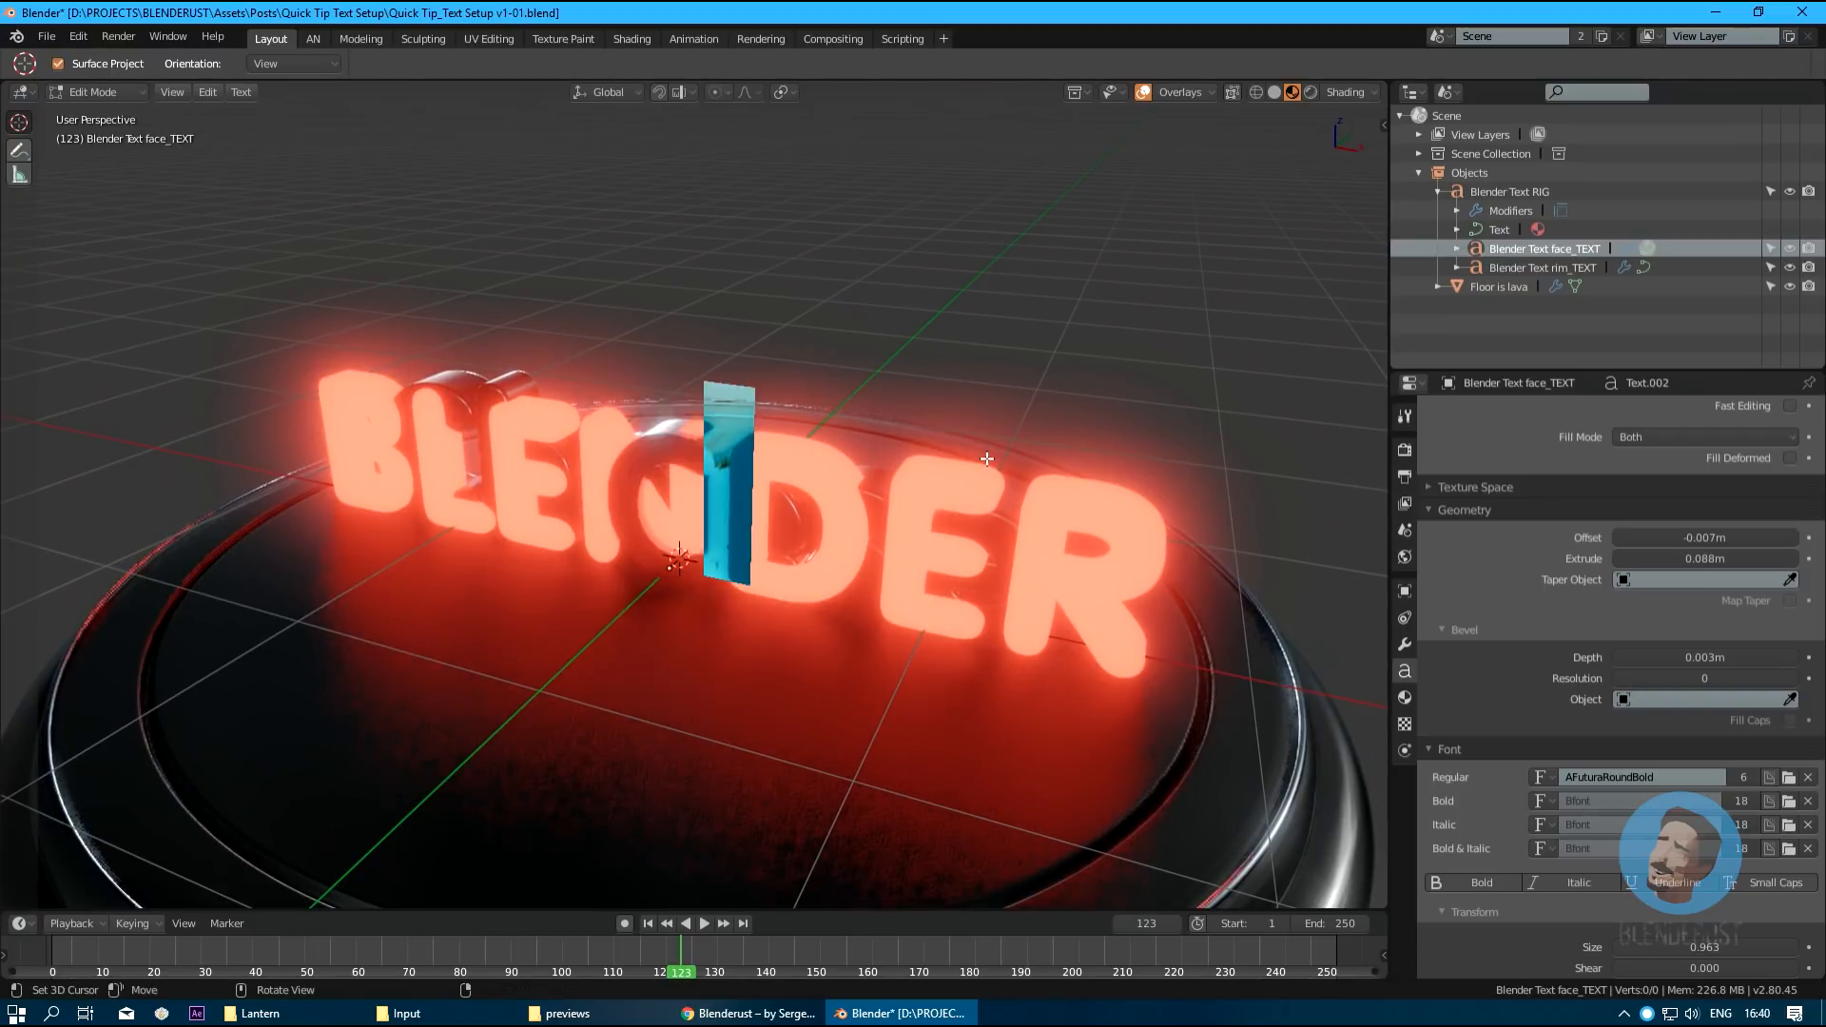
pyautogui.press('Tab')
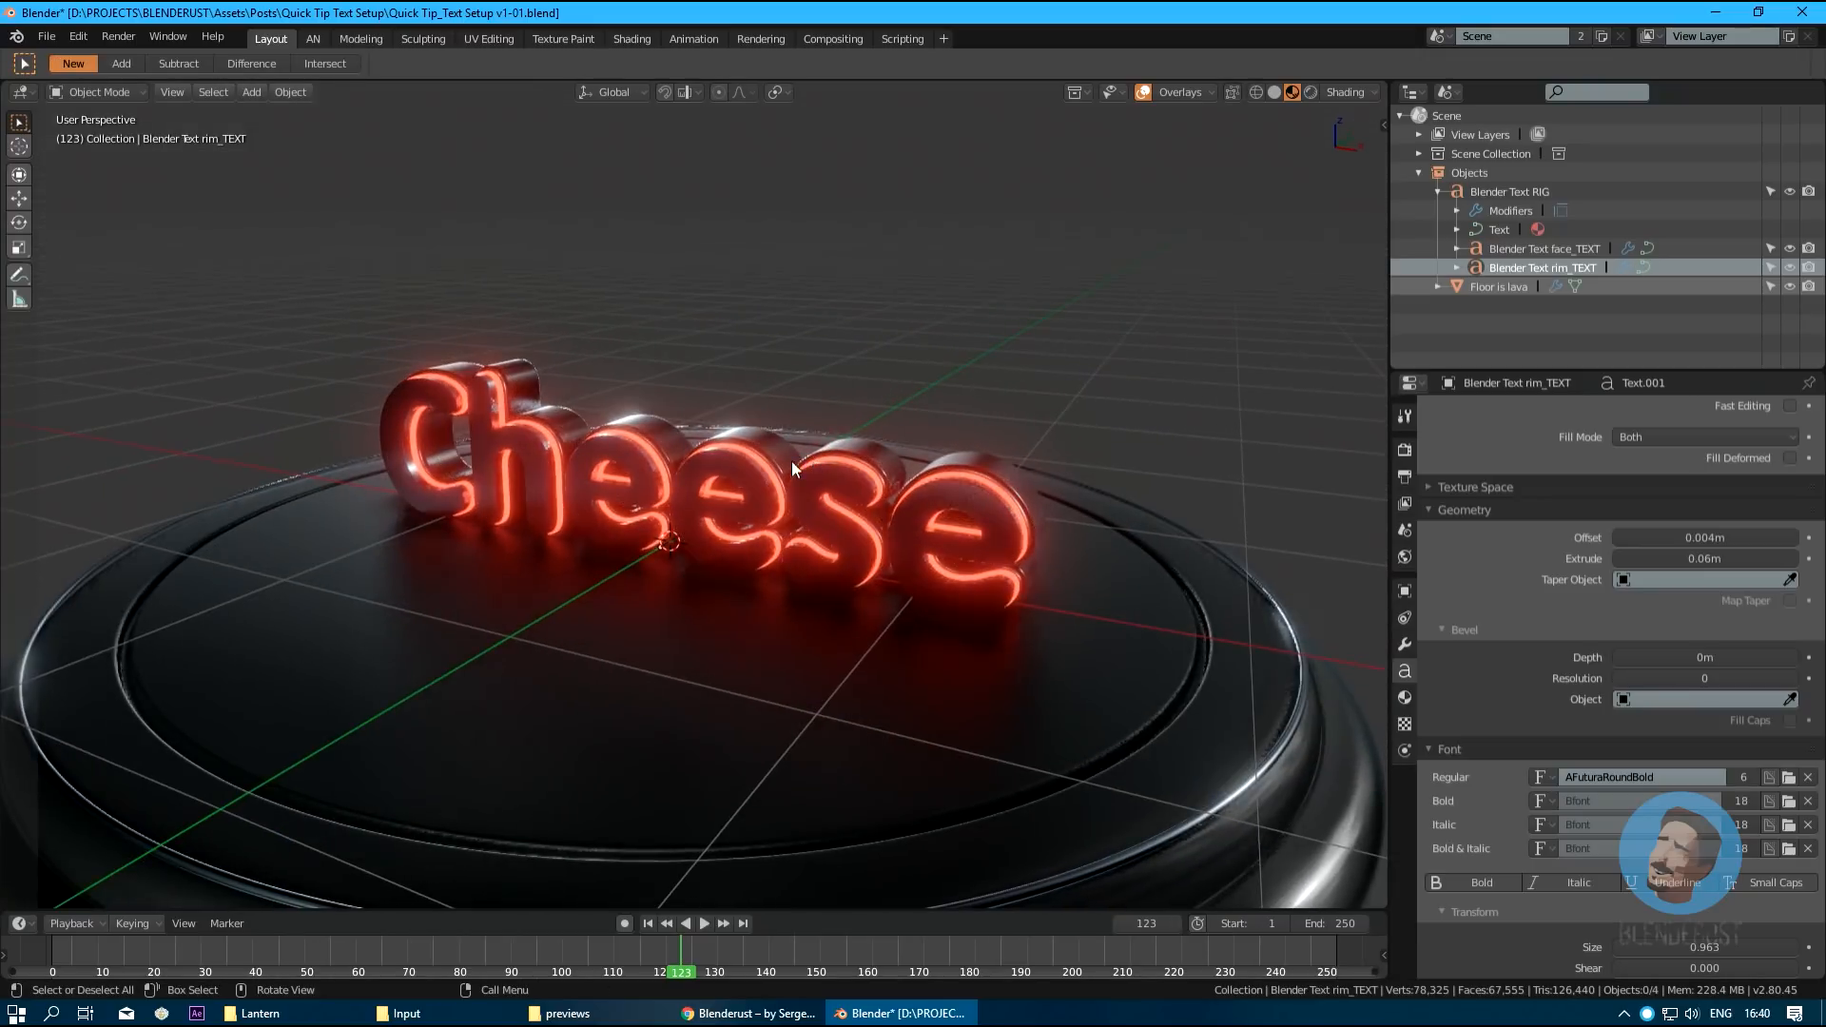
# Set the Blender Text RIG alignment to Left, then select the face and rim child texts.
pyautogui.click(1510, 191)
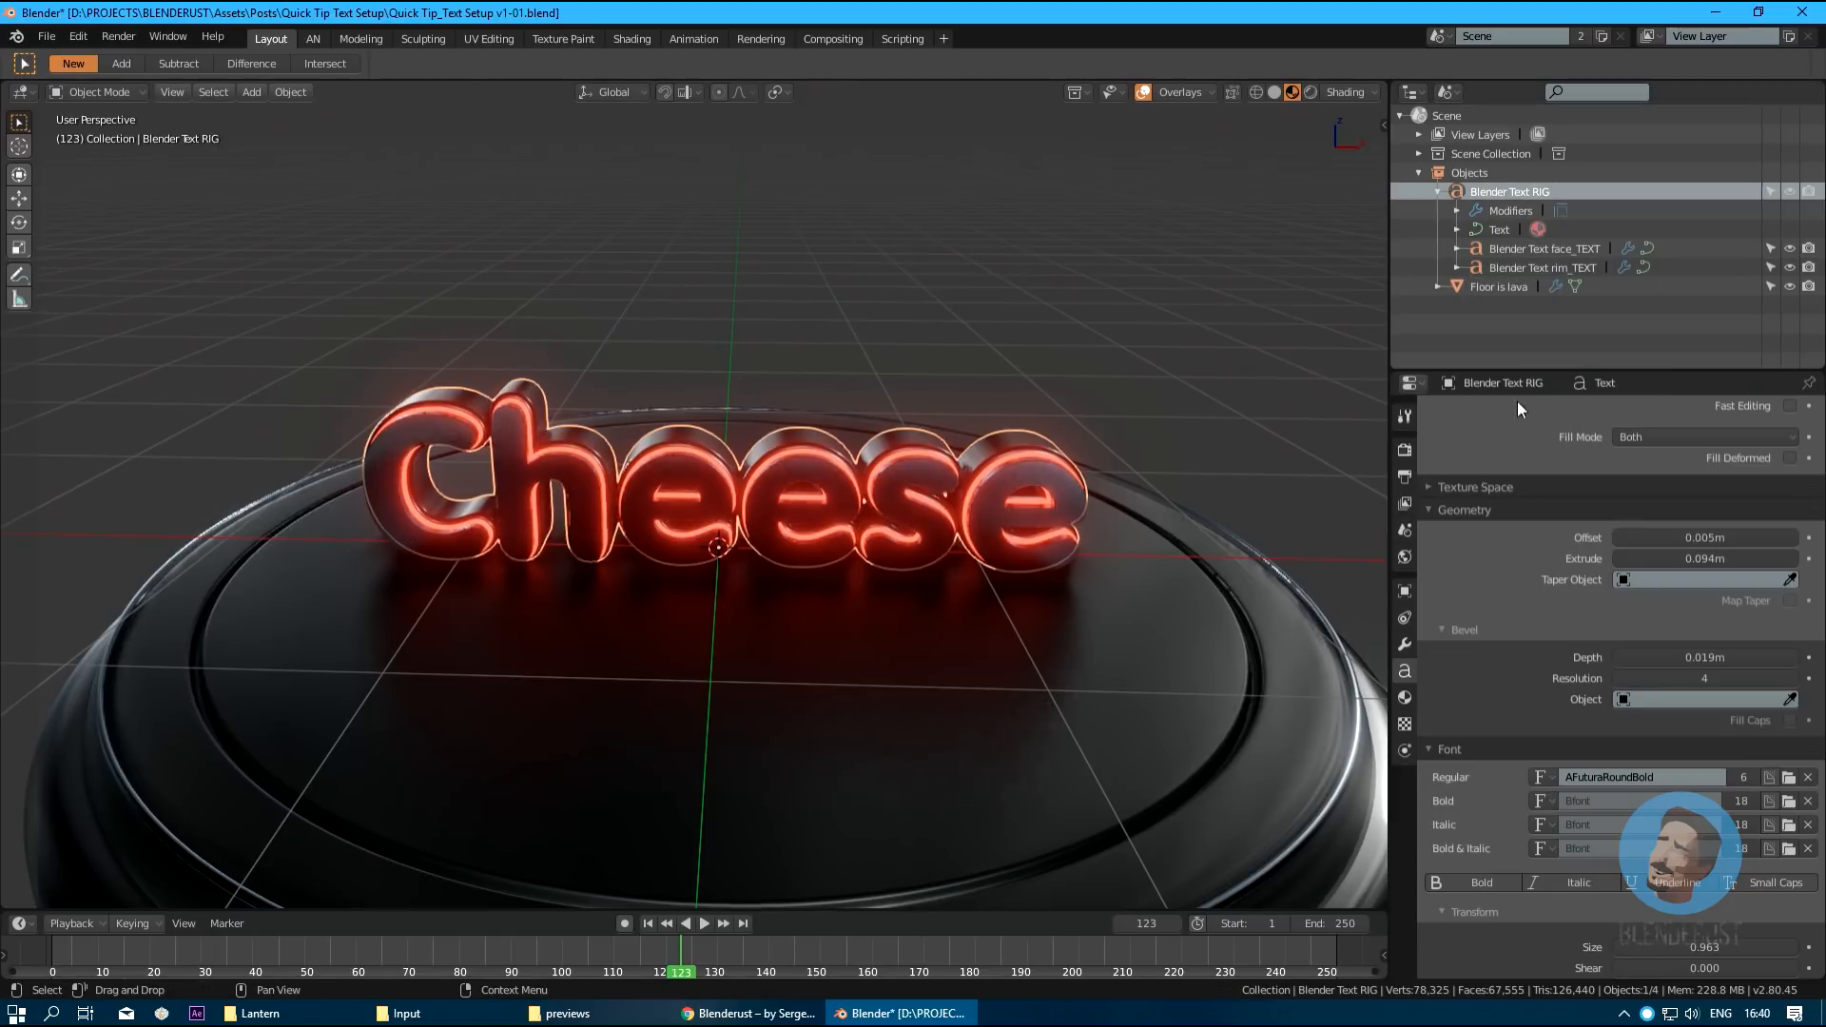
pyautogui.scroll(-3)
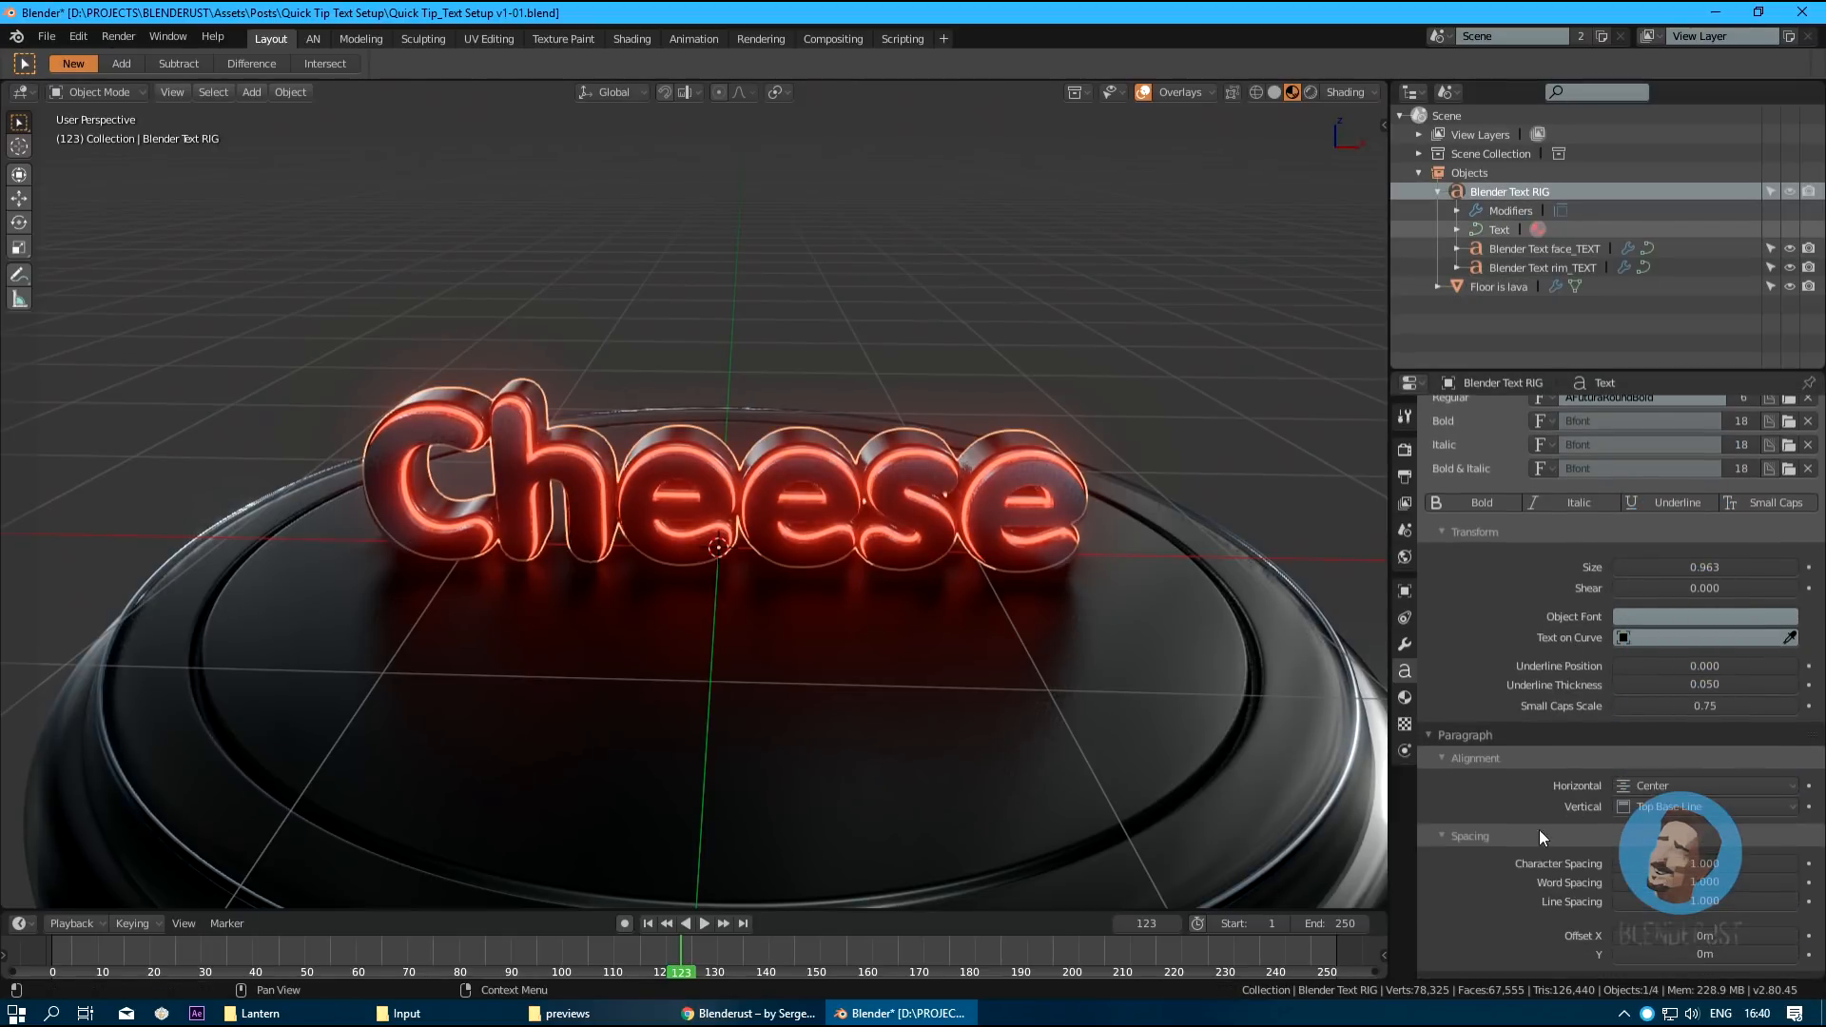
pyautogui.click(1707, 785)
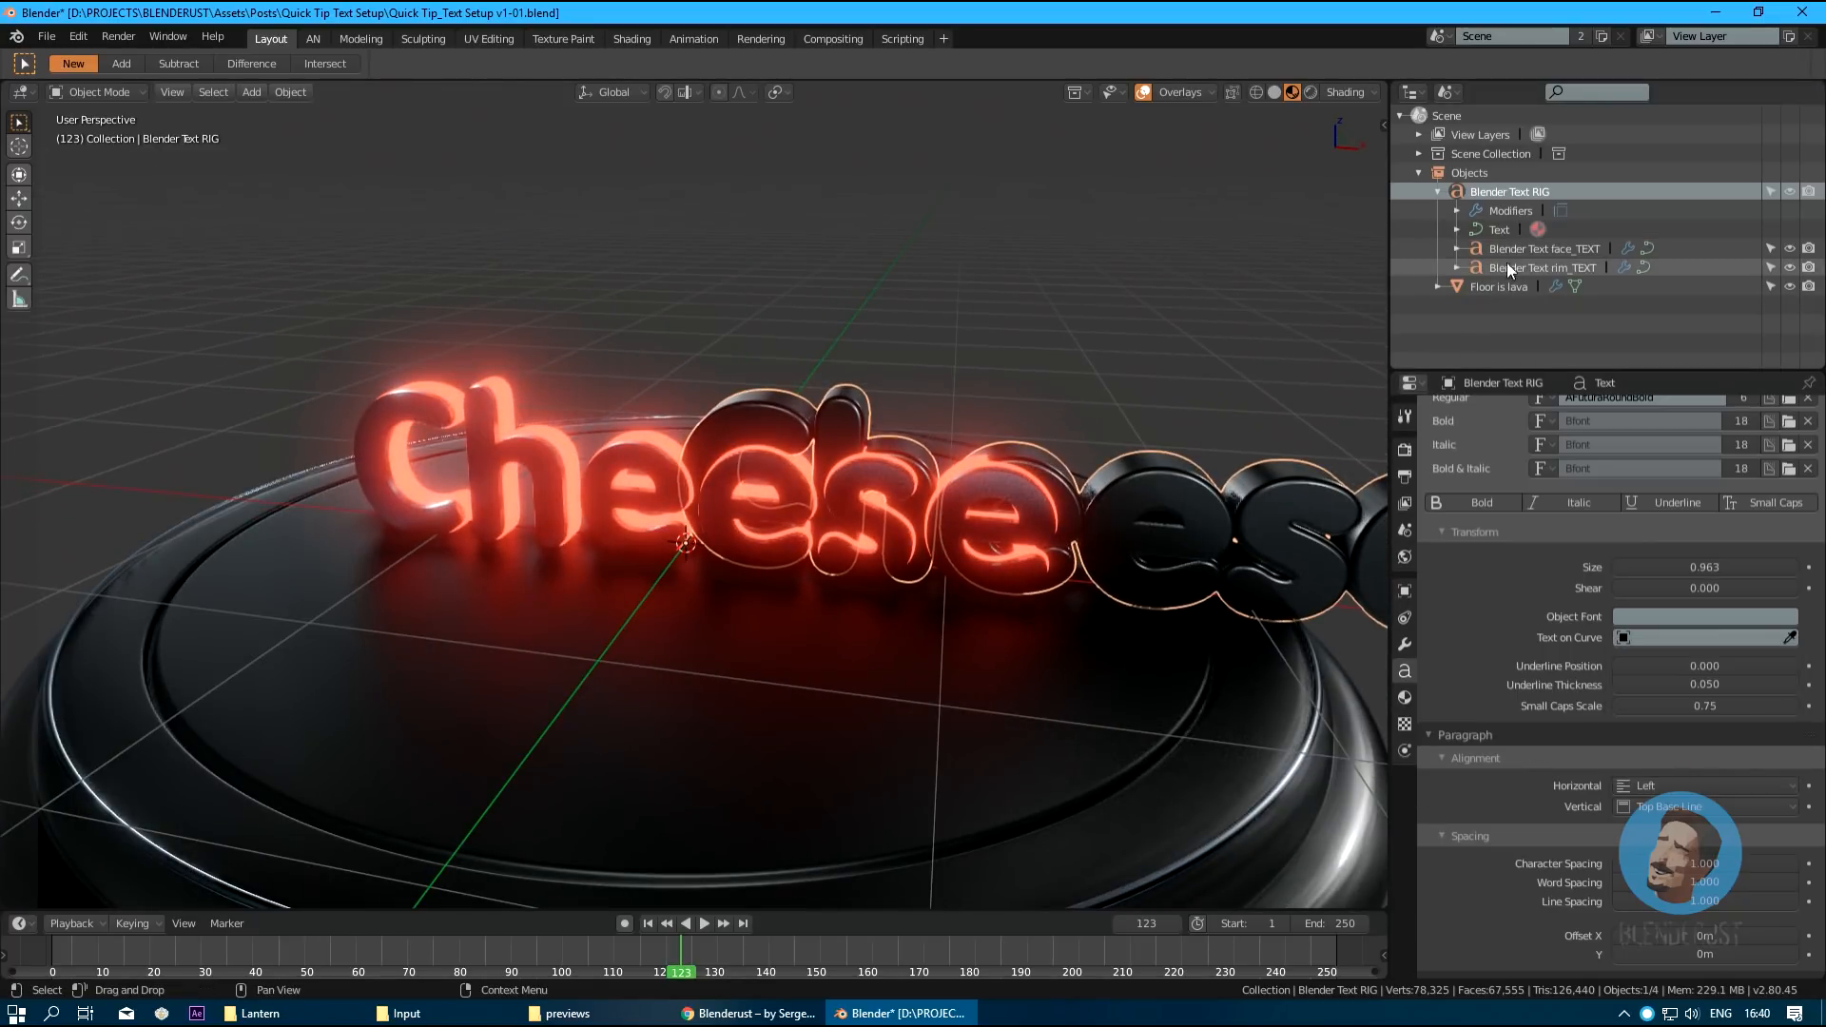
pyautogui.click(1543, 266)
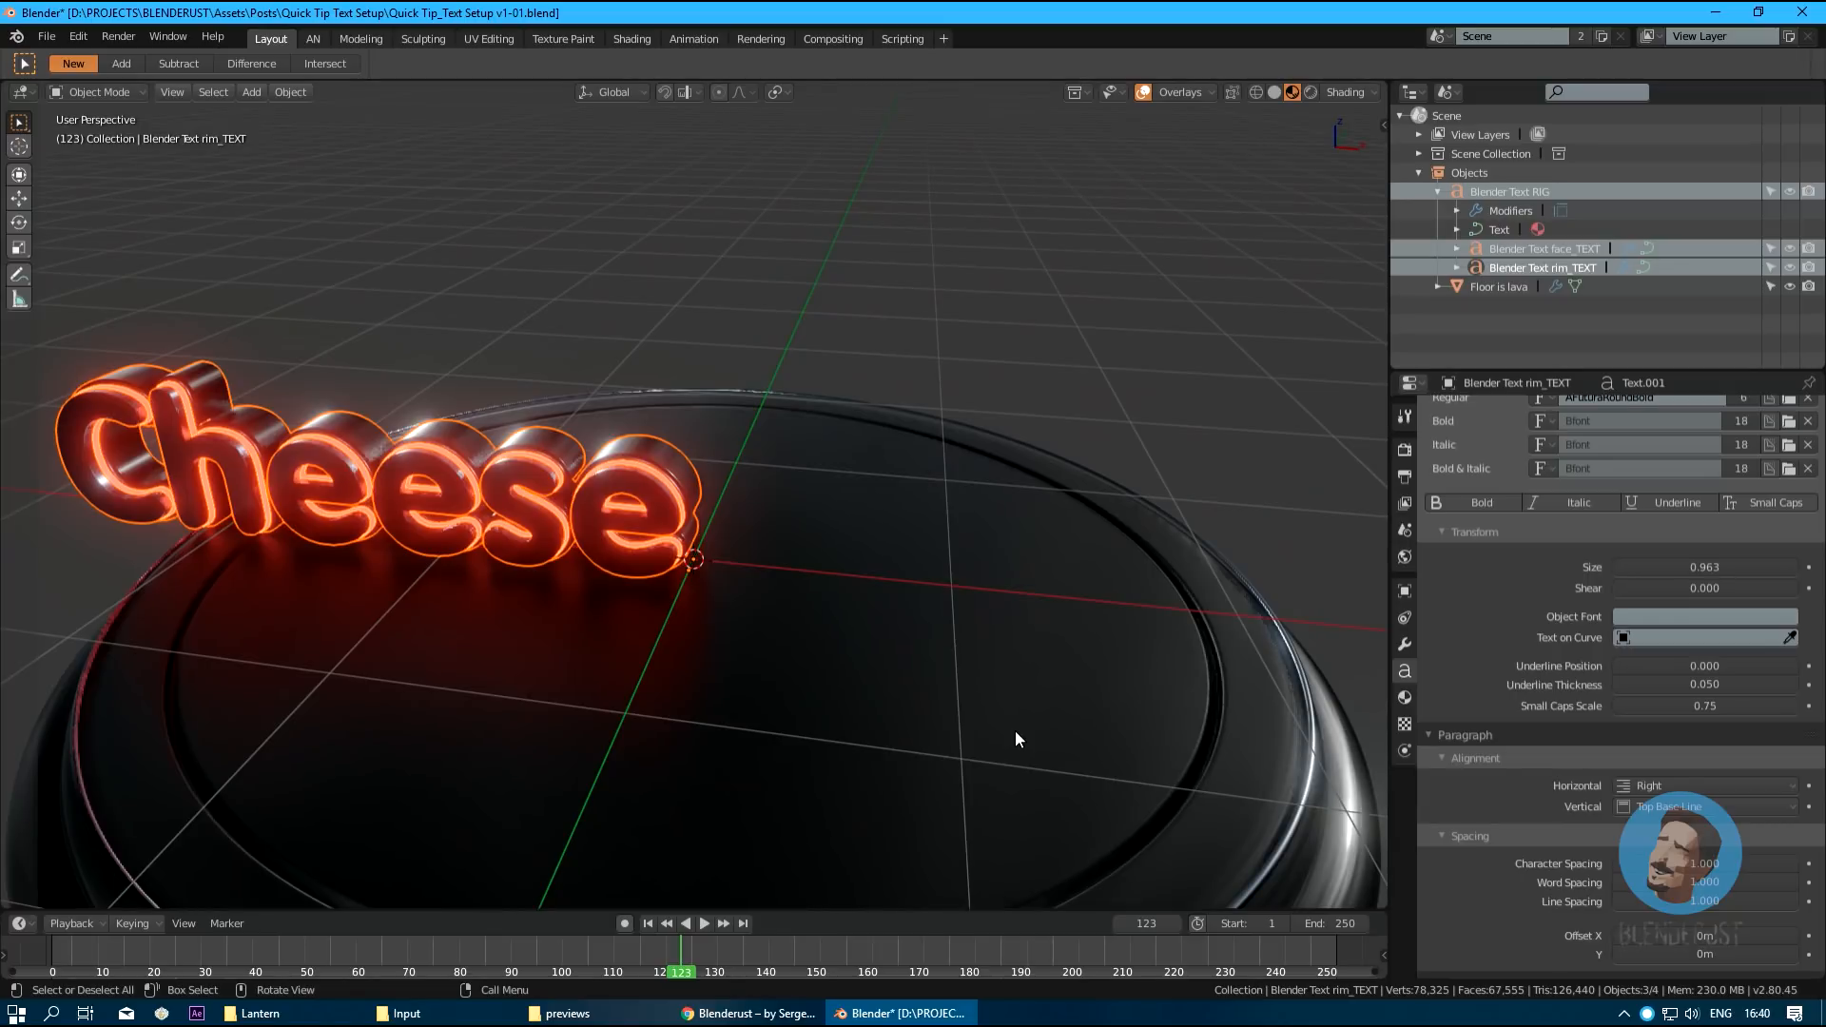
pyautogui.scroll(3)
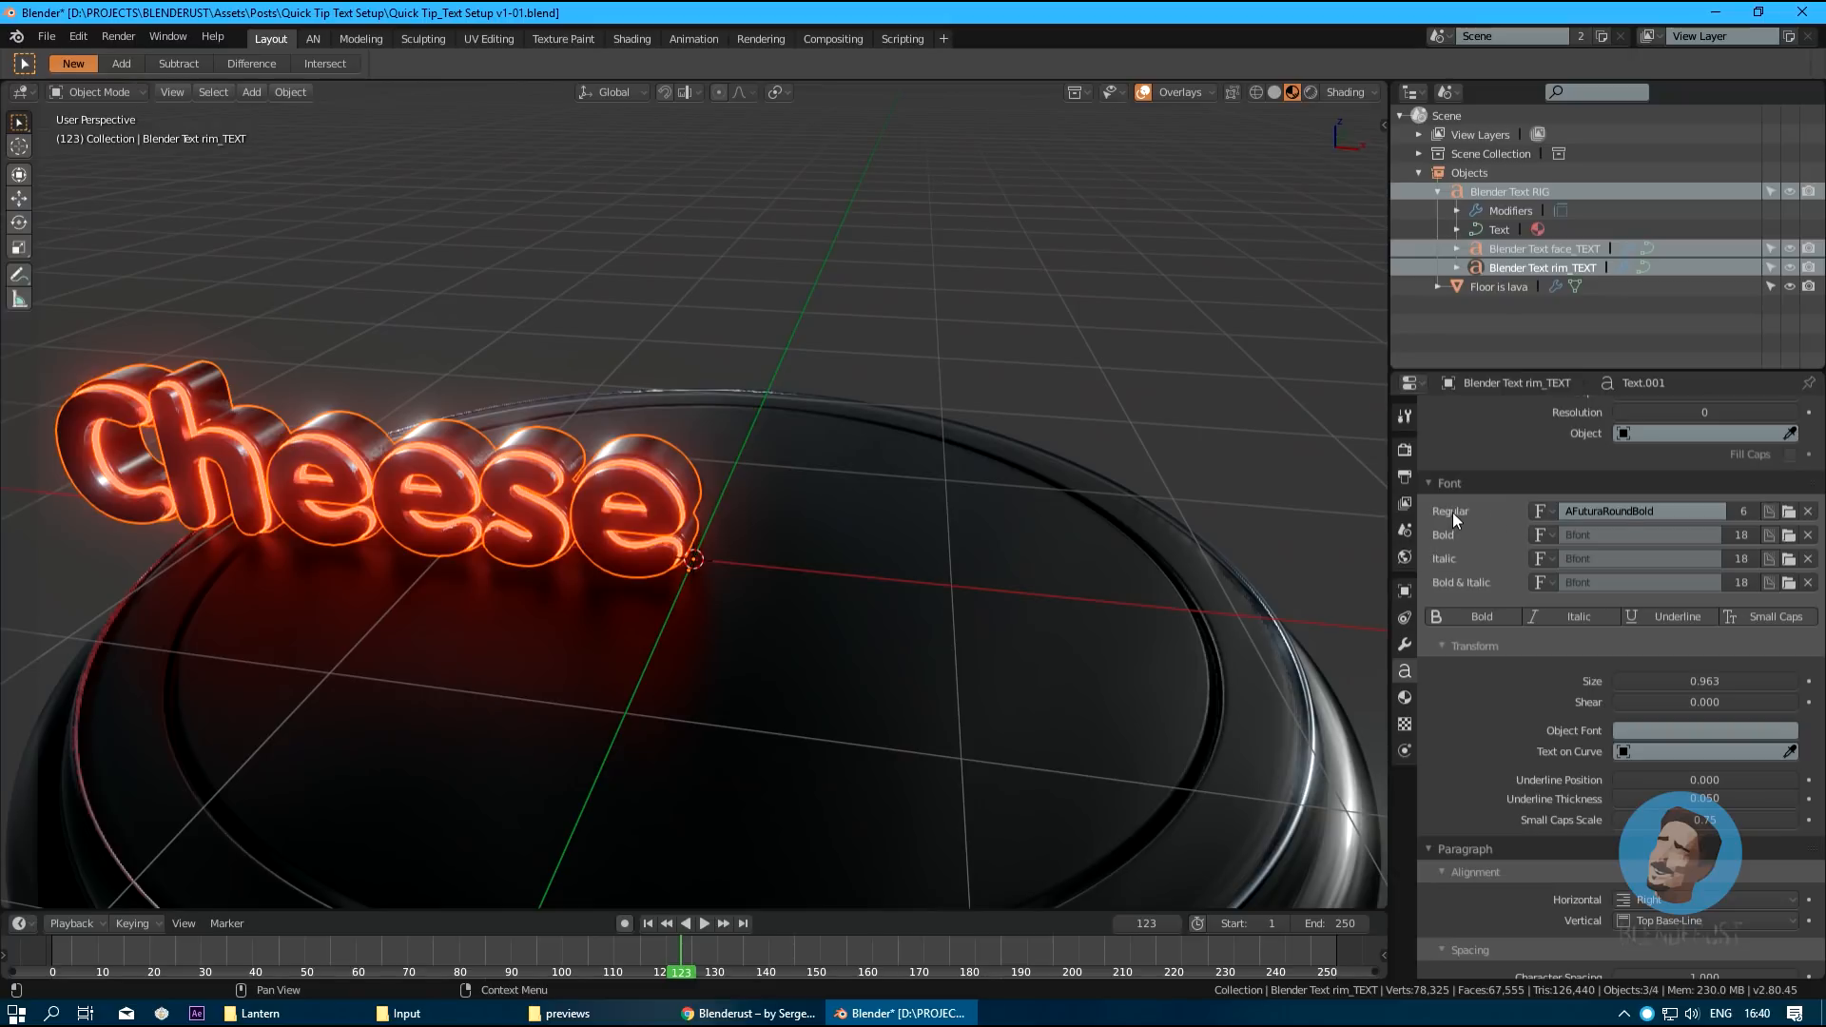
pyautogui.moveTo(1526, 533)
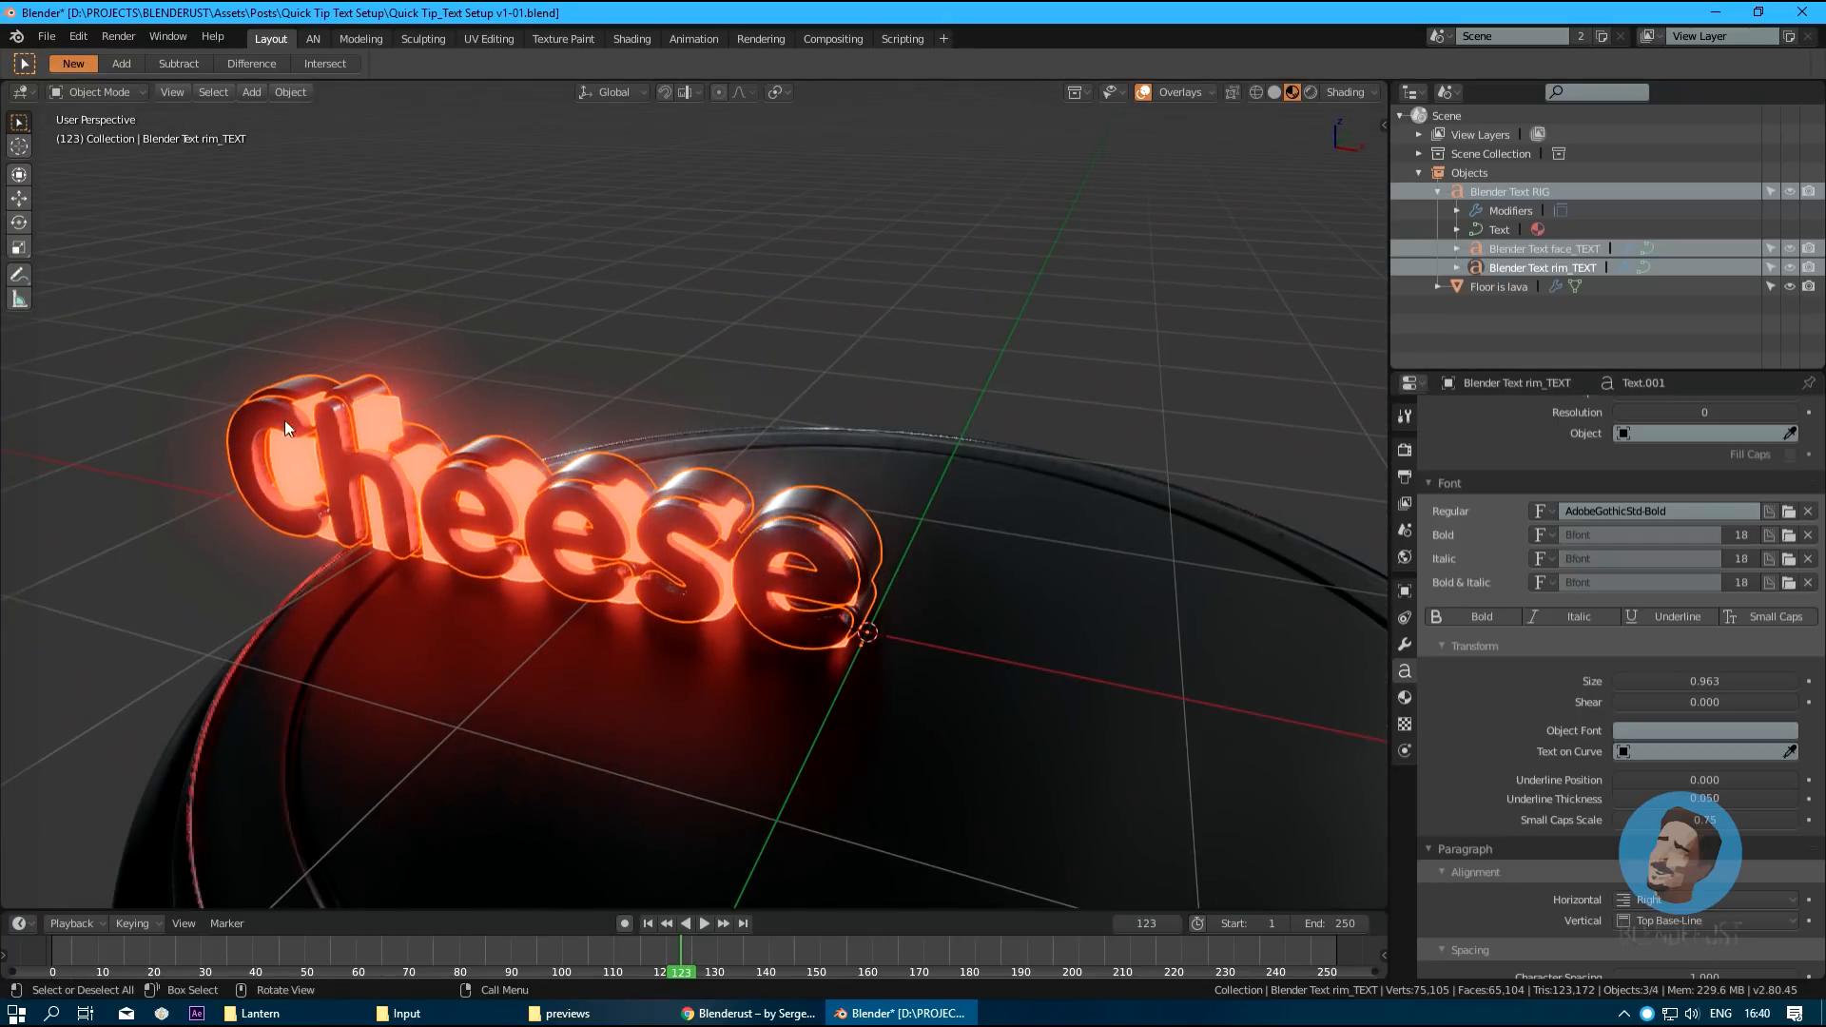
# Give the child texts the AdobeHebrew-BoldItalic font and Center horizontal alignment.
pyautogui.click(1659, 510)
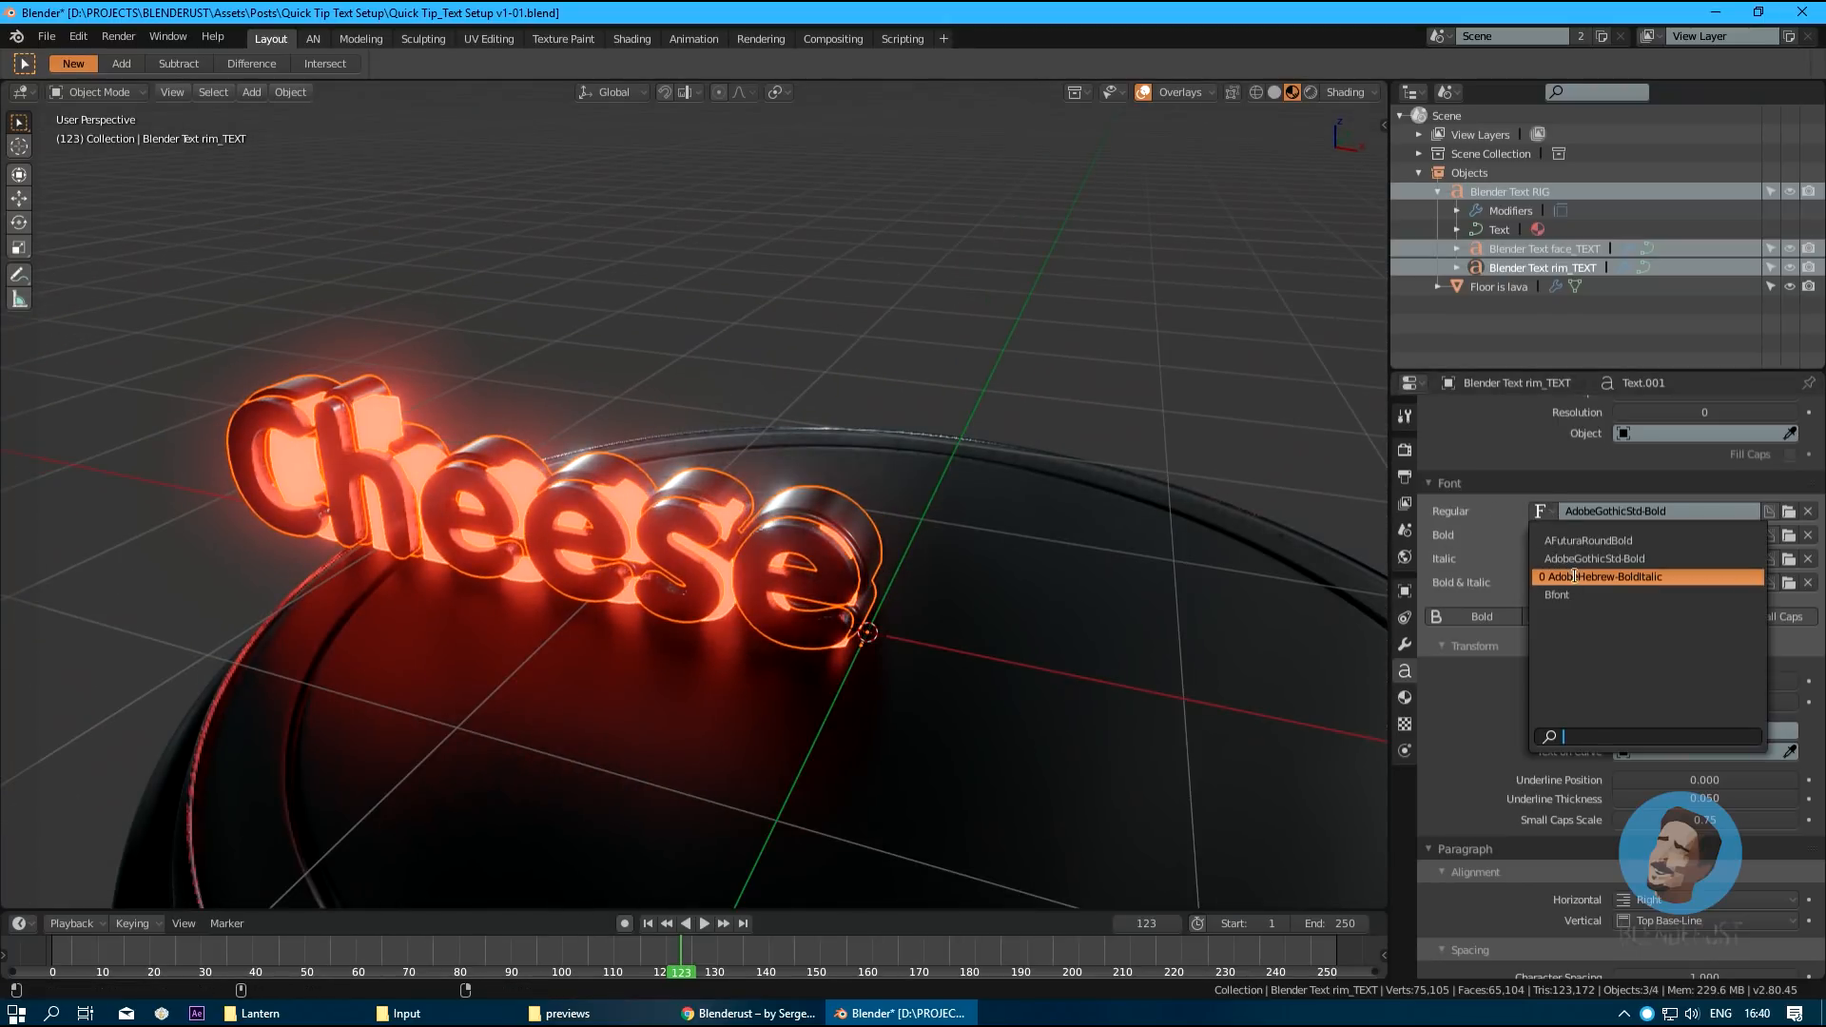
pyautogui.click(1604, 576)
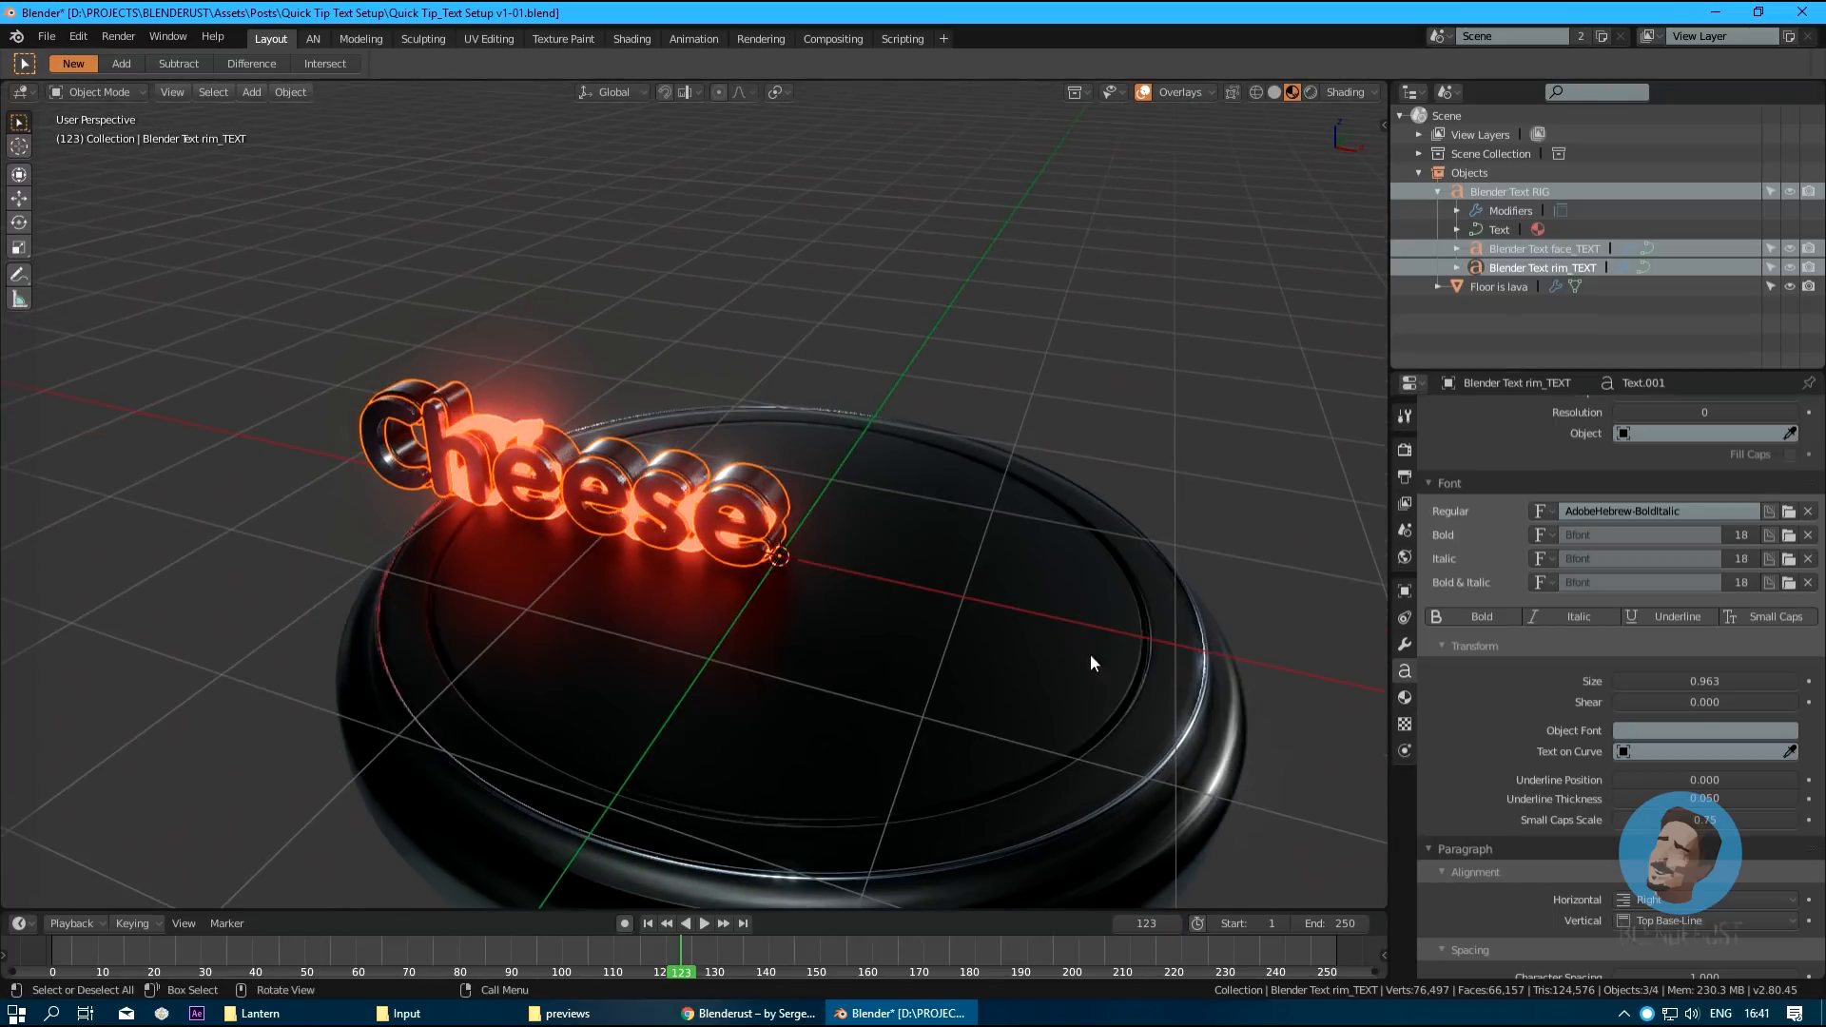
pyautogui.click(1703, 899)
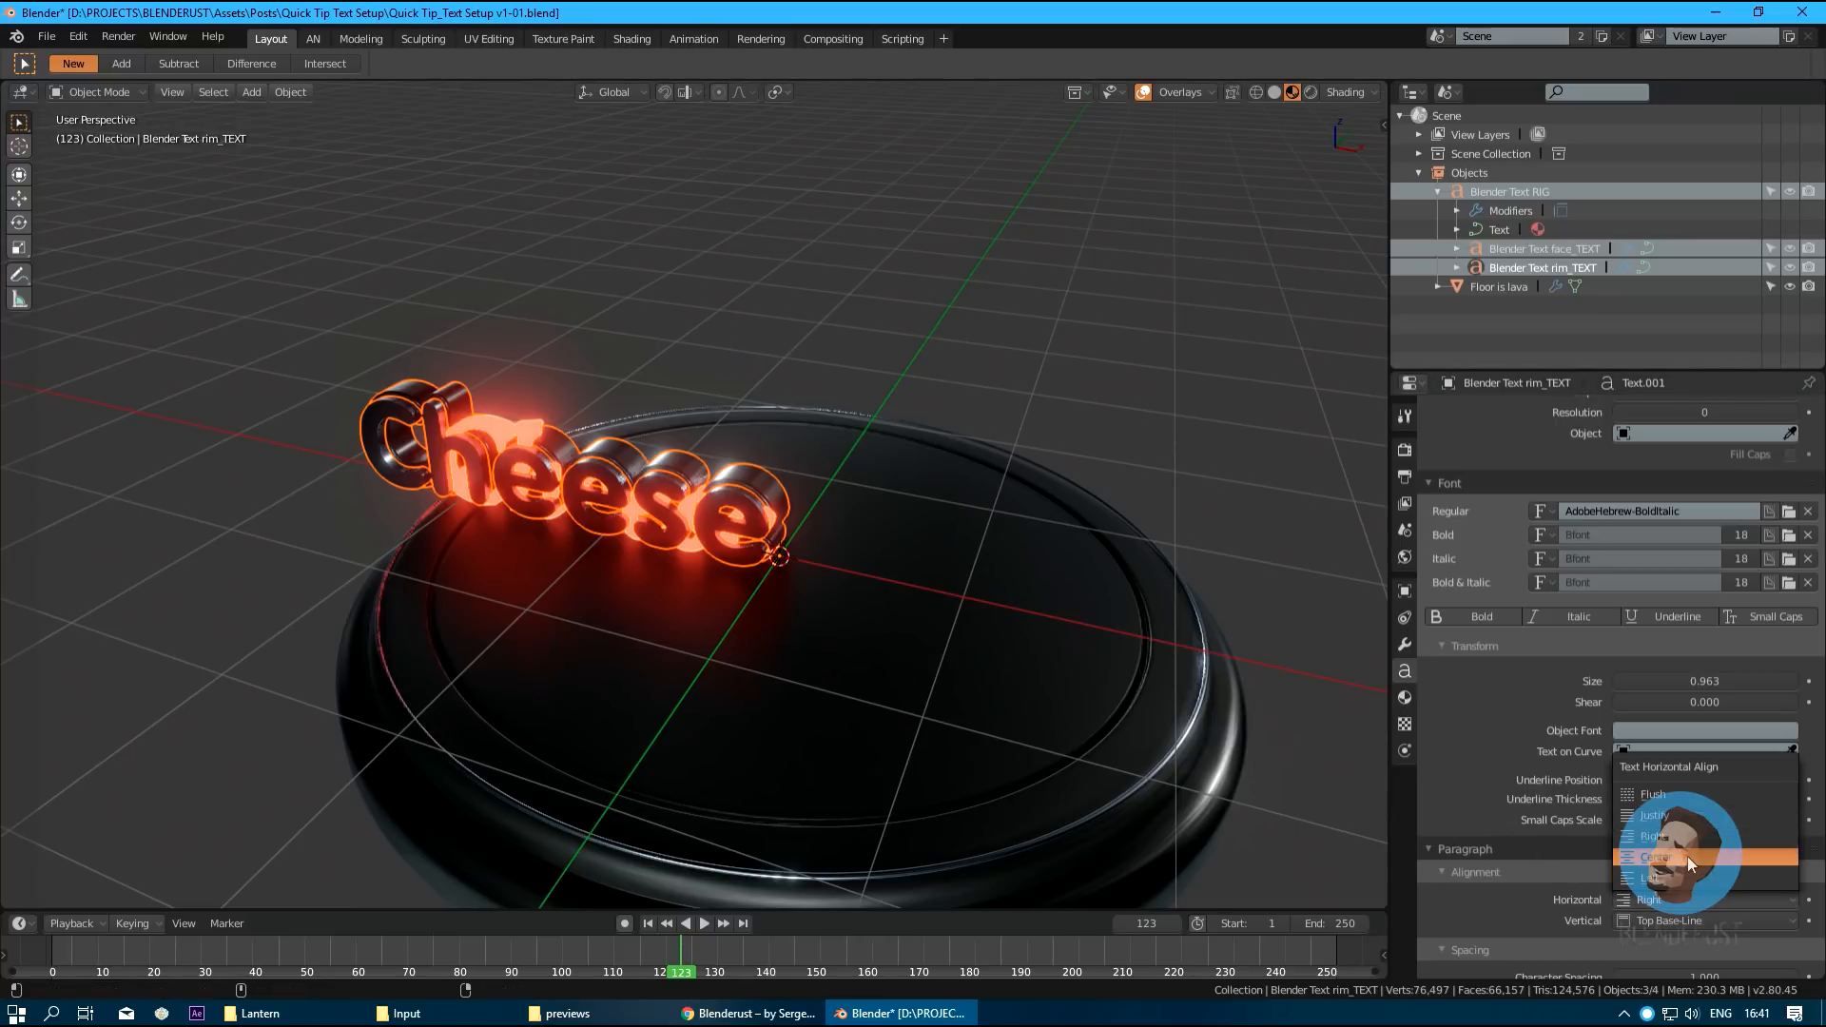
pyautogui.click(1654, 857)
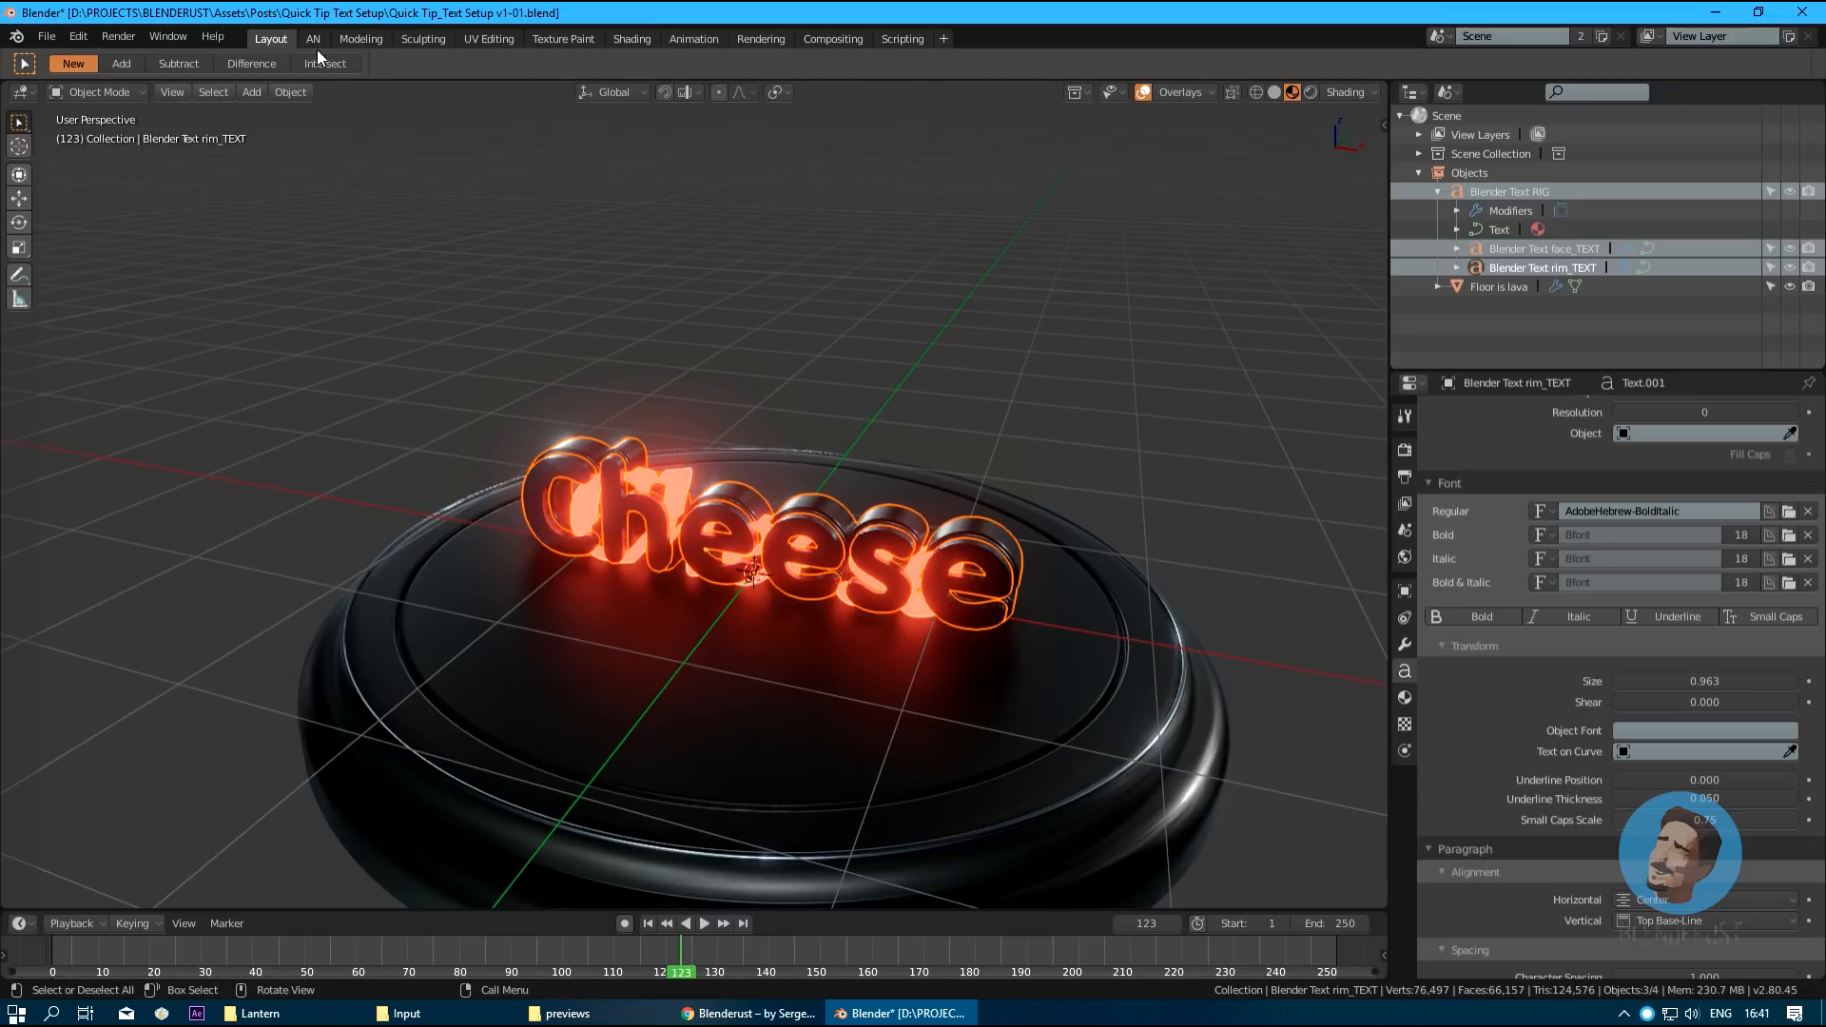
# Switch to the AN workspace to view the text rig's node tree and triggers.
pyautogui.click(311, 38)
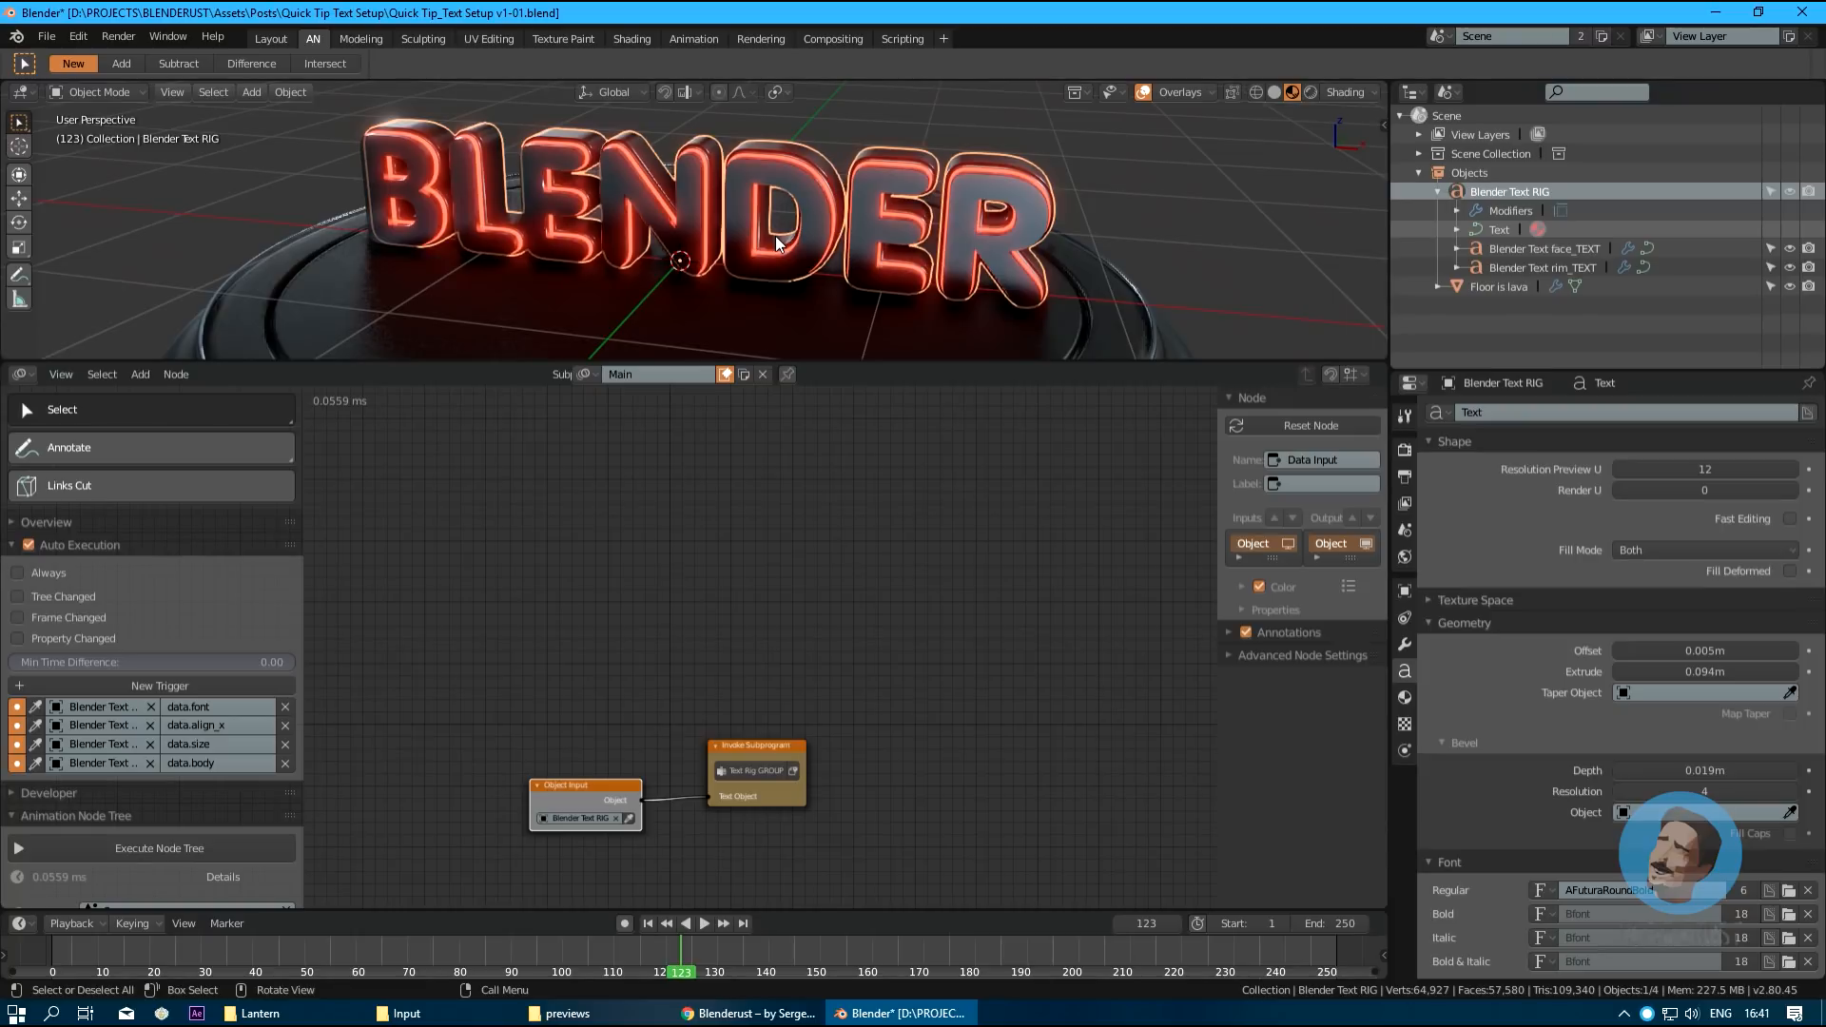
# Try AdobeHebrew-BoldItalic on the rig, browse other fonts, and center it horizontally.
pyautogui.scroll(-3)
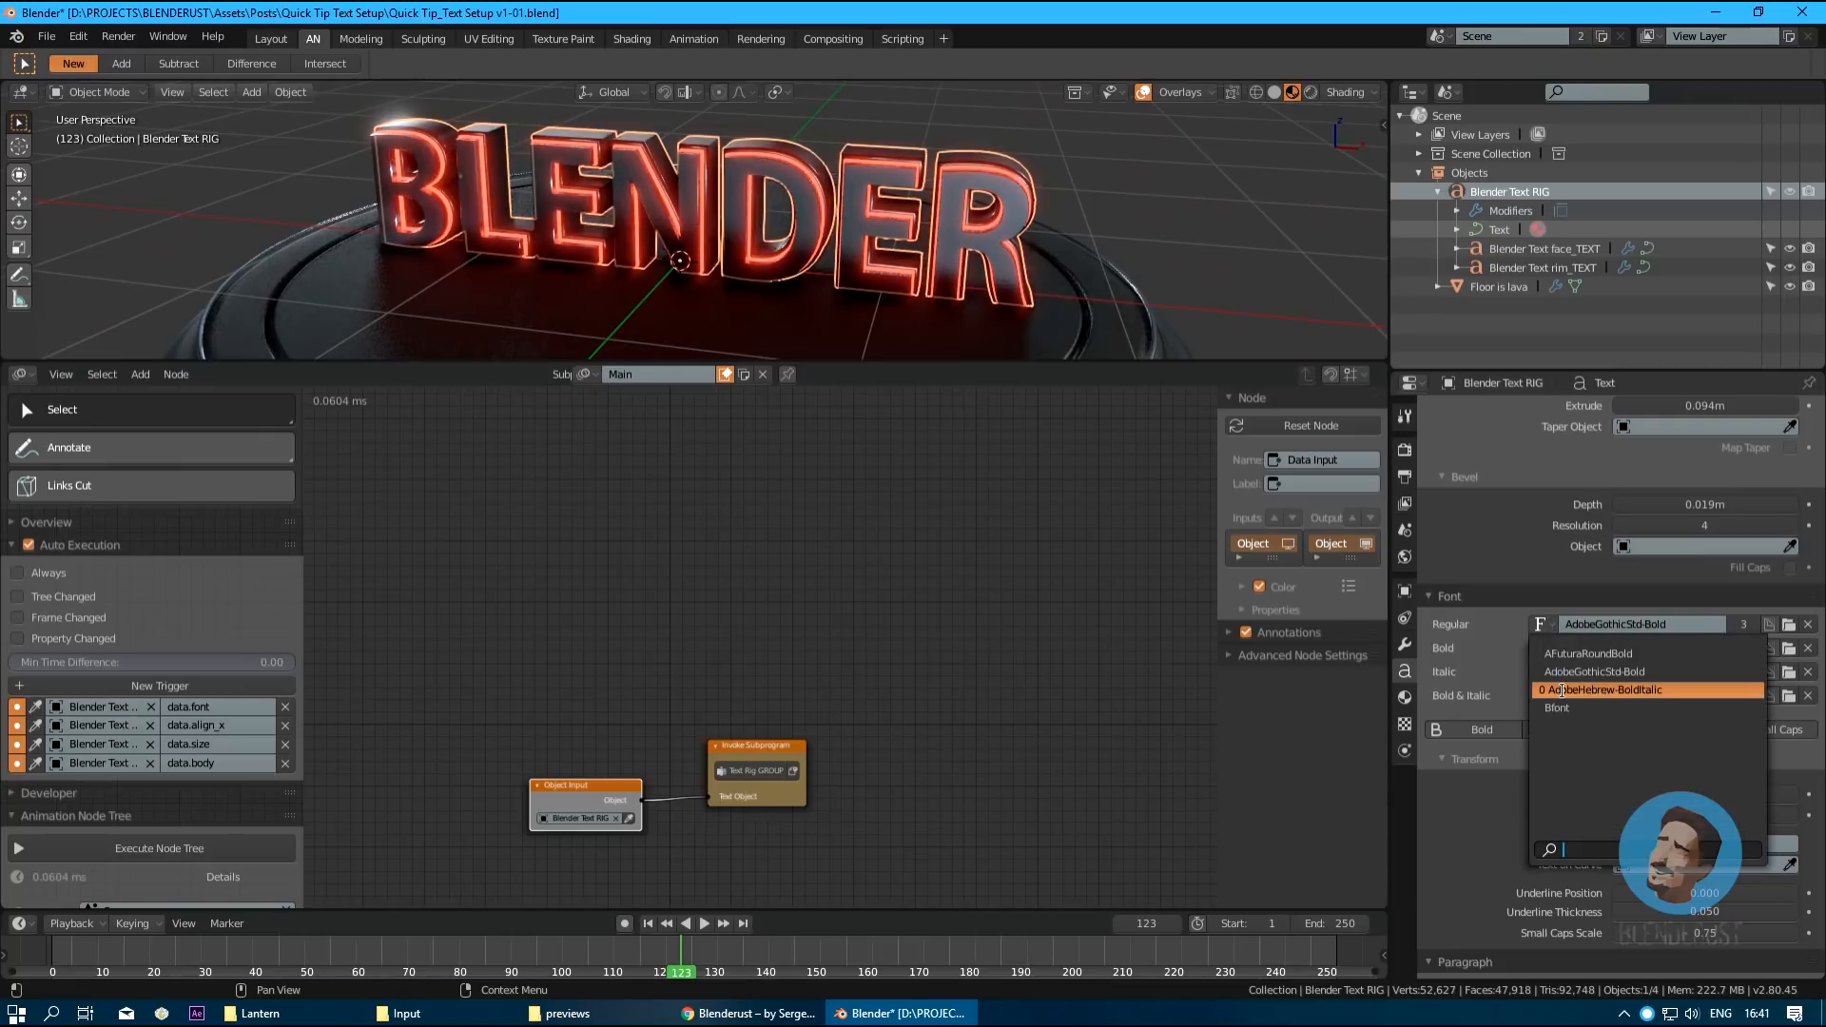
pyautogui.click(1557, 706)
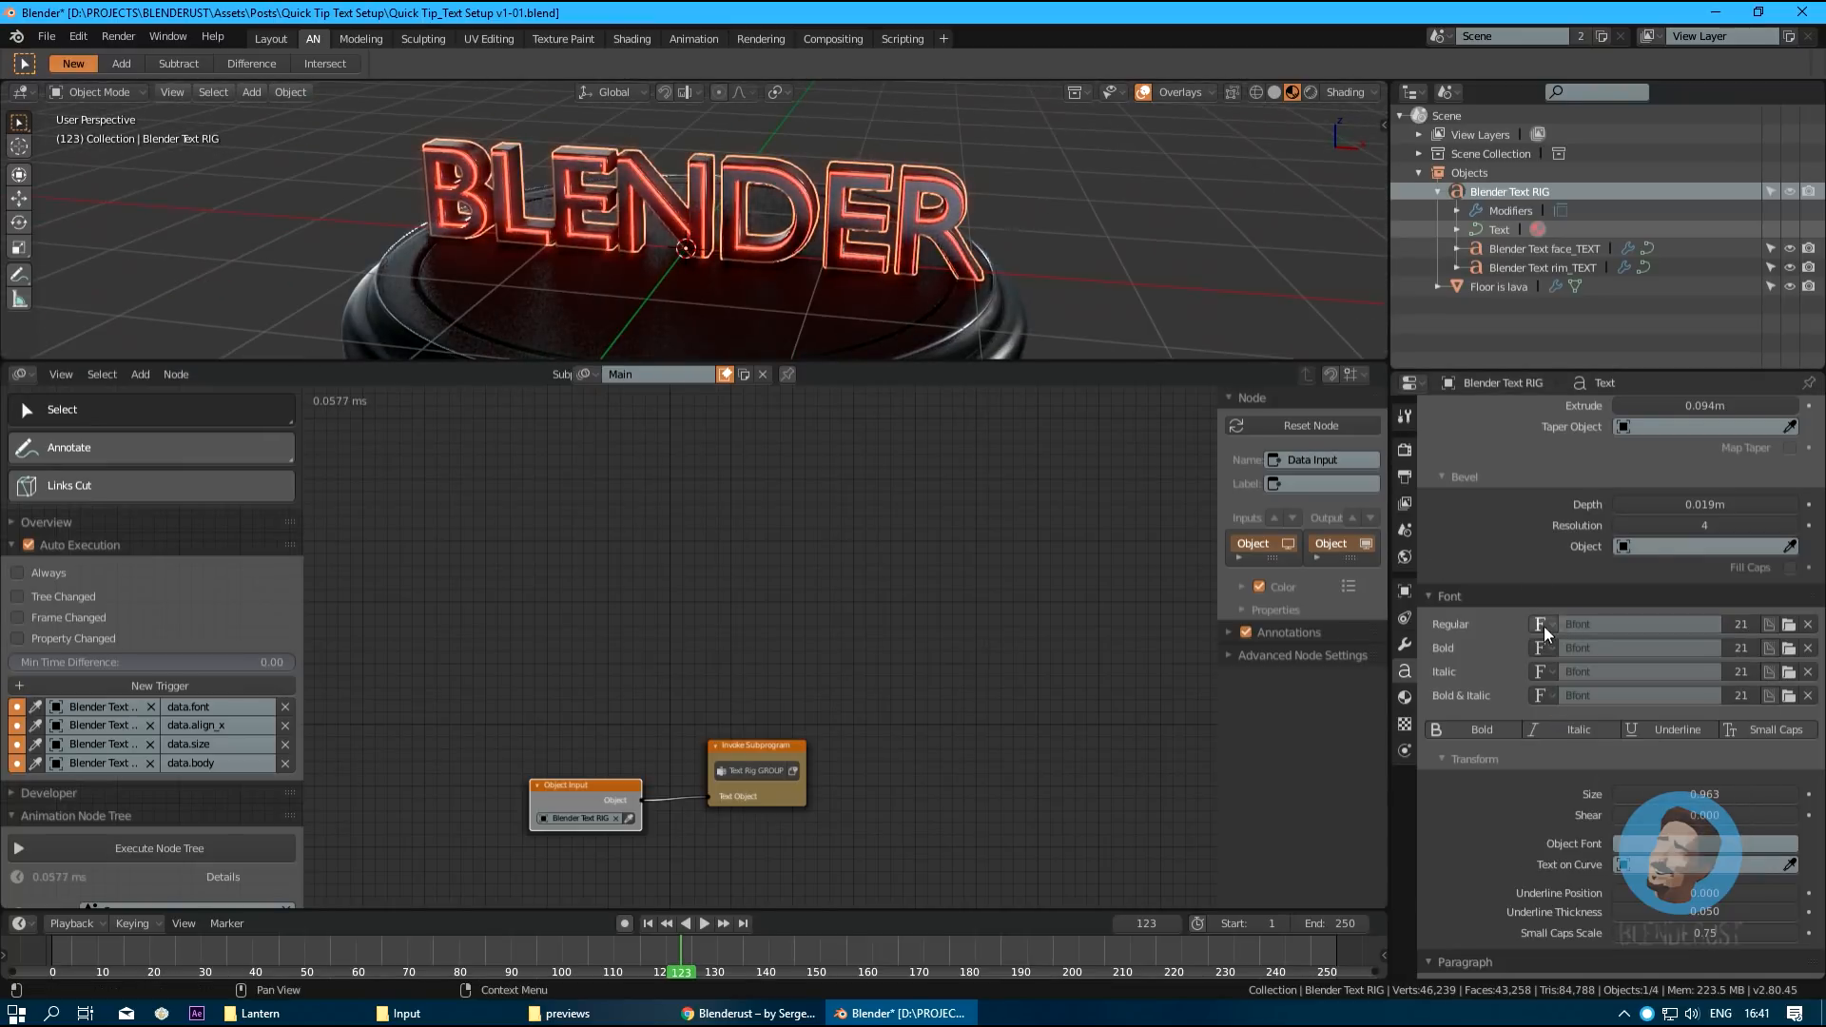
pyautogui.click(1640, 623)
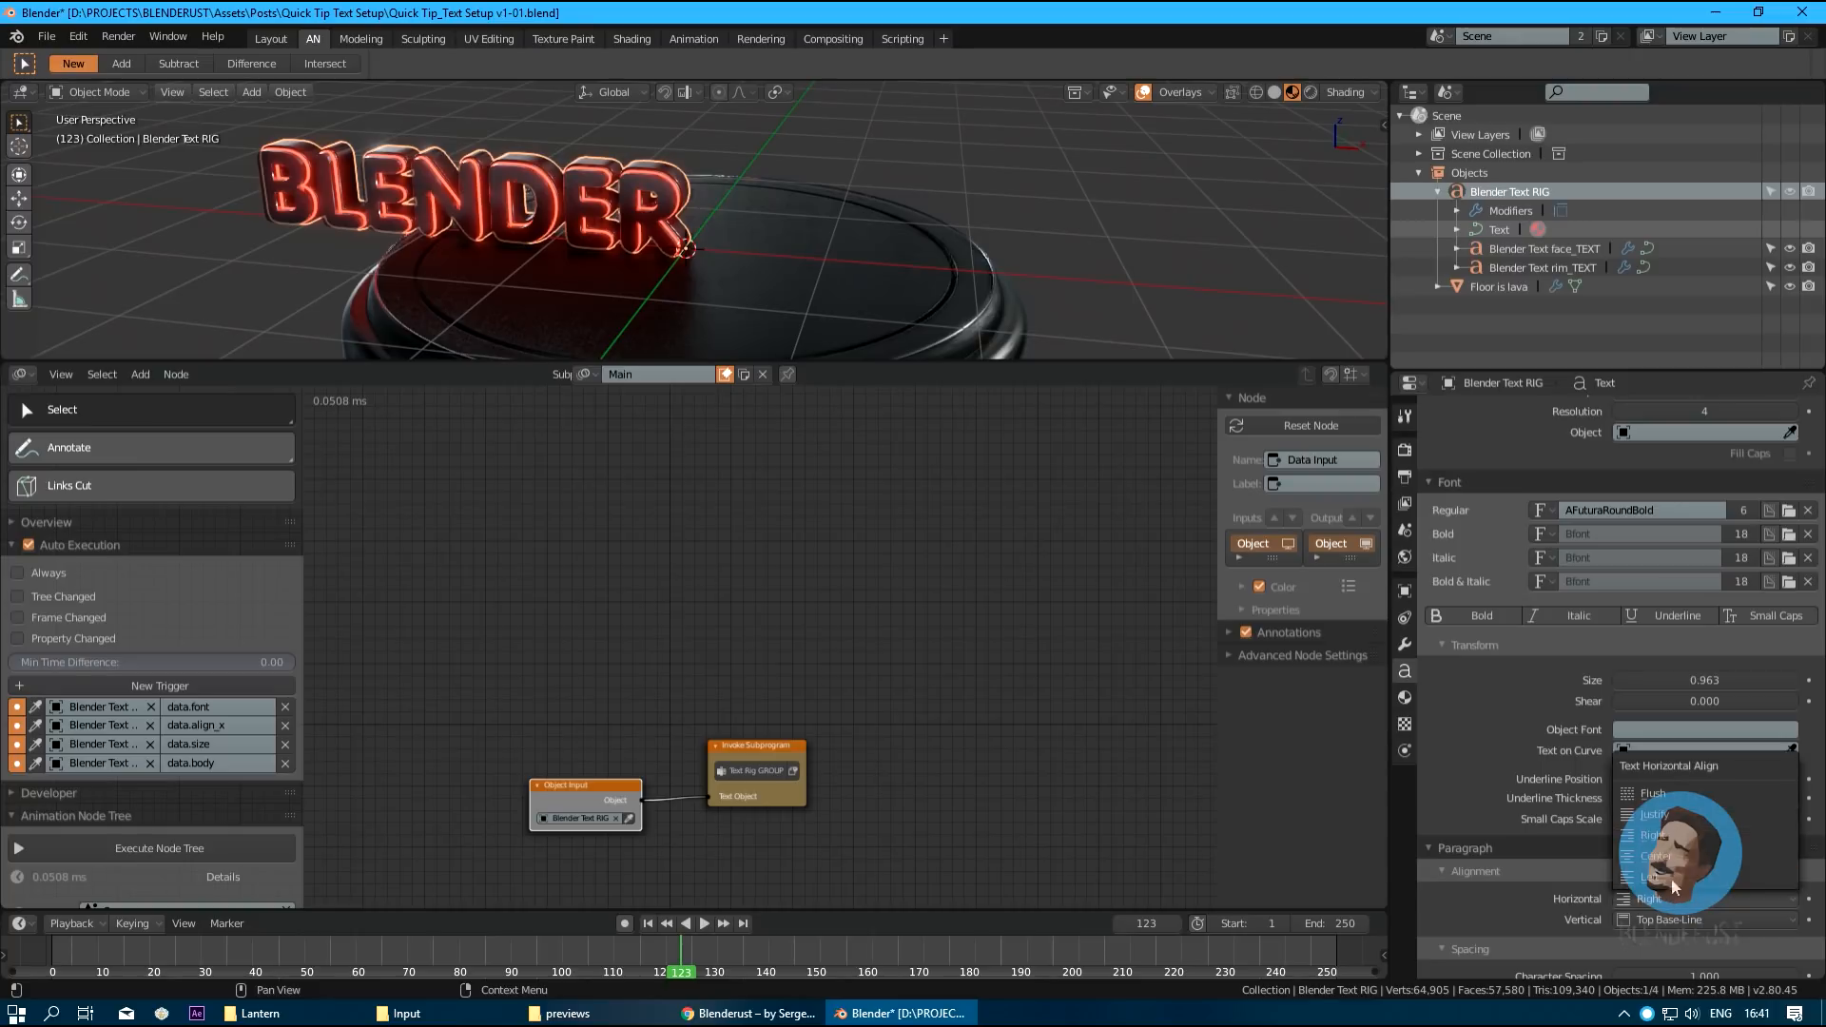
pyautogui.click(1653, 856)
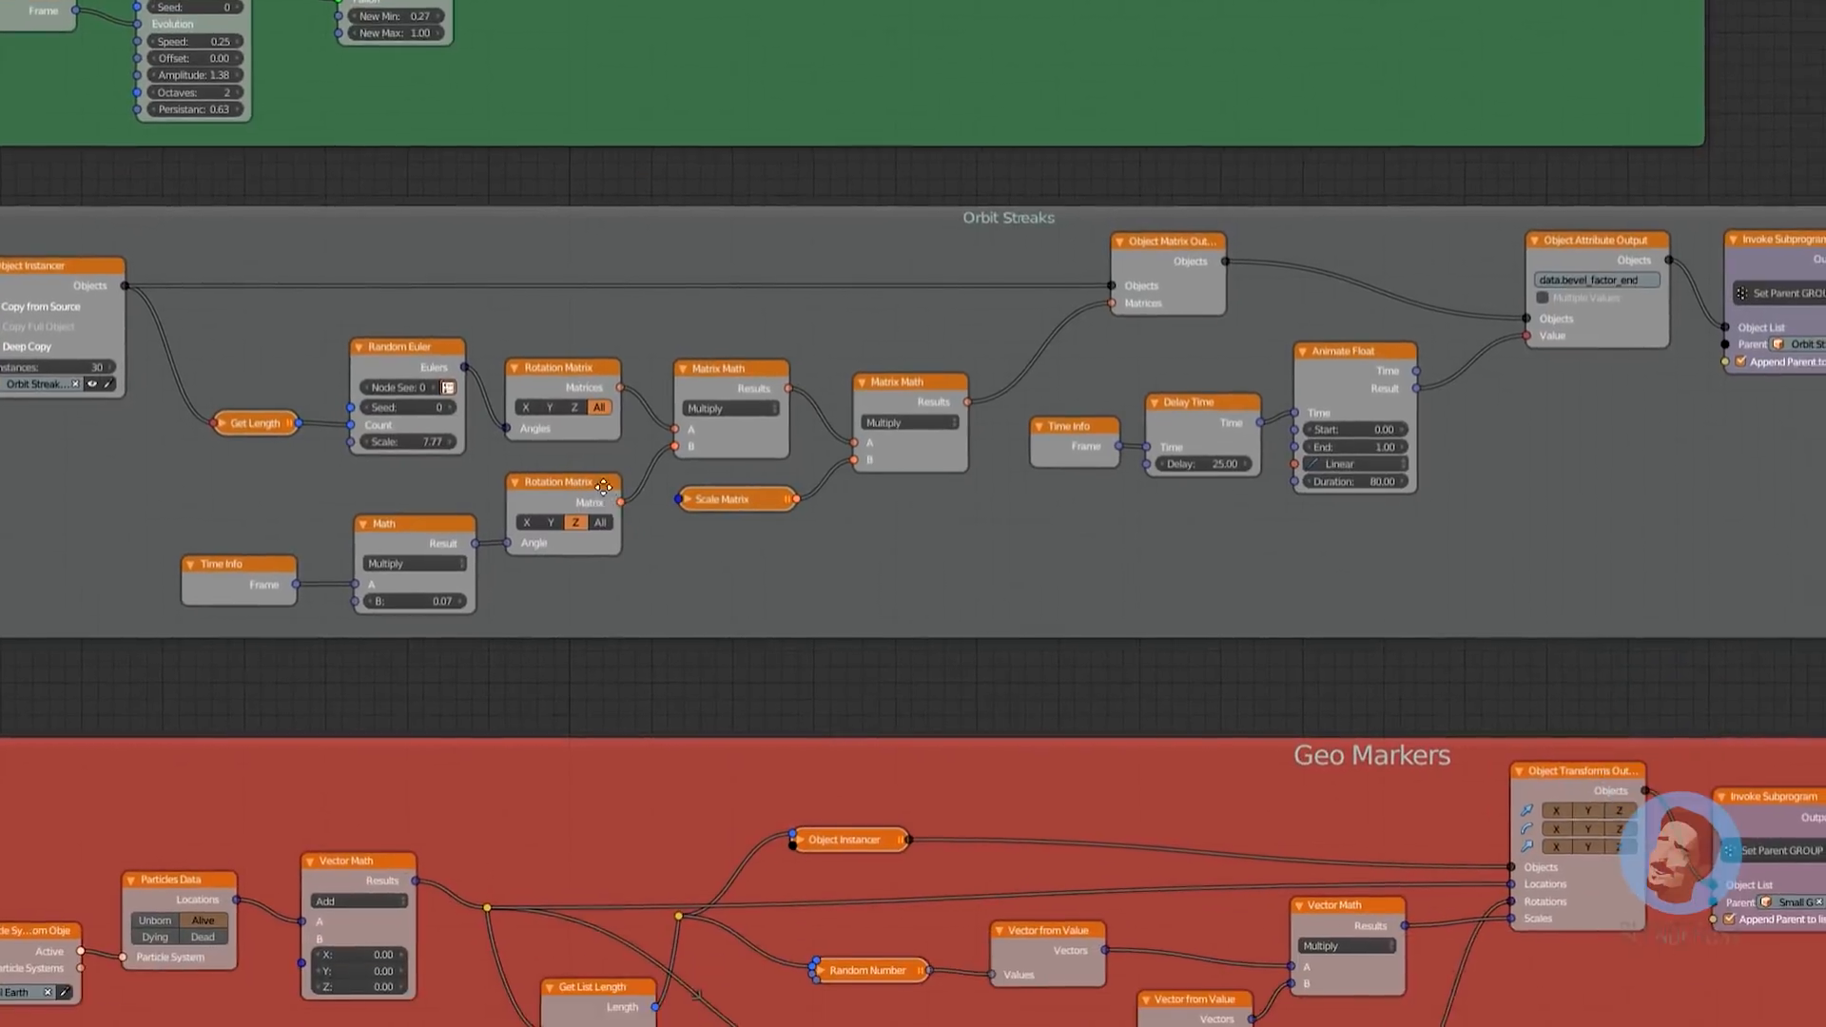
pyautogui.scroll(-3)
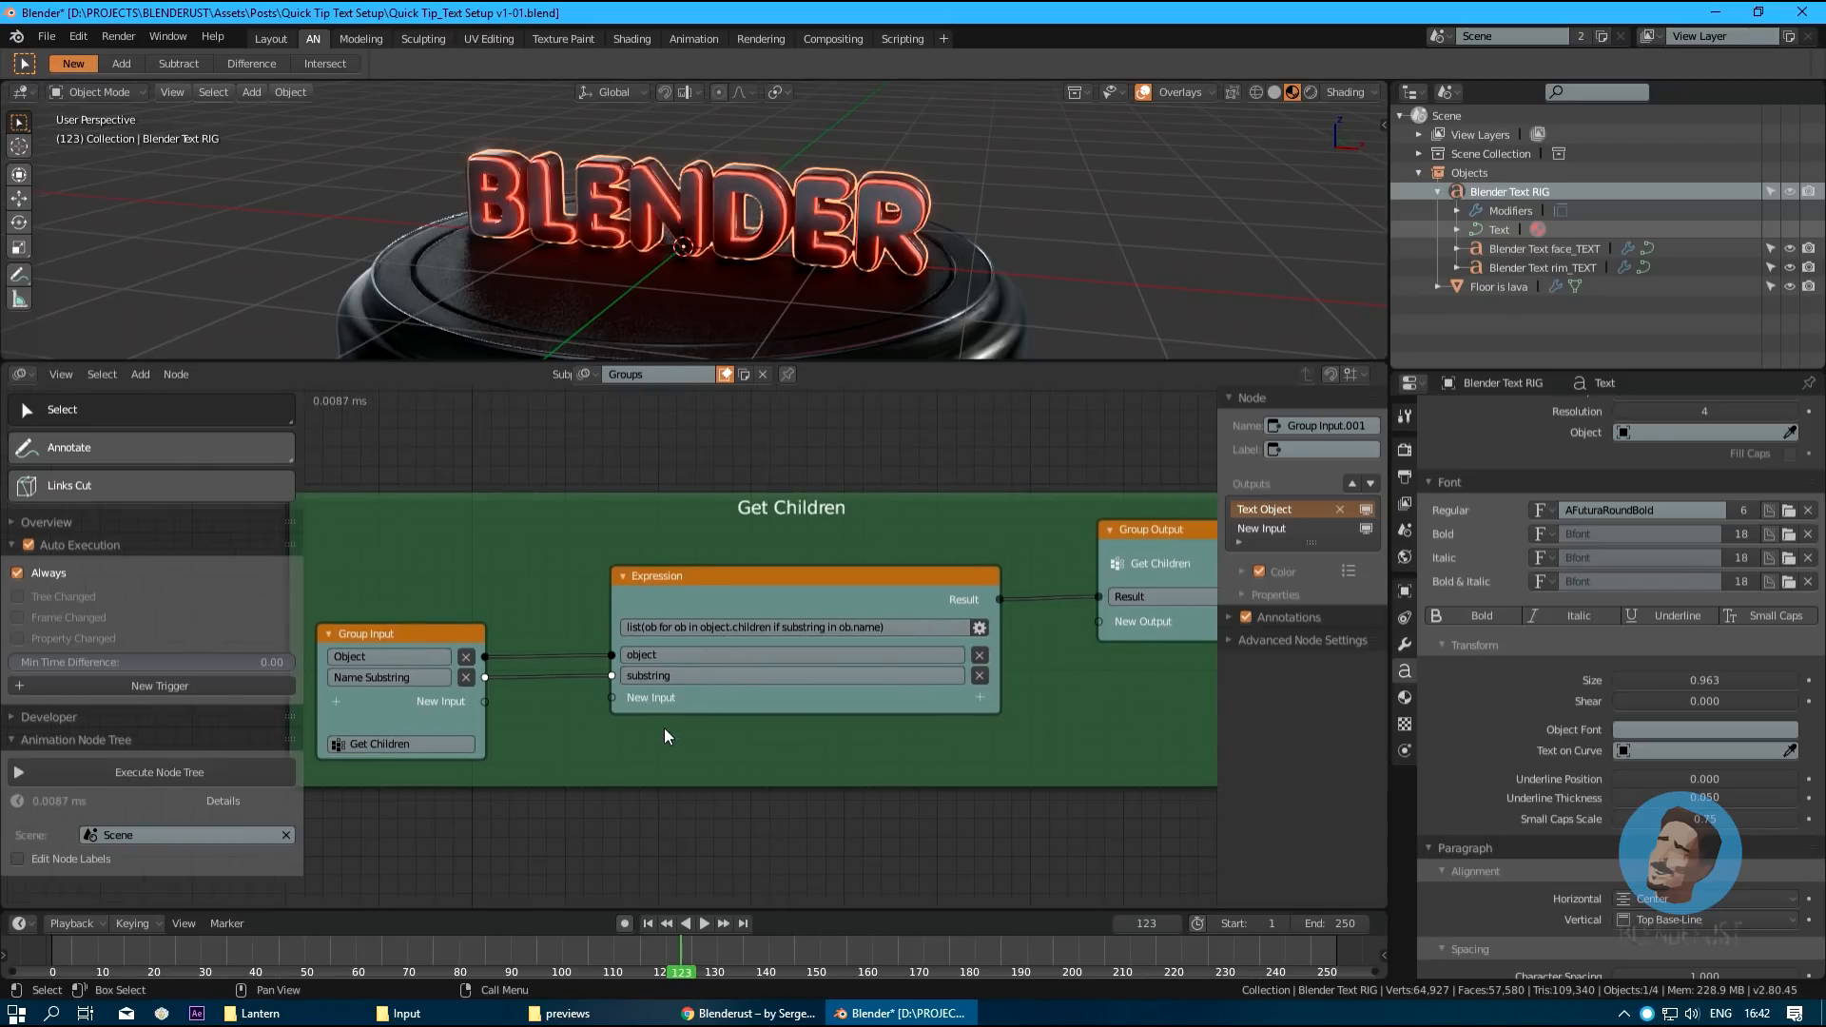
pyautogui.moveTo(647, 675)
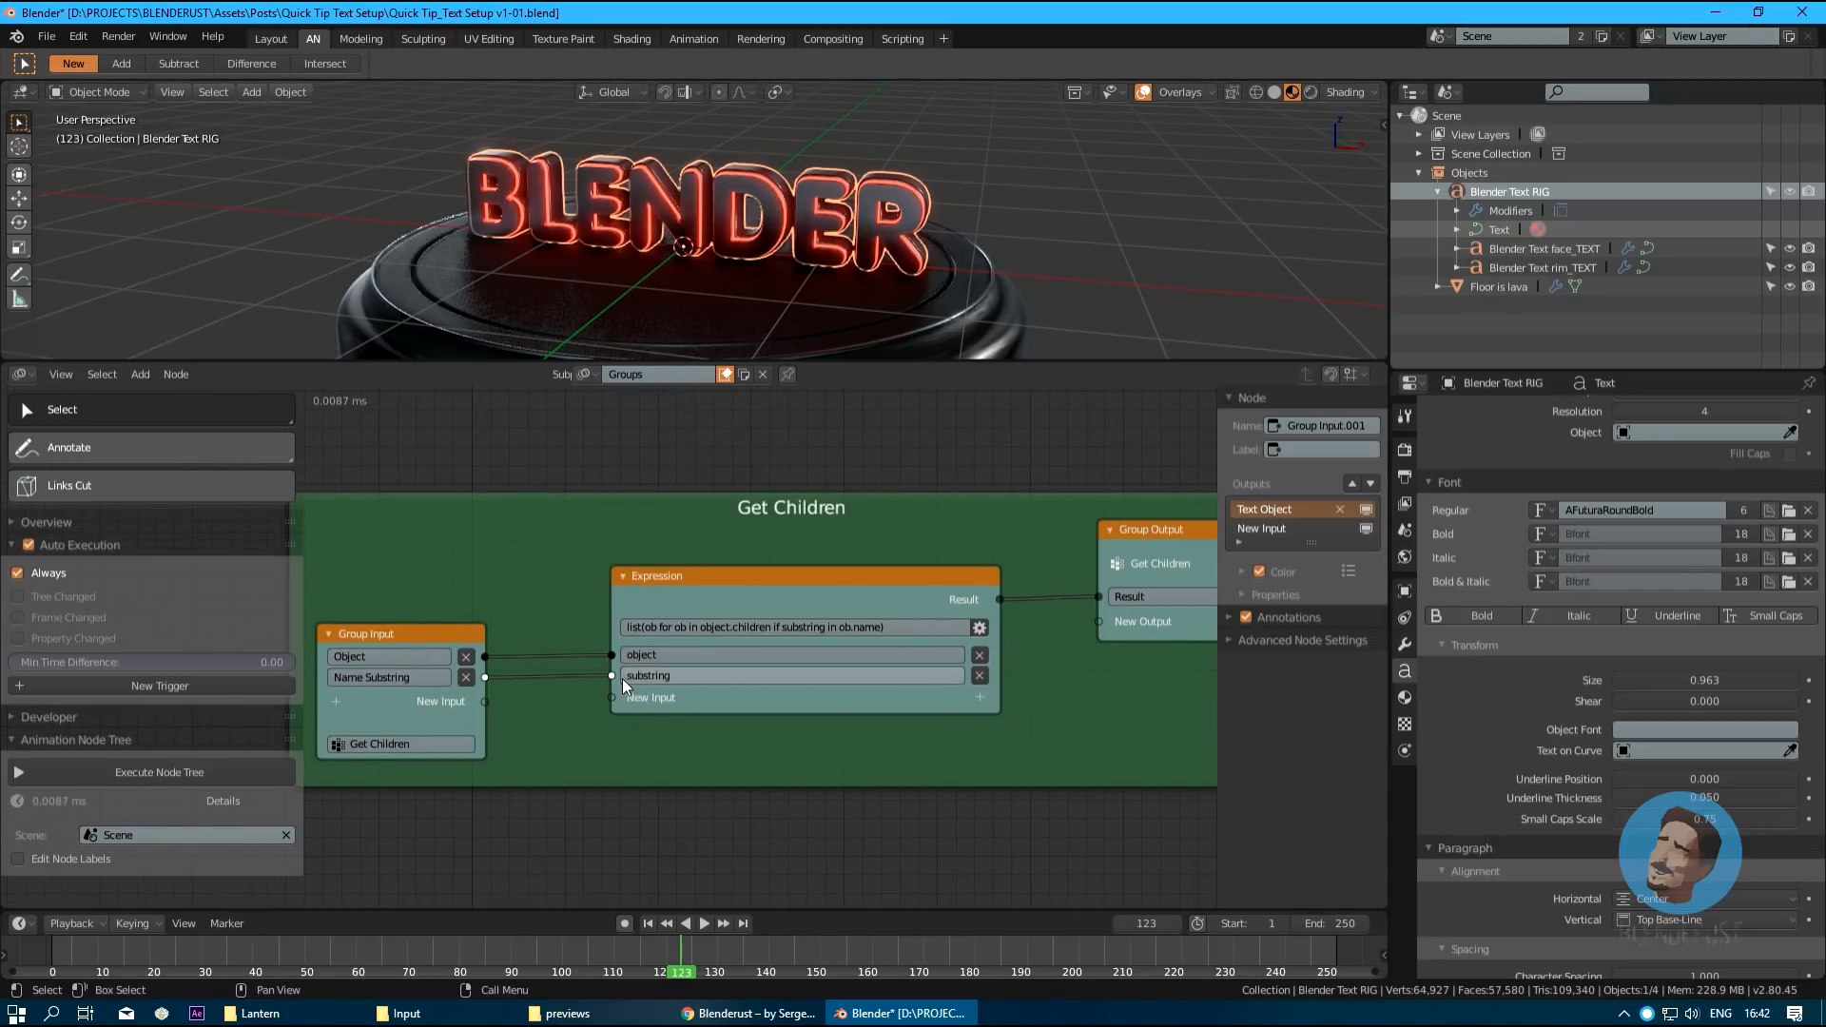
pyautogui.moveTo(680, 675)
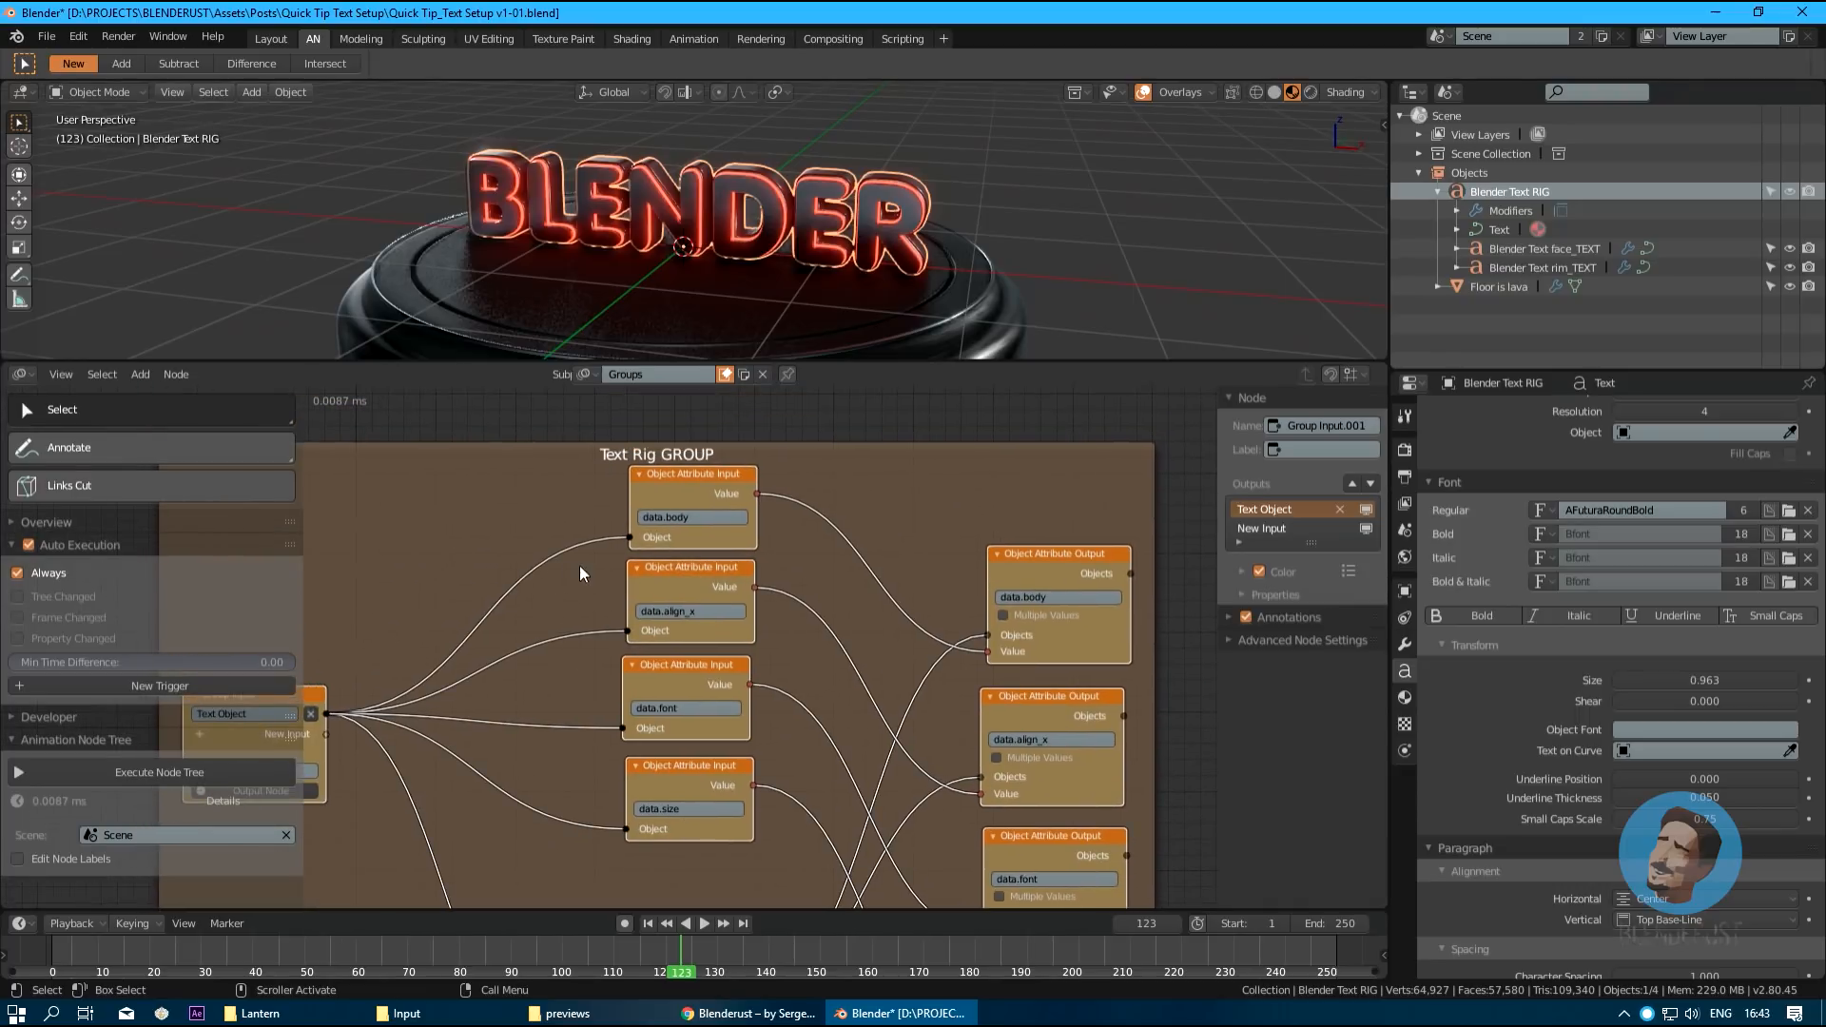
pyautogui.moveTo(759, 484)
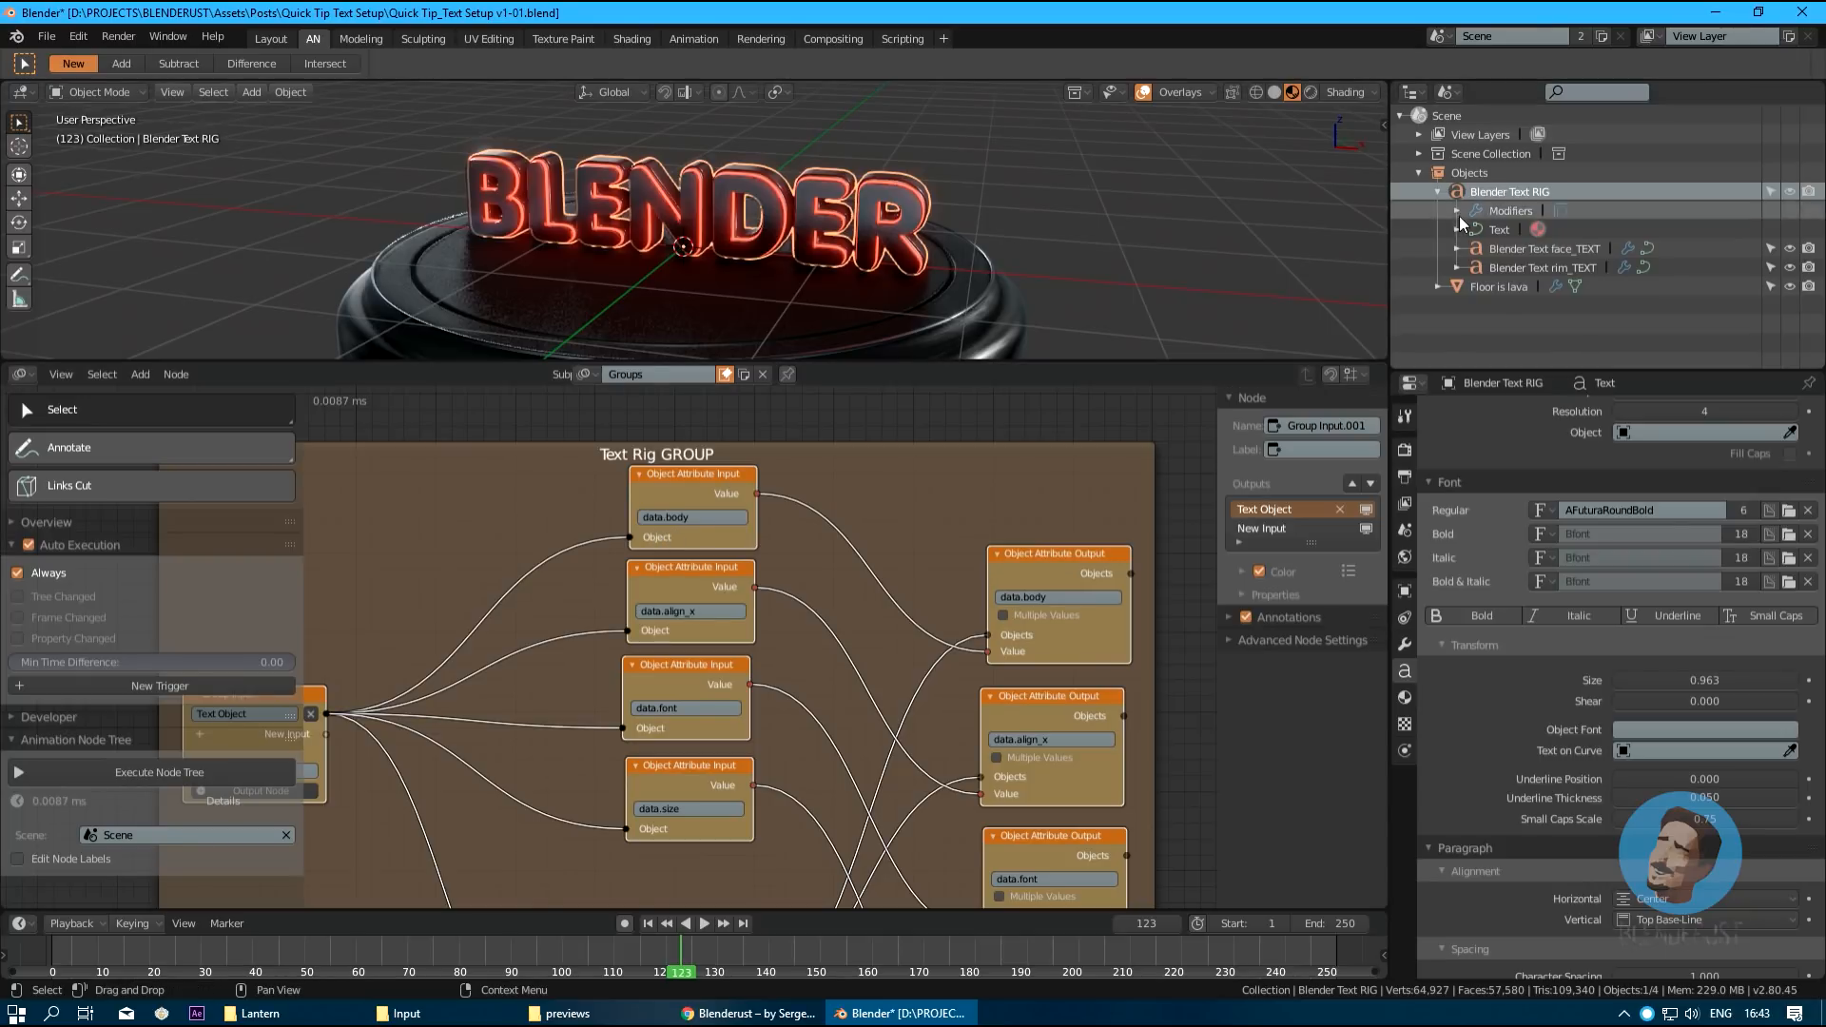
pyautogui.moveTo(673, 538)
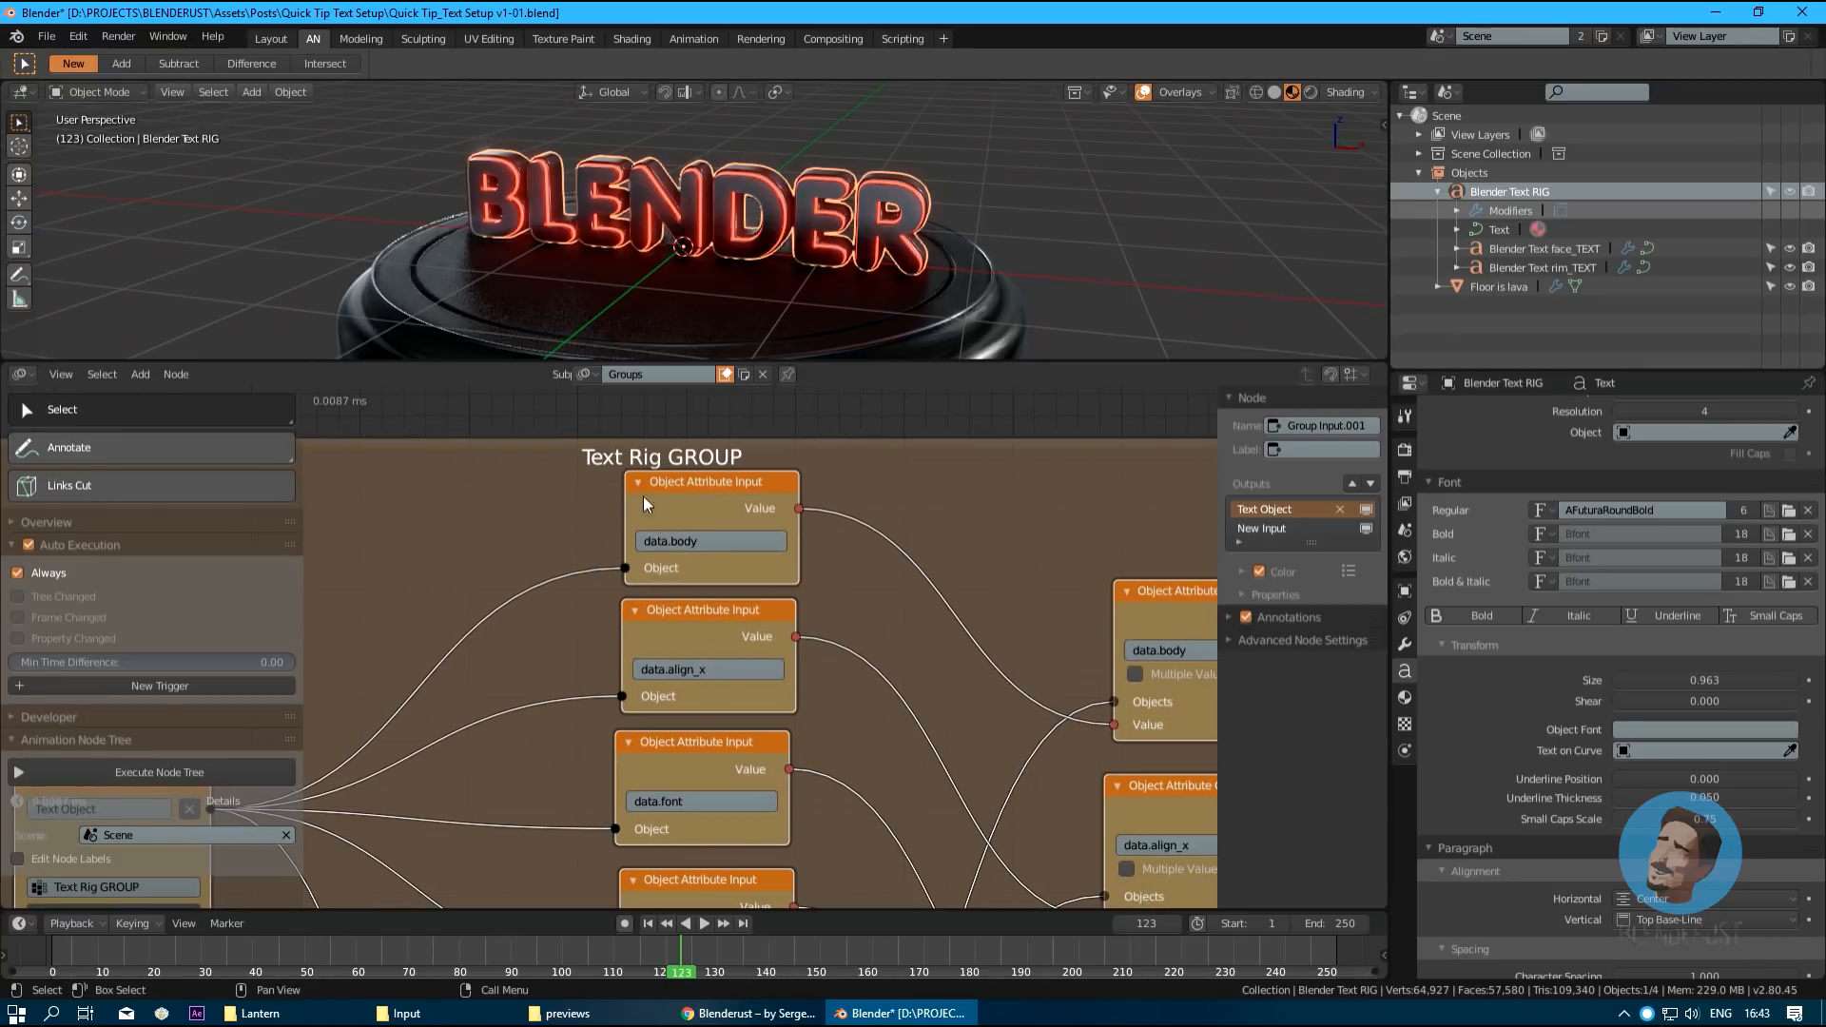
pyautogui.scroll(-3)
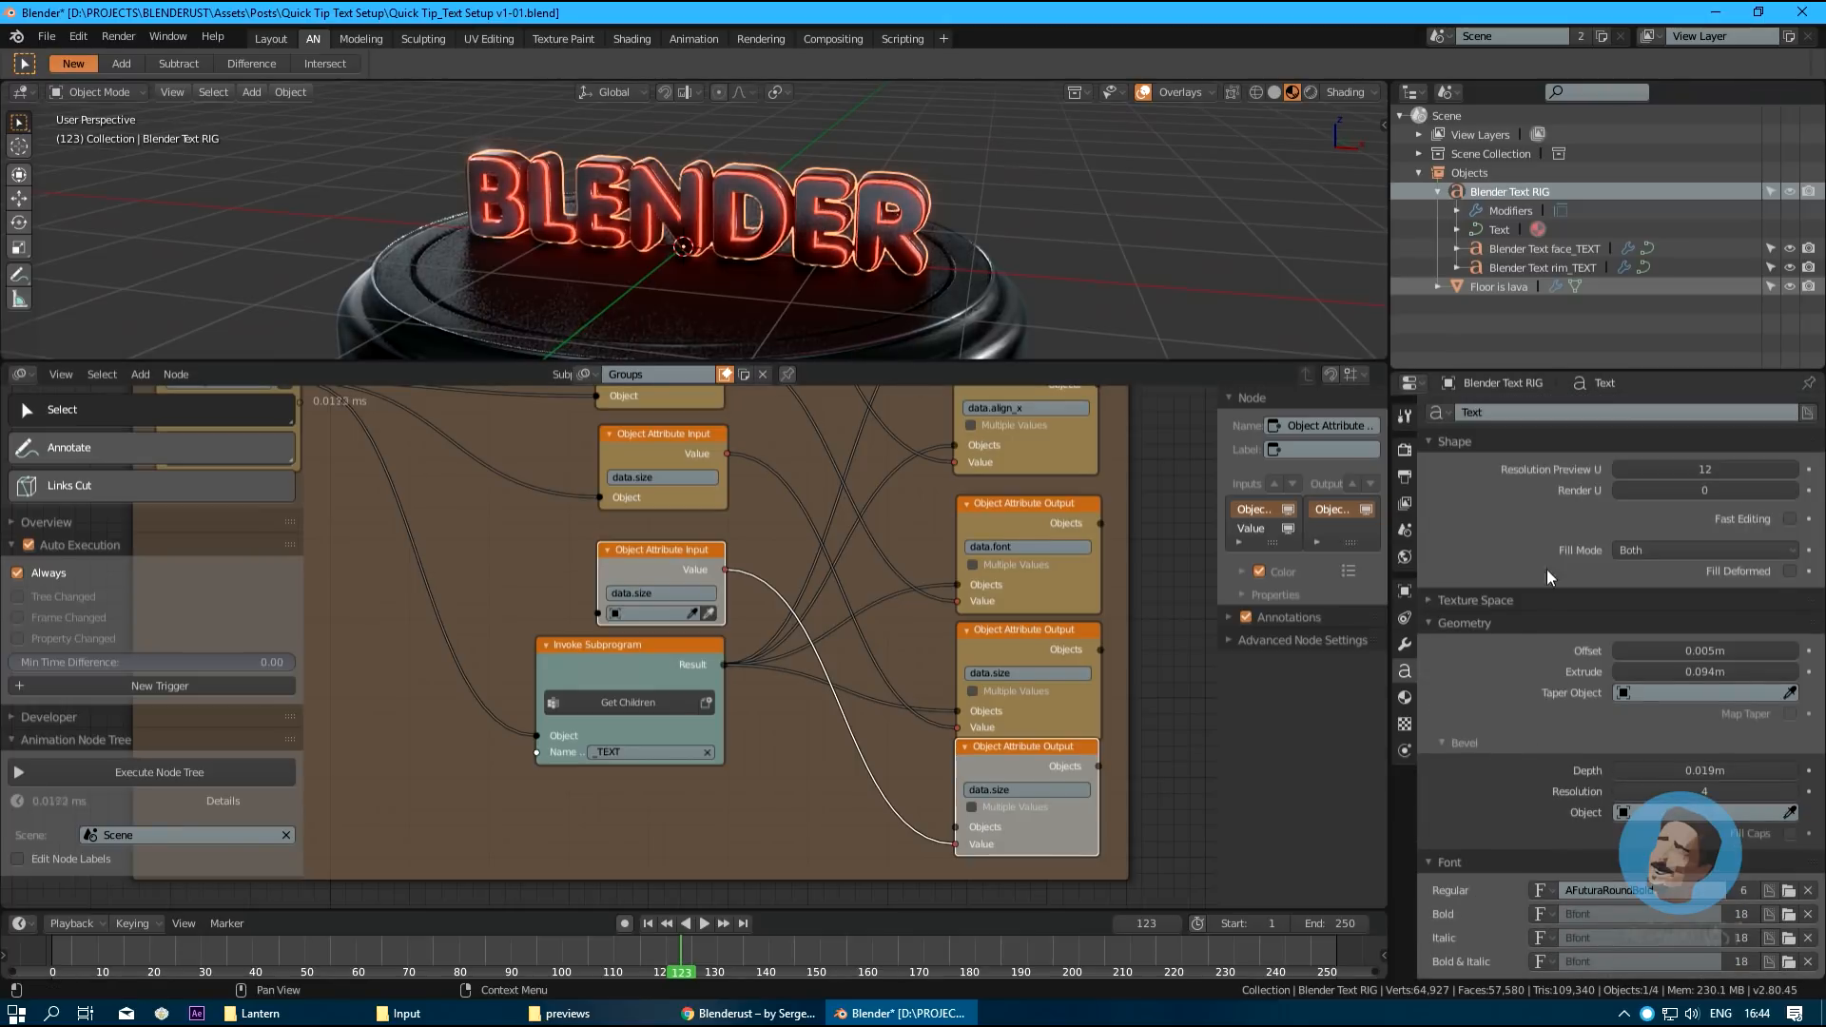
# Return the node editor to the Main tree with the Text Rig GROUP subprogram.
pyautogui.rightClick(1705, 468)
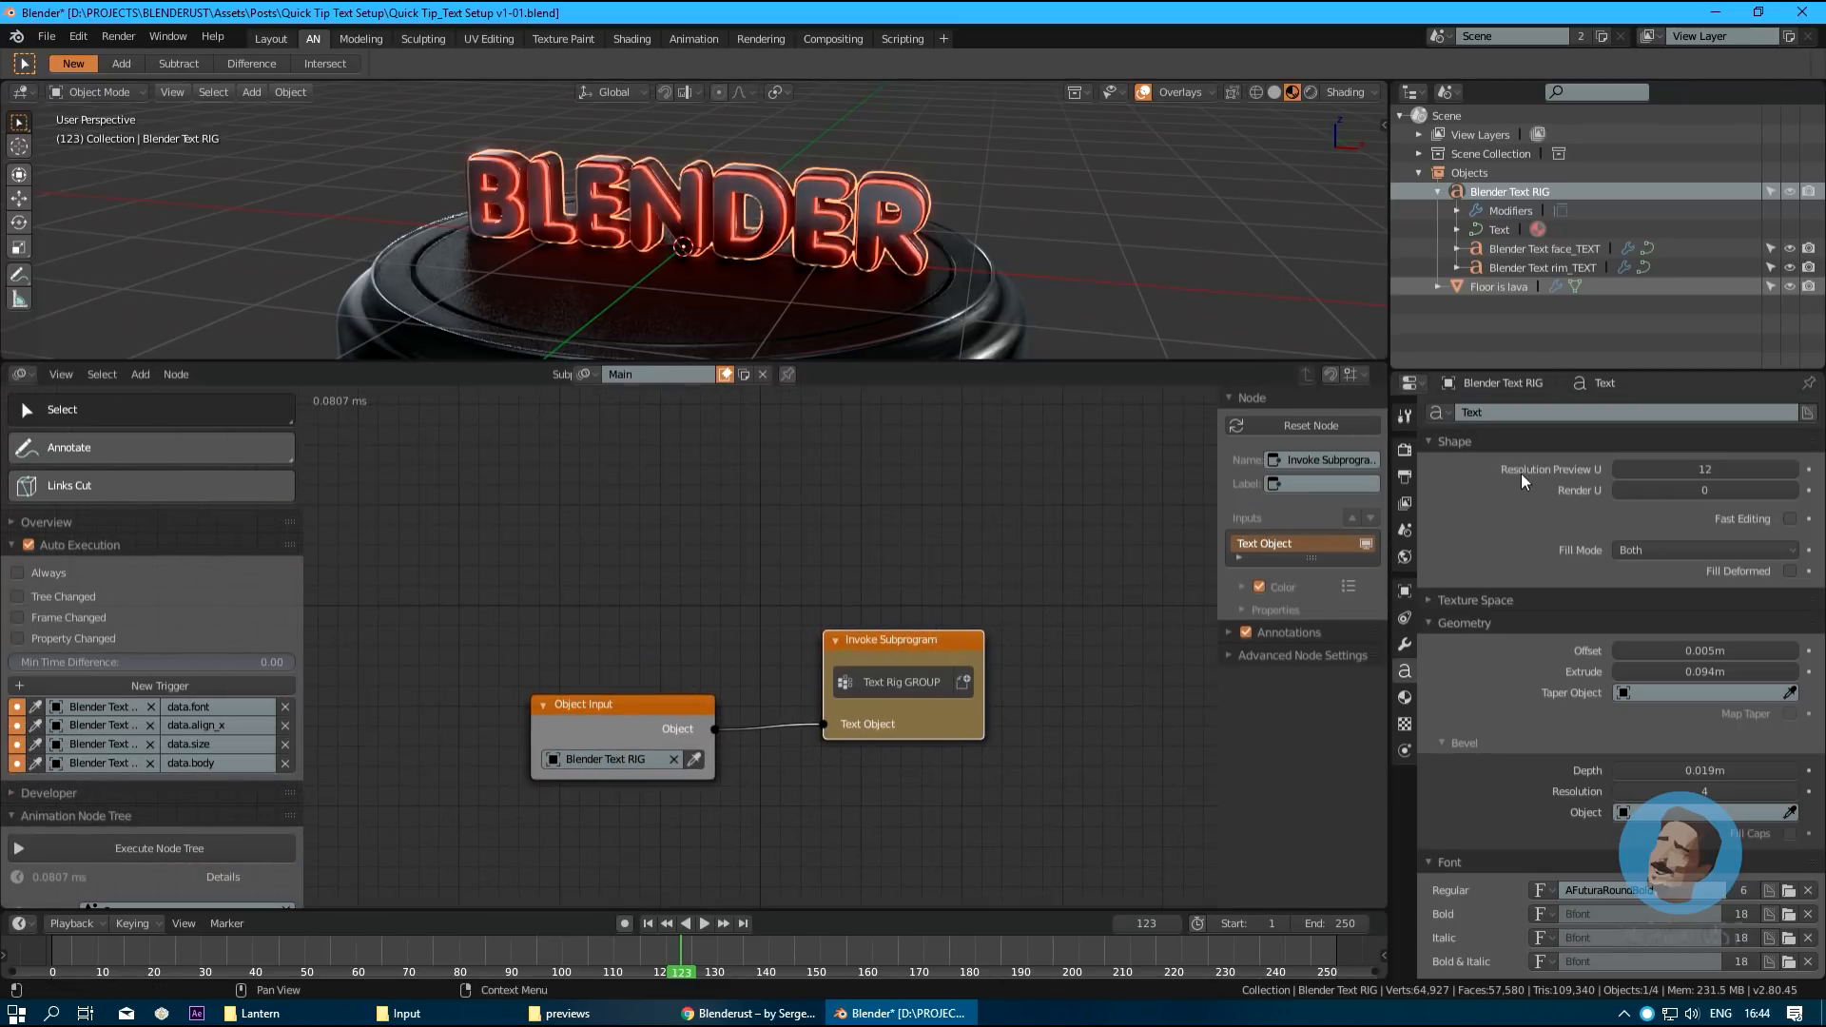
pyautogui.click(1703, 467)
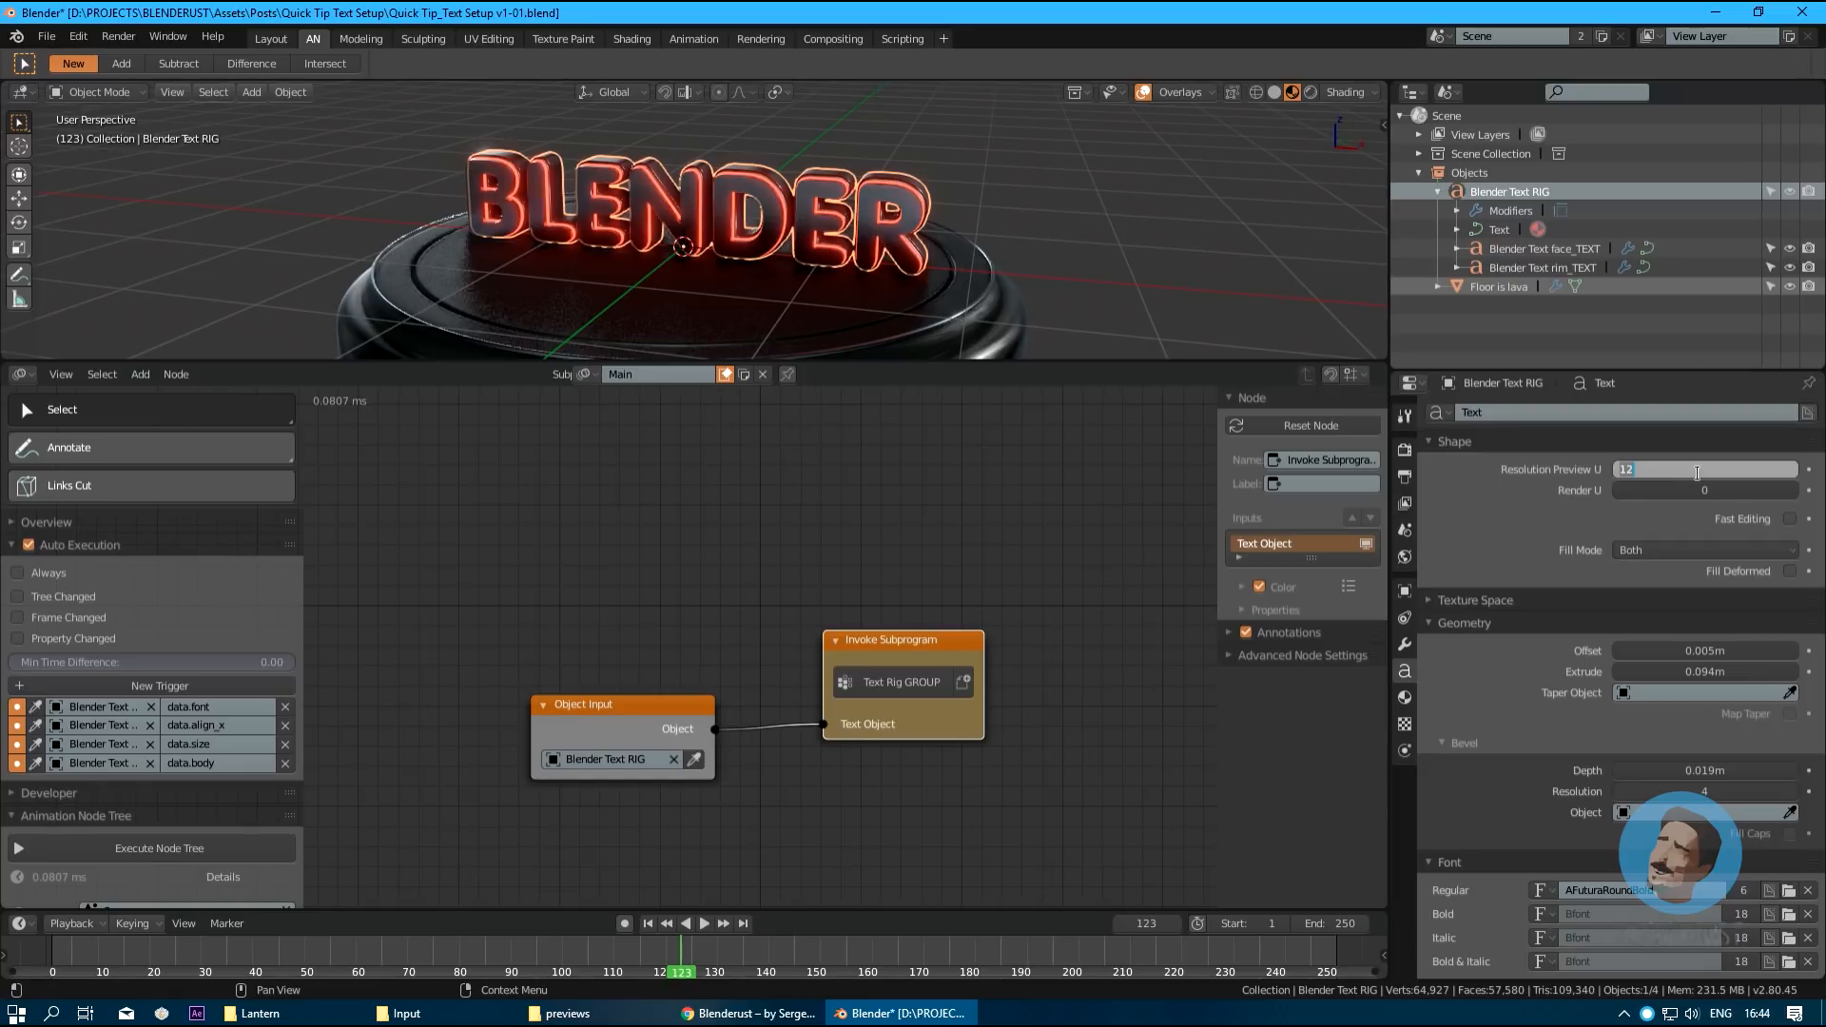
pyautogui.write('1')
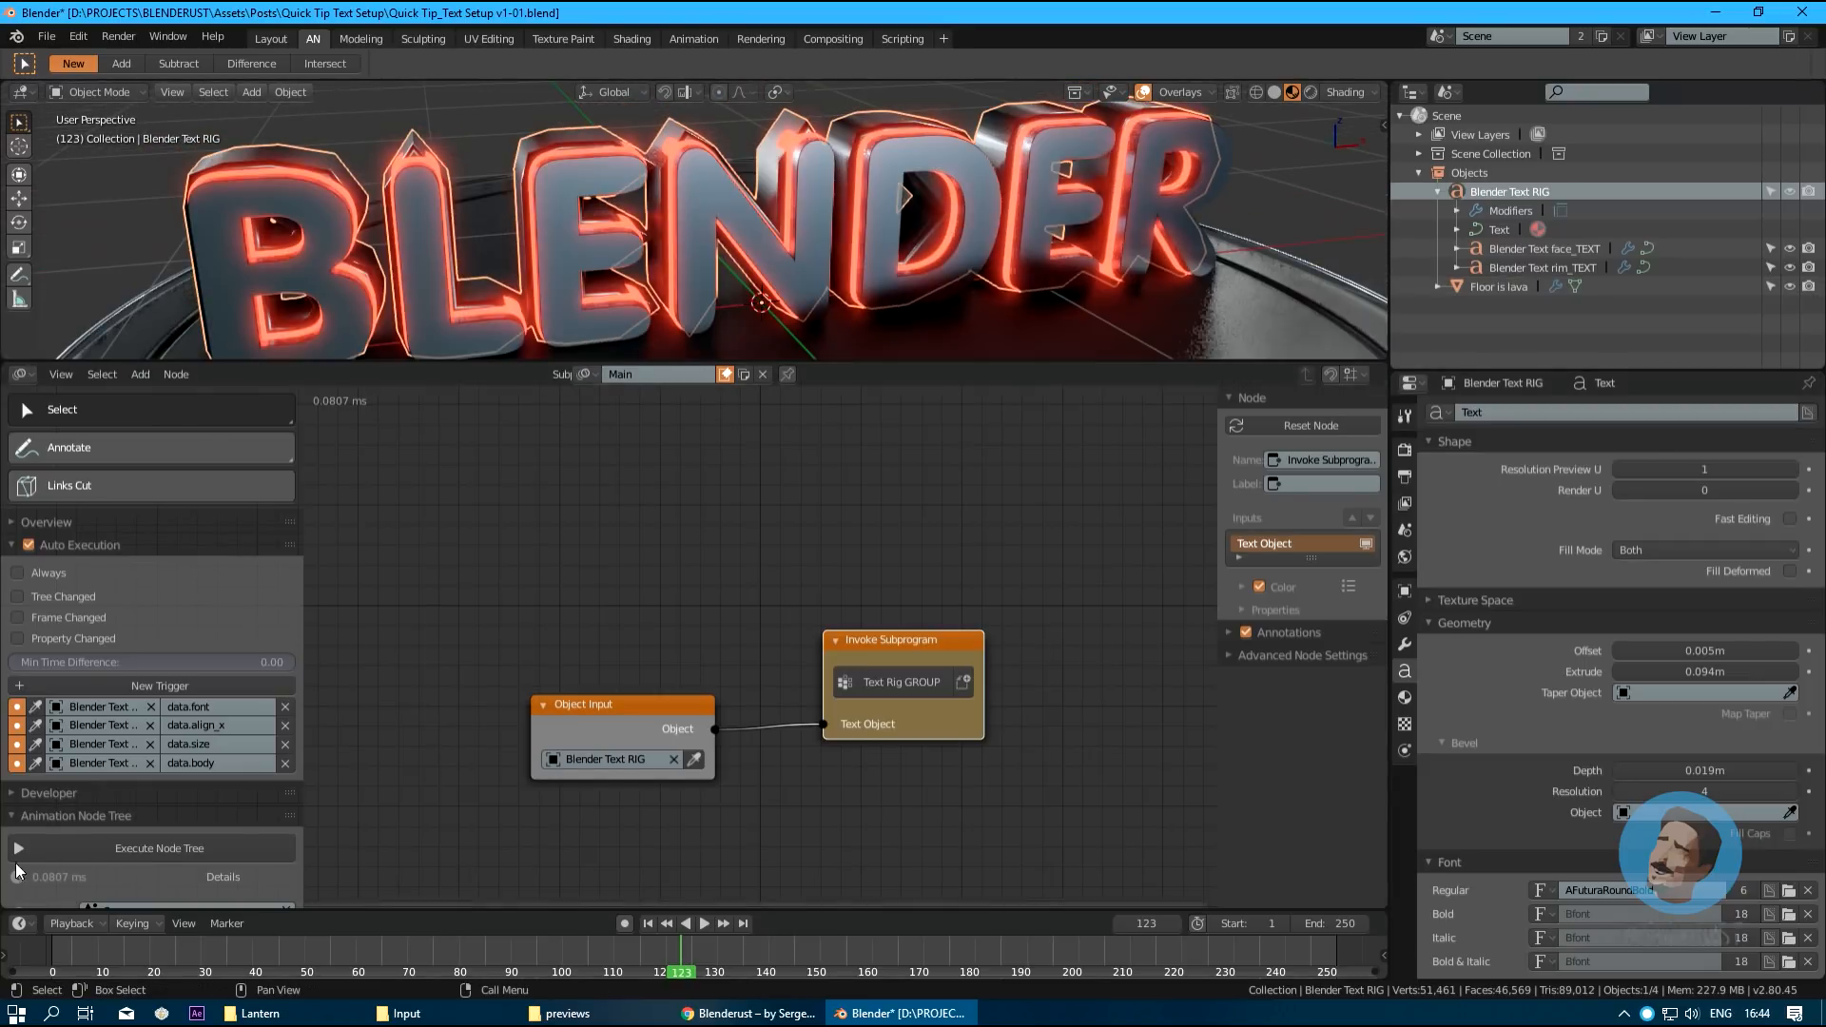
pyautogui.moveTo(699, 233); pyautogui.dragTo(617, 256)
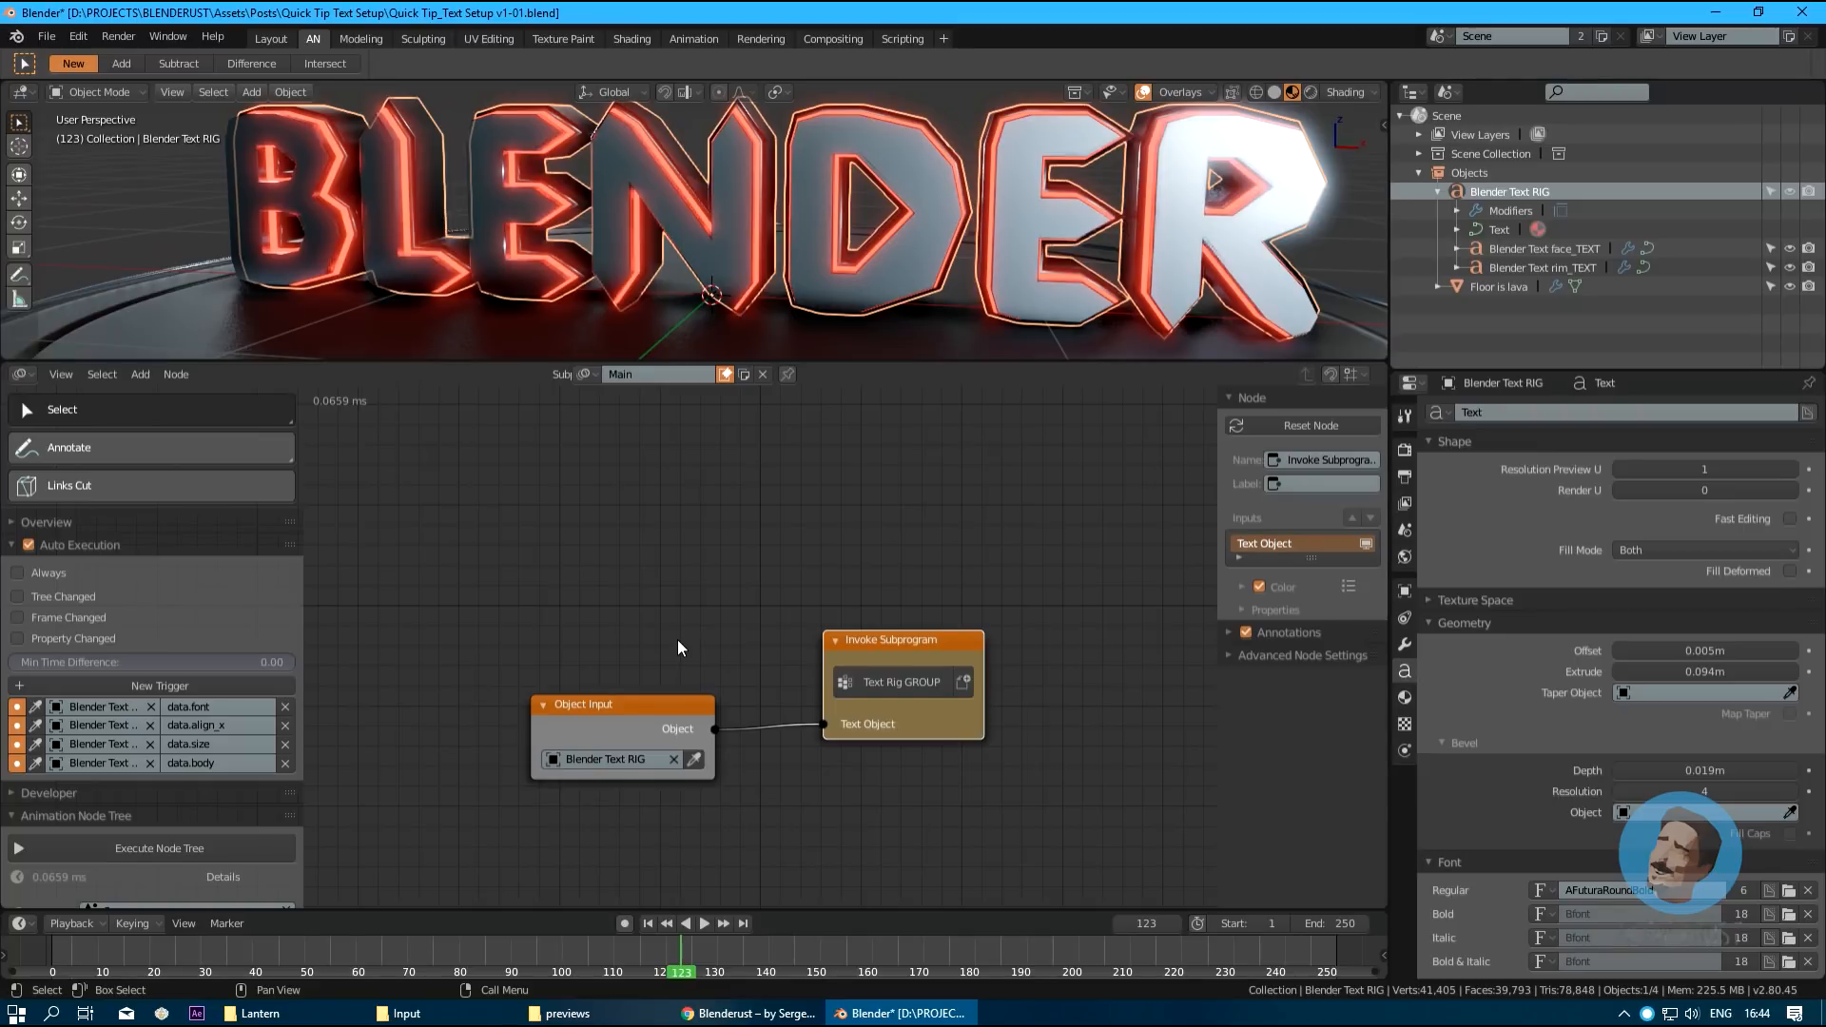
pyautogui.moveTo(966, 575)
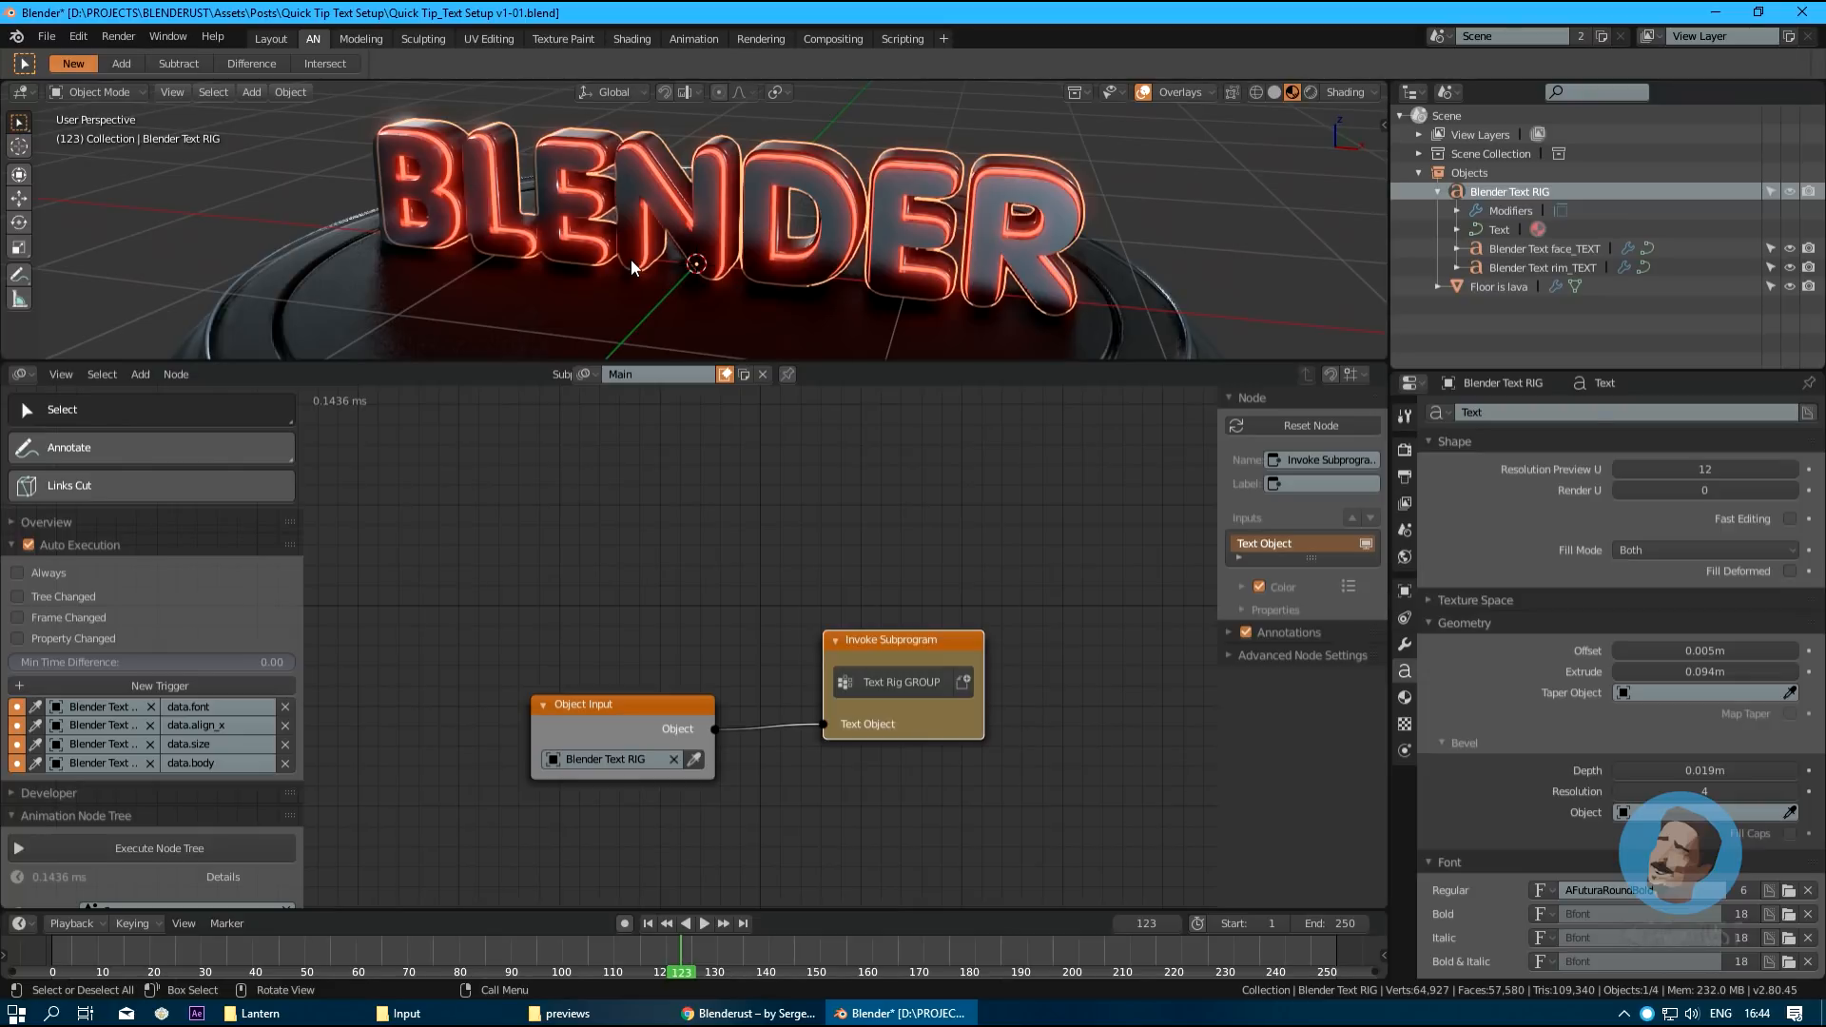
pyautogui.moveTo(1525, 266)
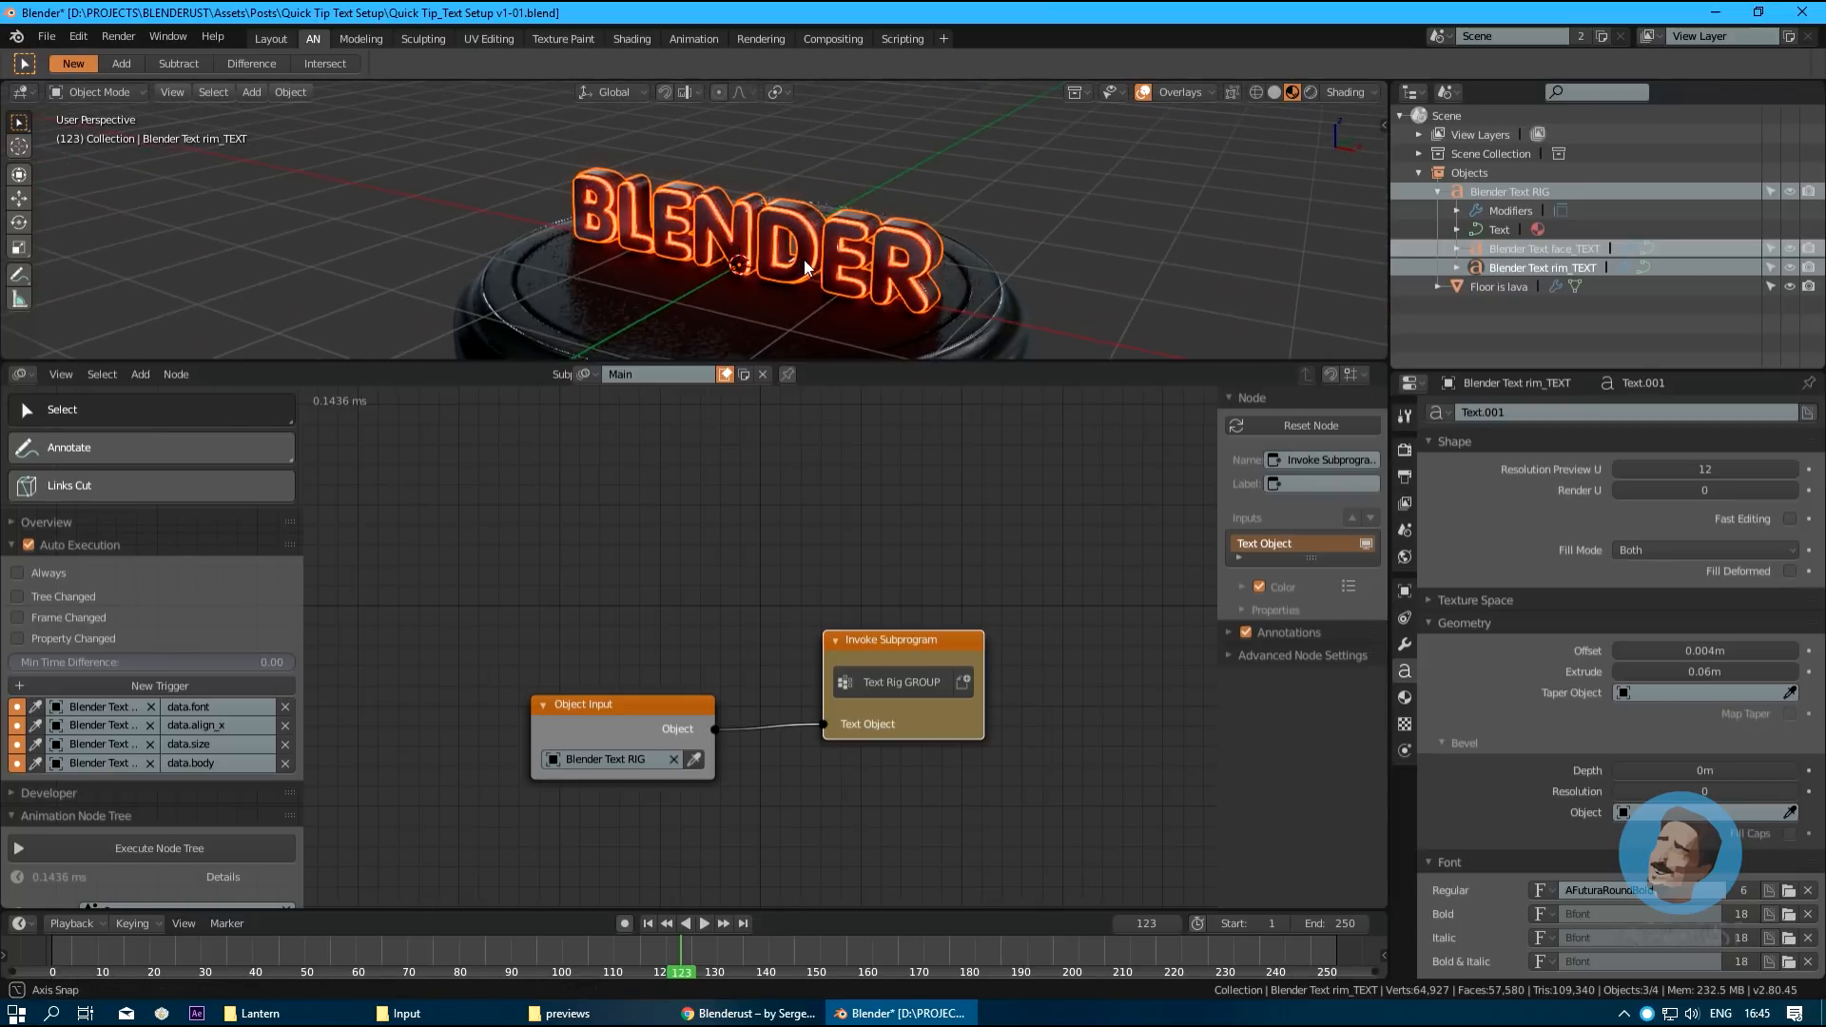
# Duplicate the rig hierarchy above the original, rename it New Text RIG, and expand its children.
pyautogui.press('shift+d')
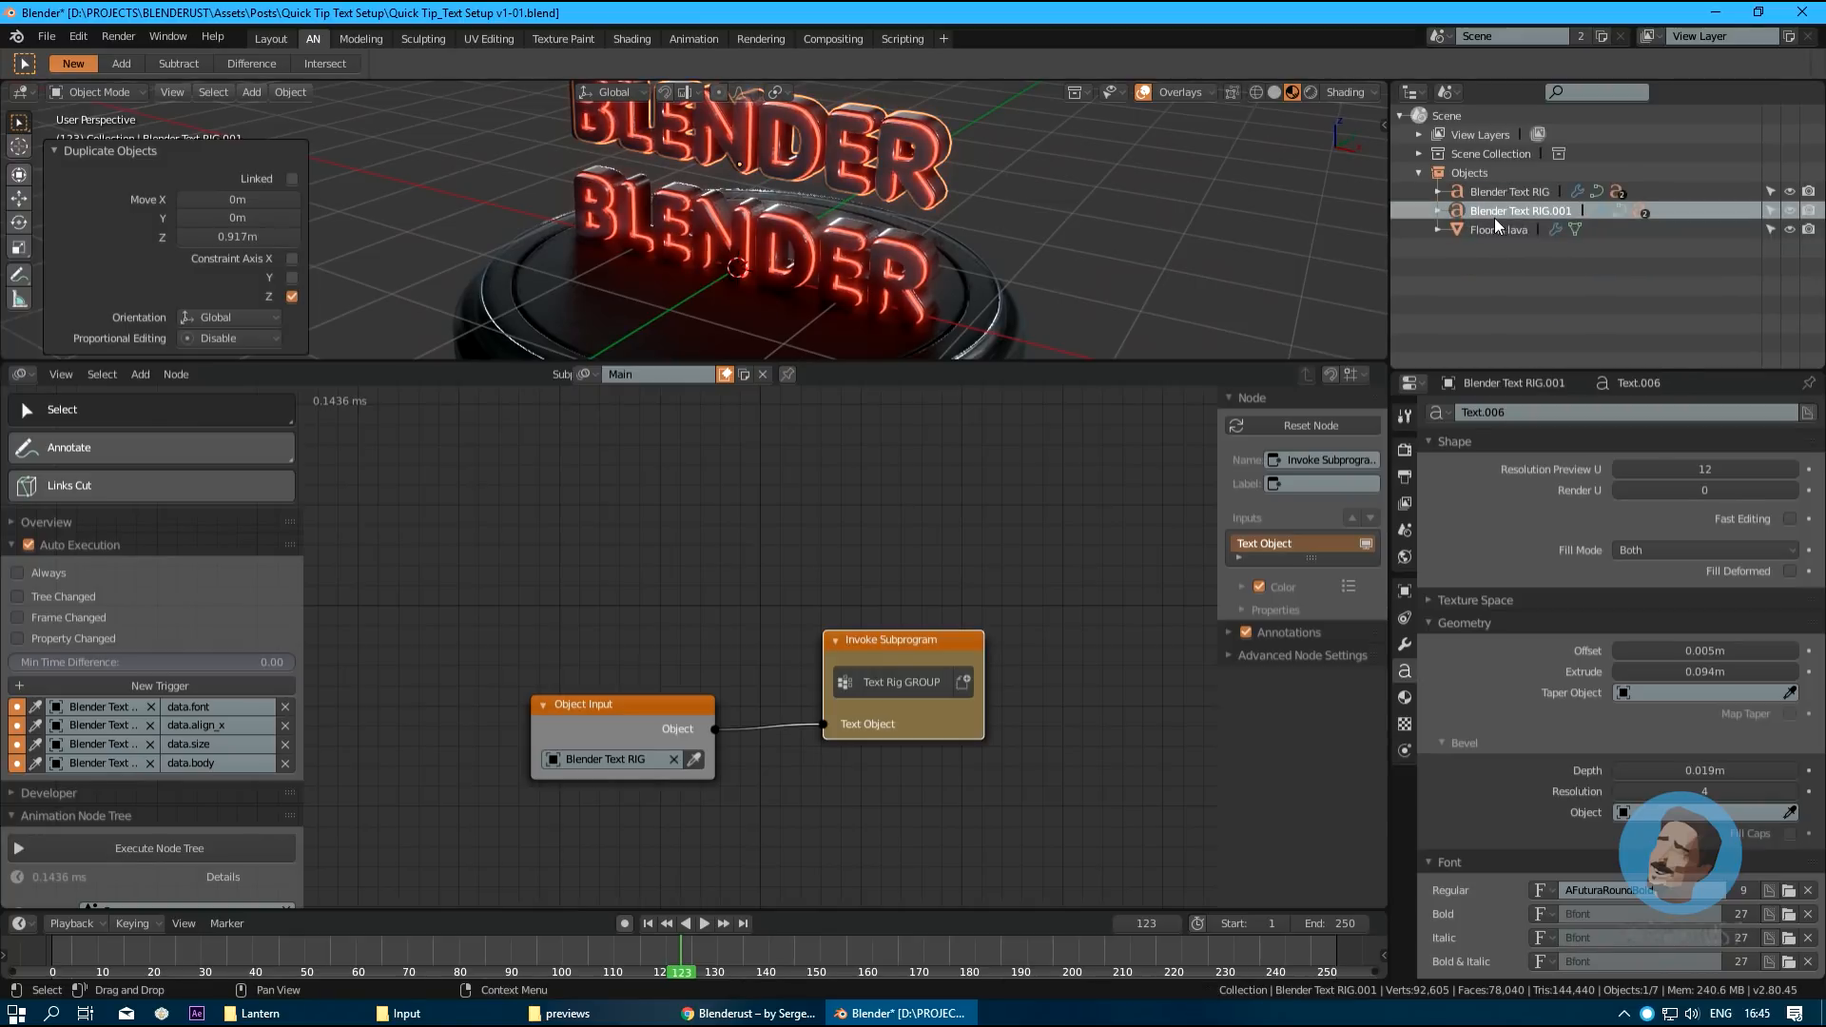
pyautogui.doubleClick(1522, 211)
pyautogui.write('New Text')
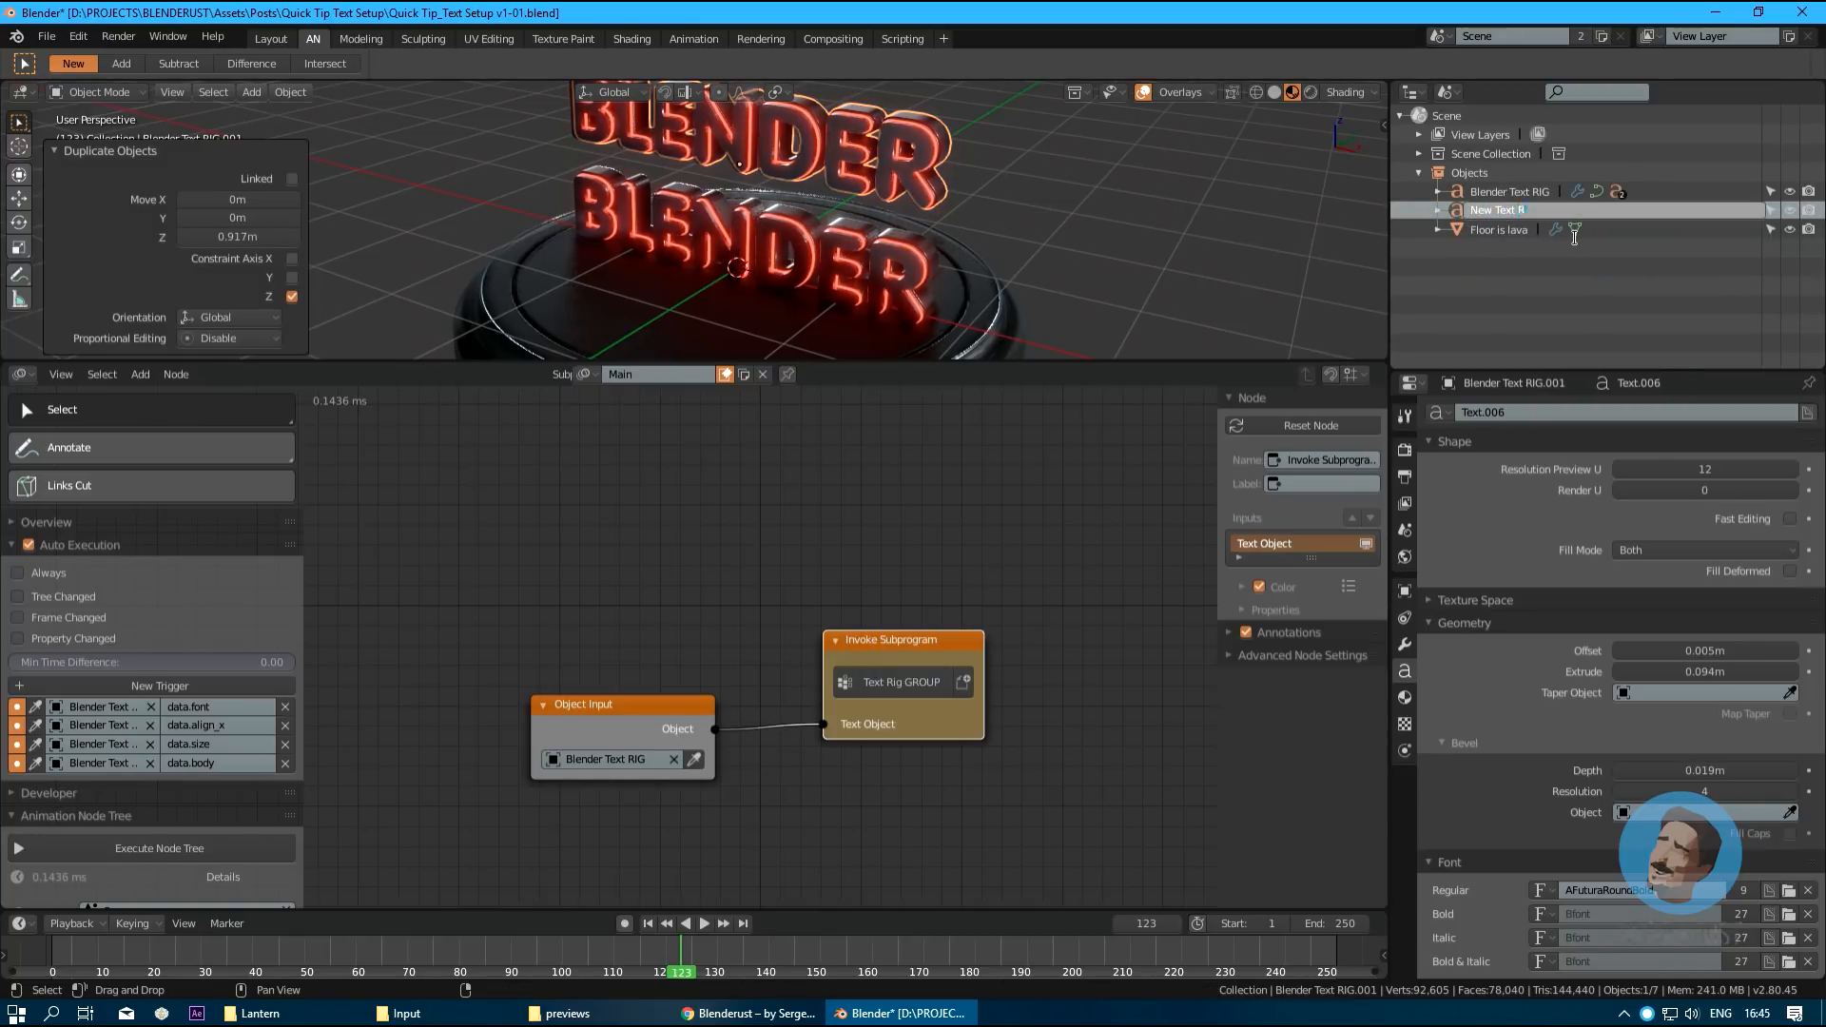
pyautogui.click(1439, 230)
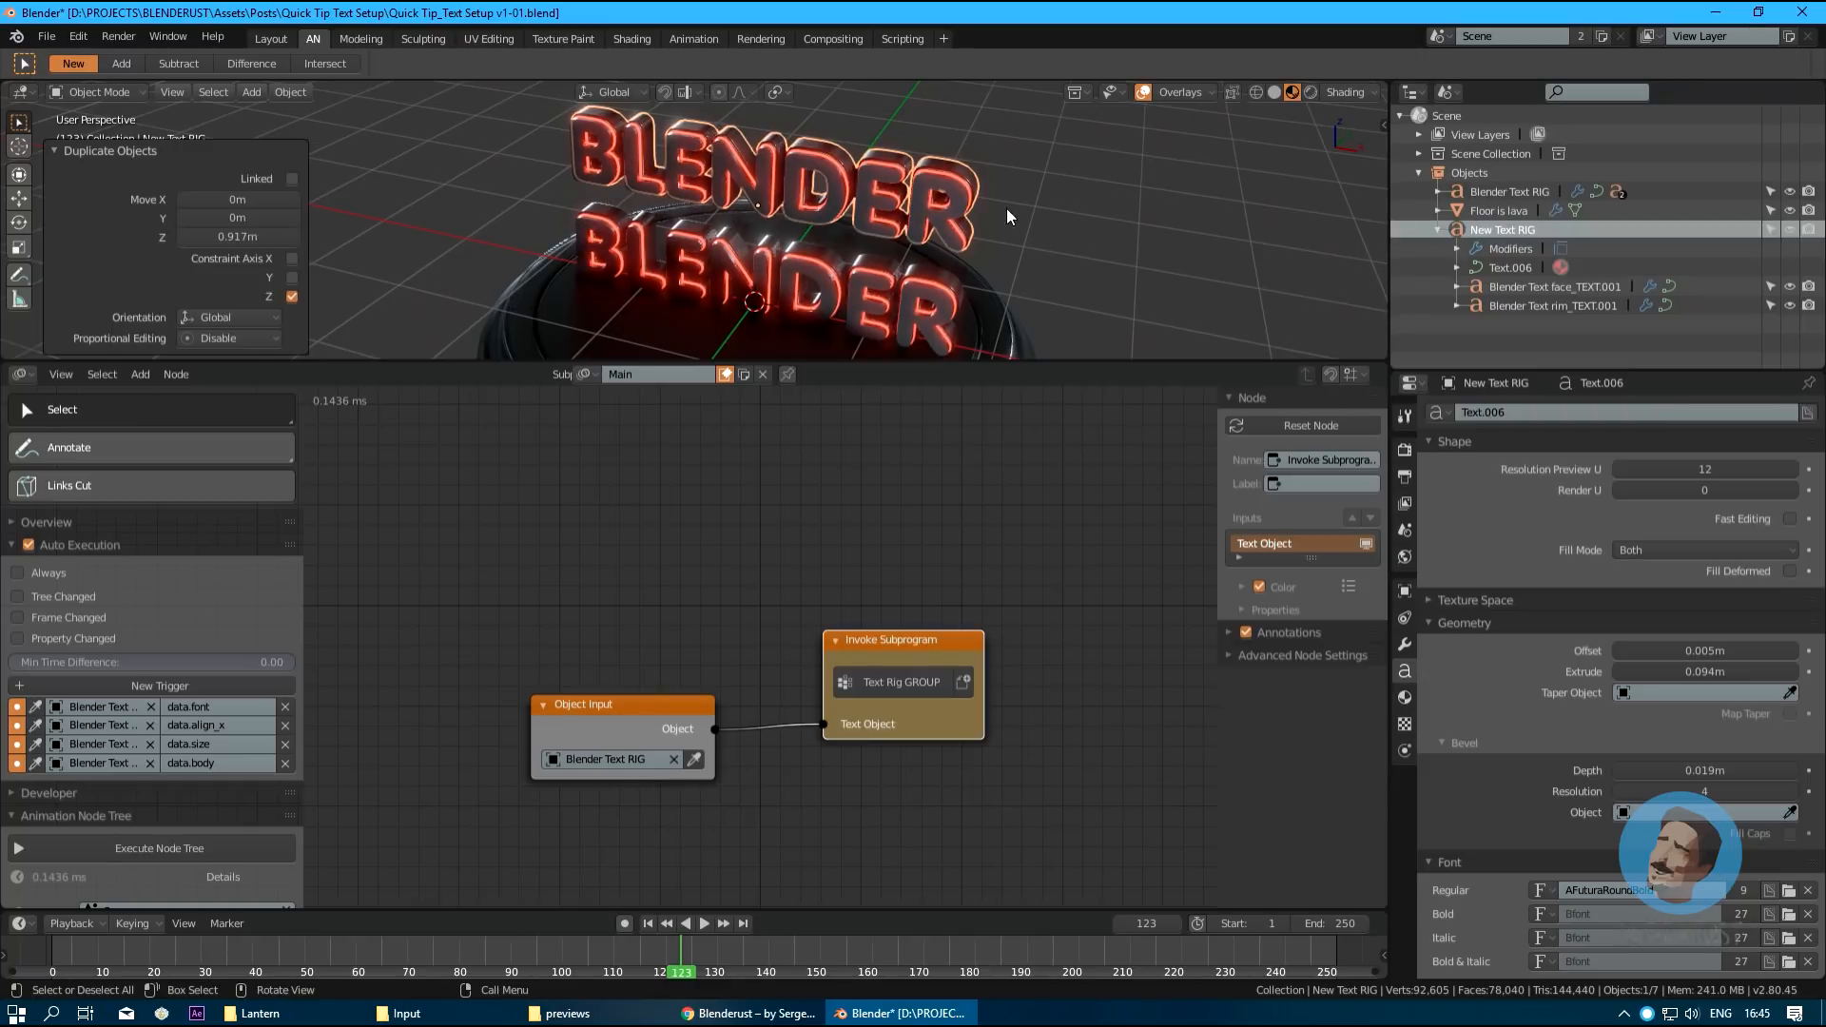
pyautogui.press('Tab')
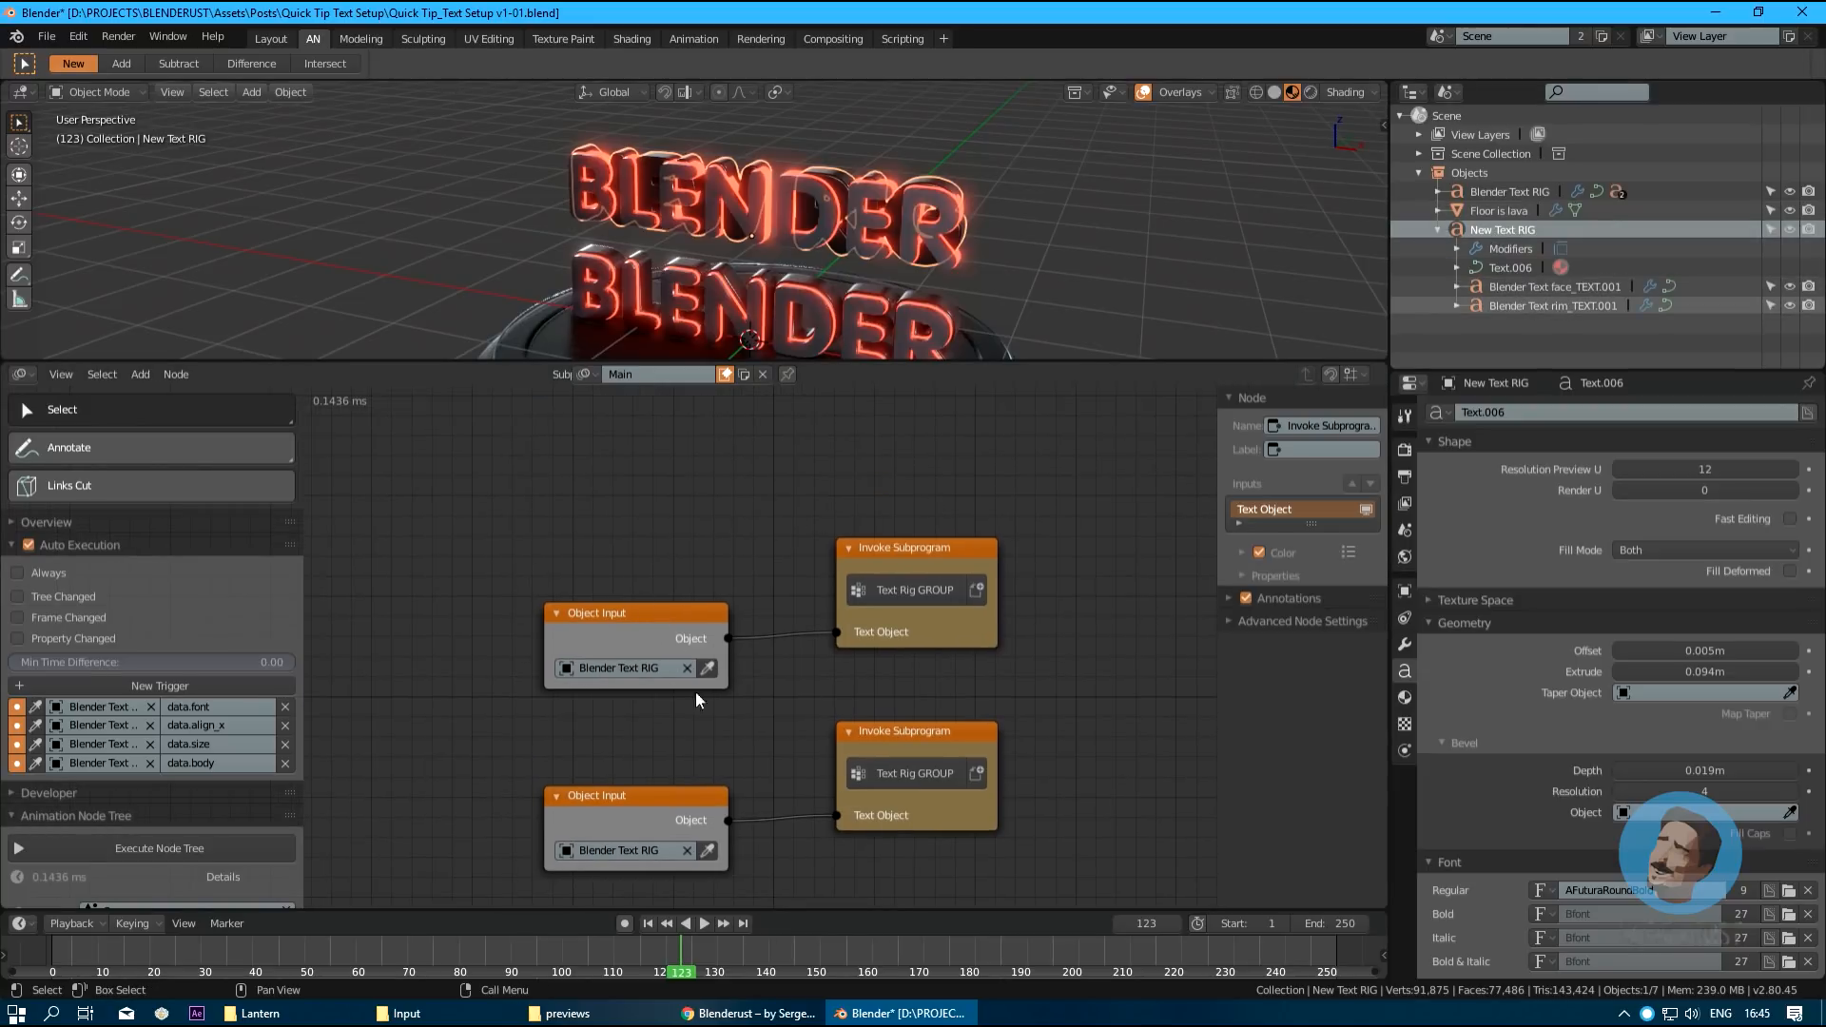
# Point the duplicated Object Input at New Text RIG and enable Always auto execution.
pyautogui.click(623, 668)
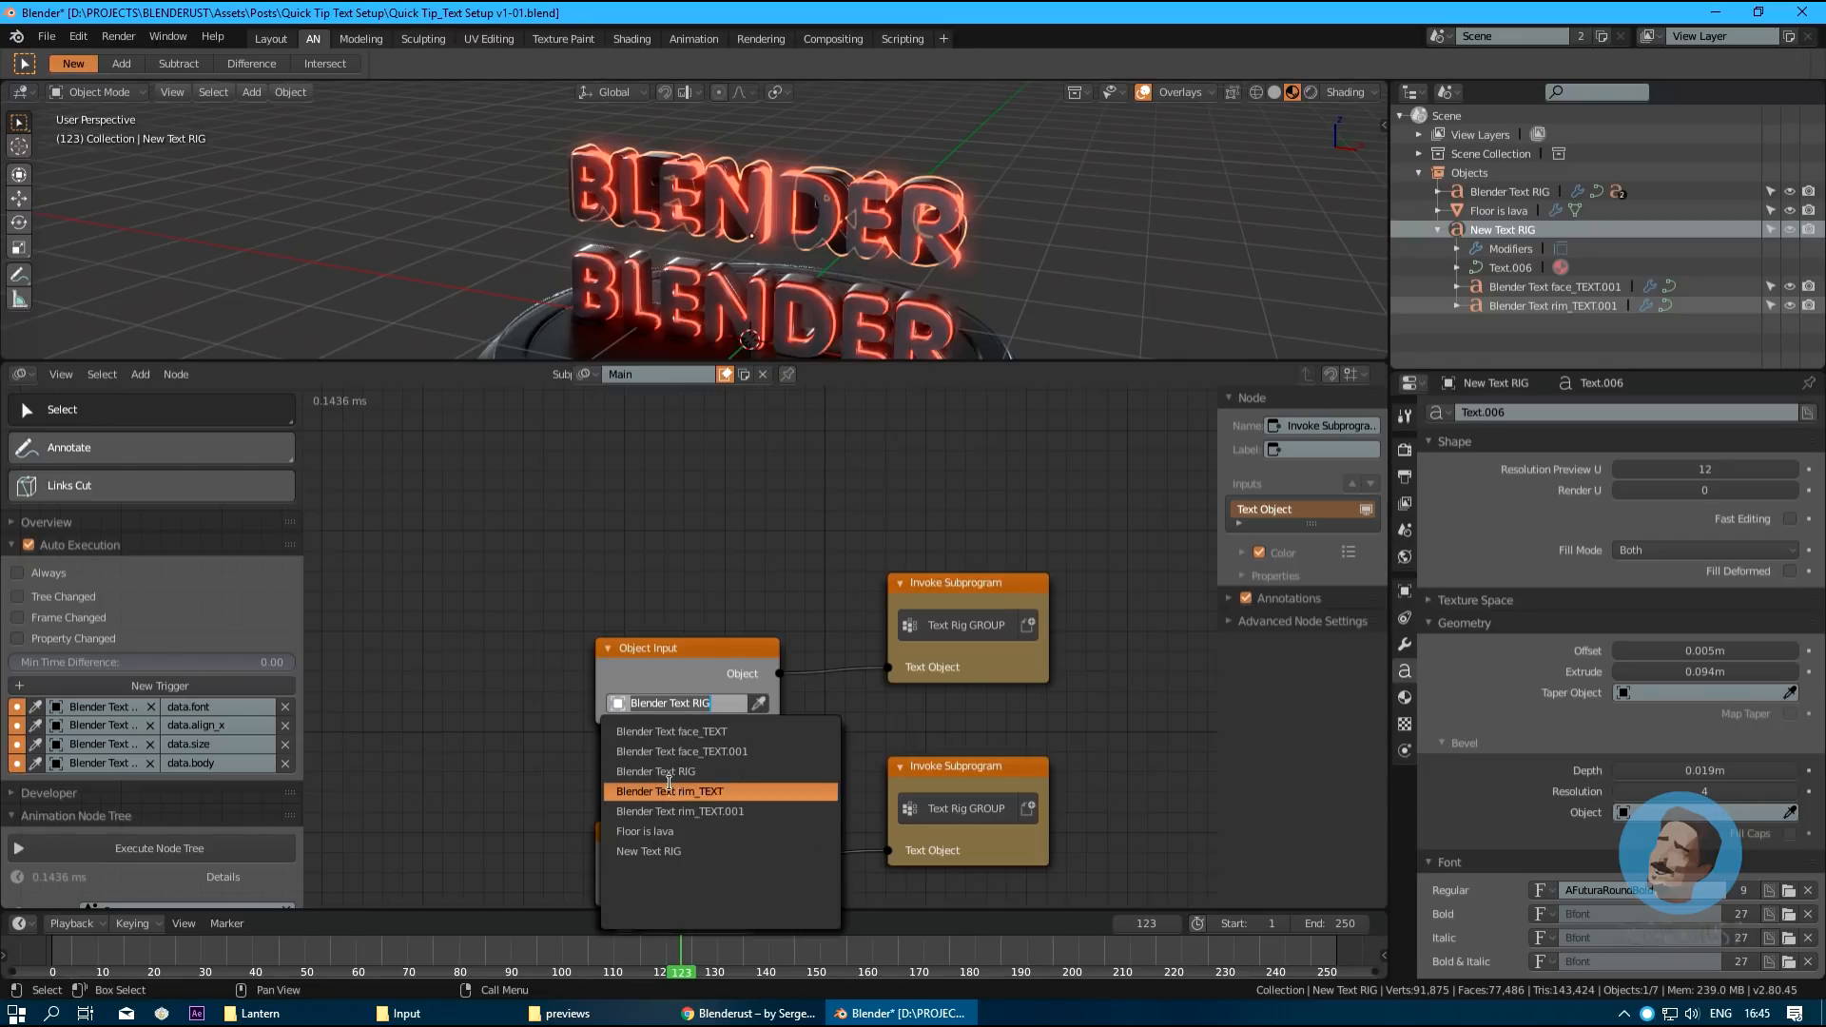
pyautogui.click(647, 851)
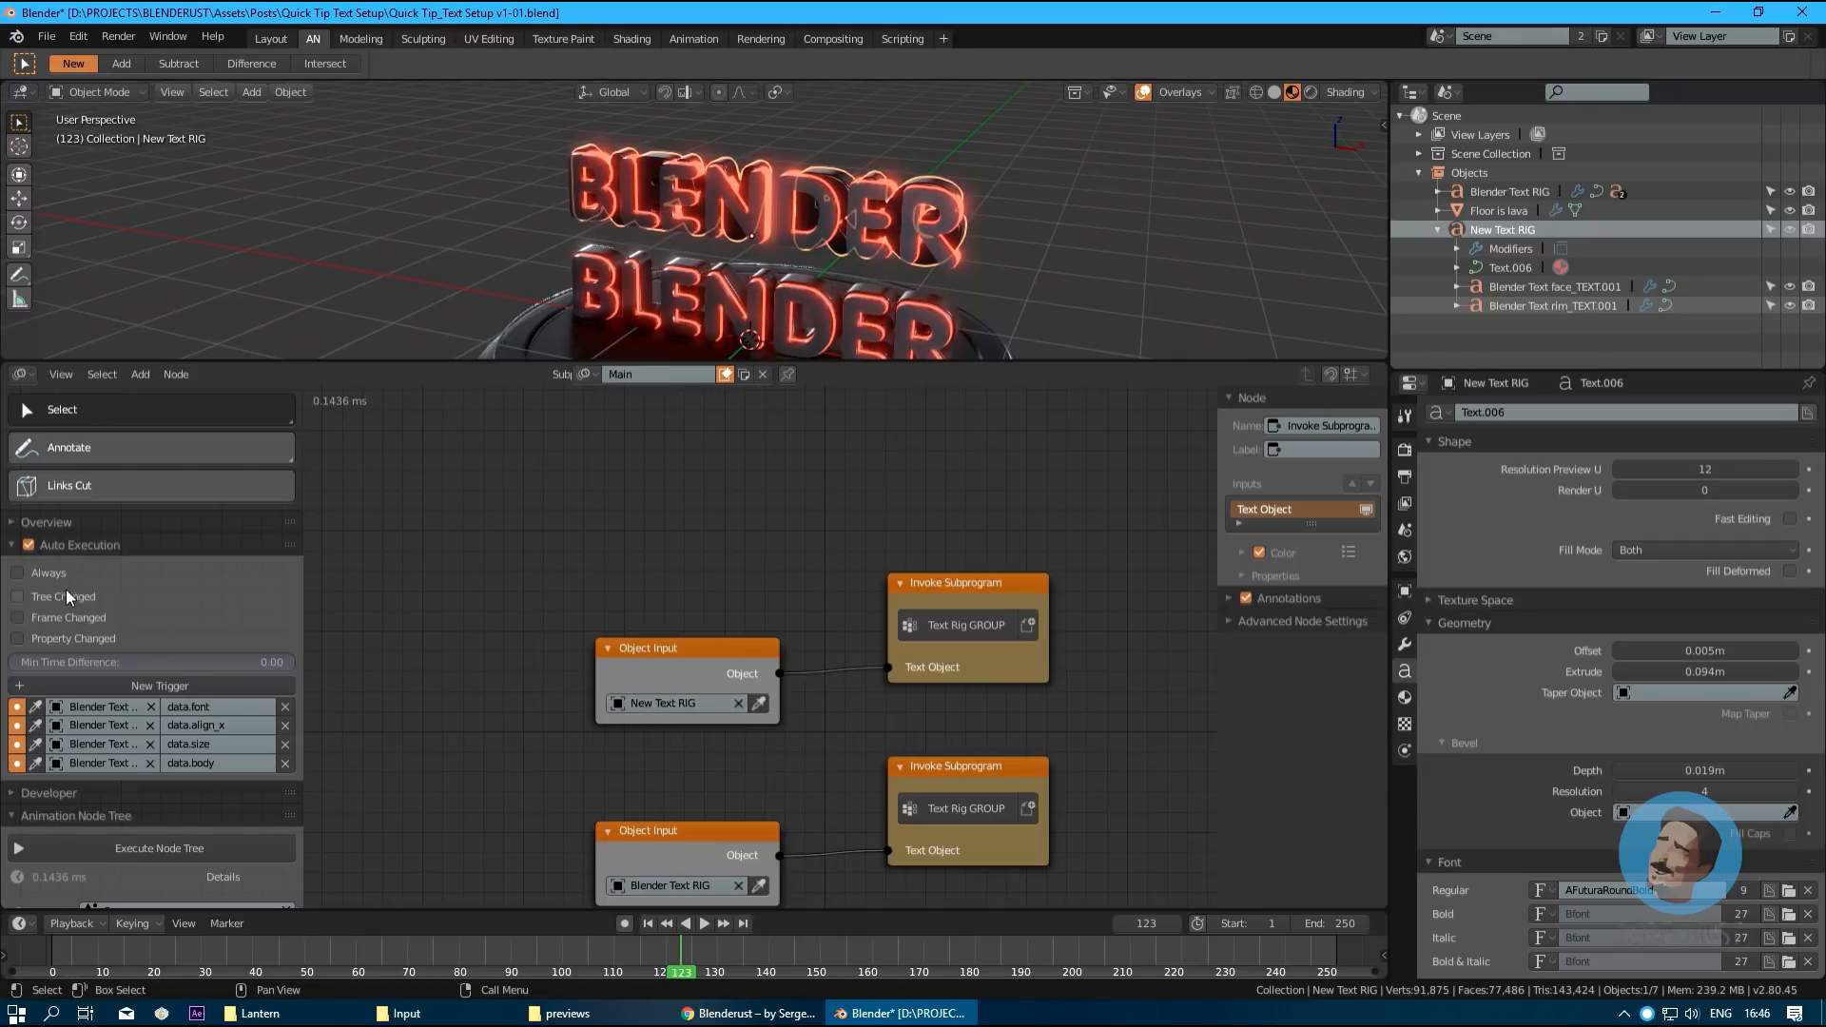
pyautogui.click(19, 571)
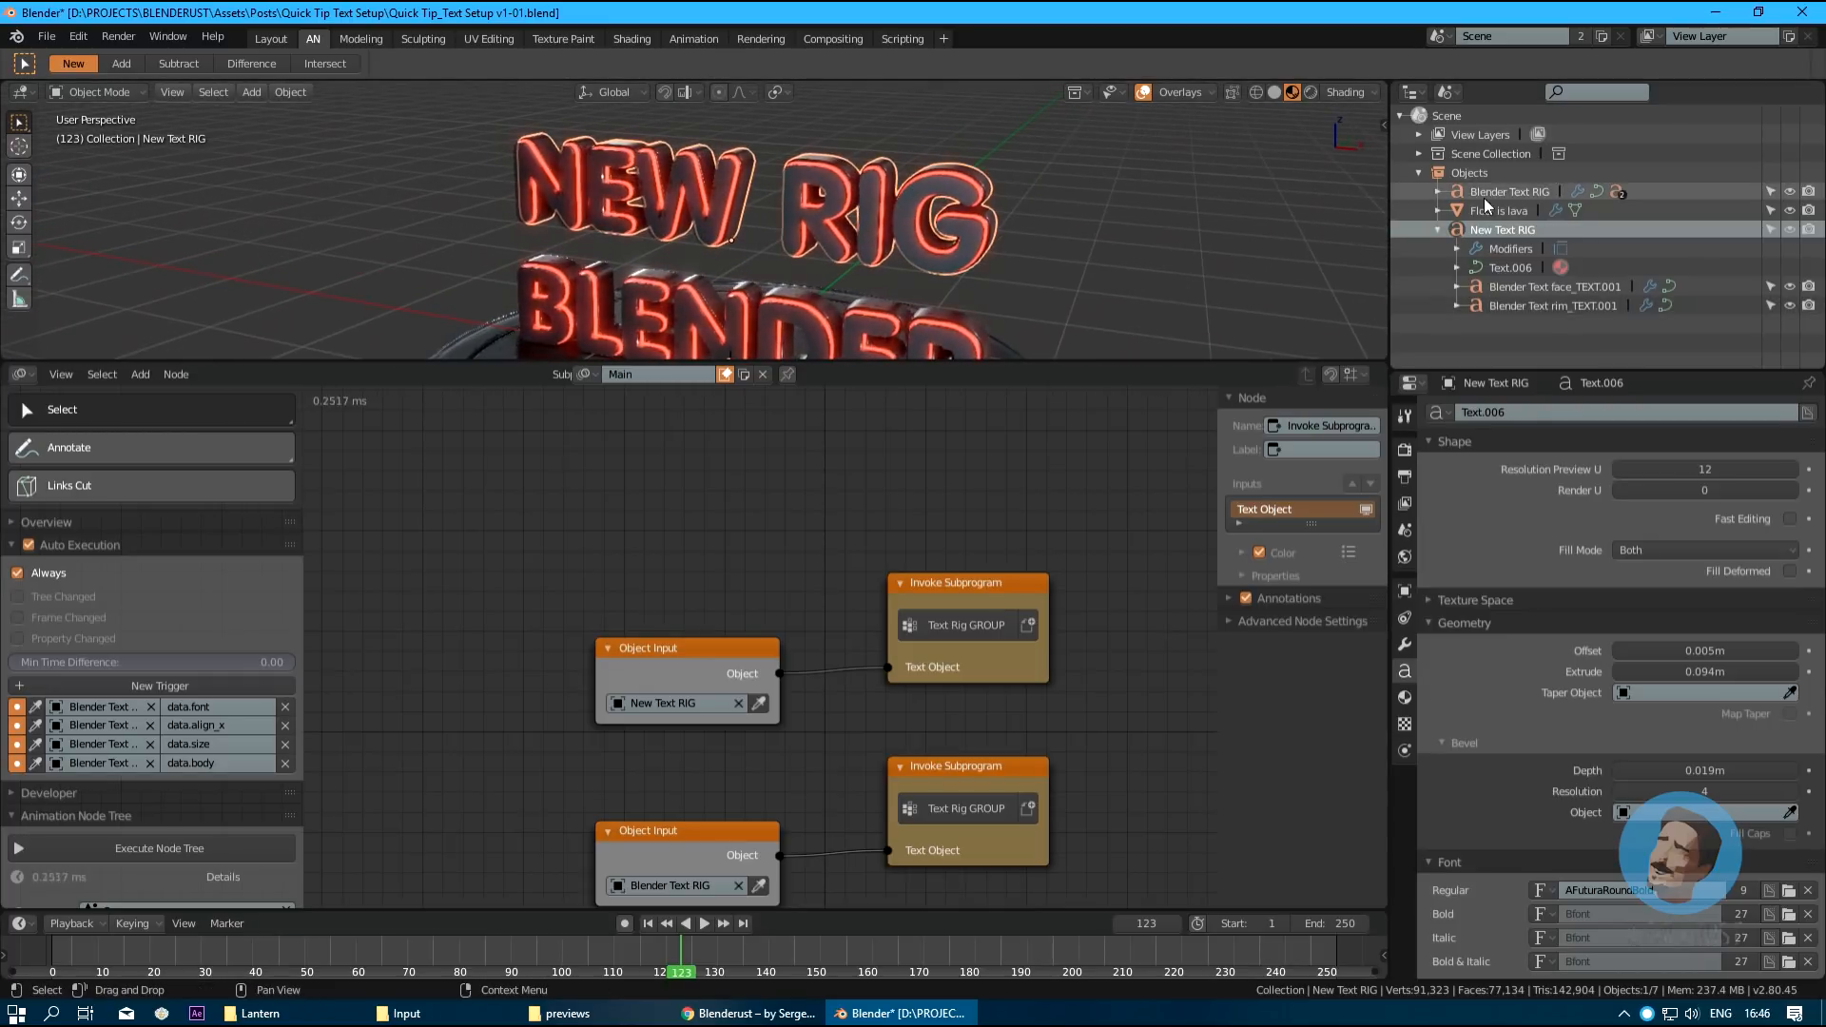
pyautogui.scroll(-3)
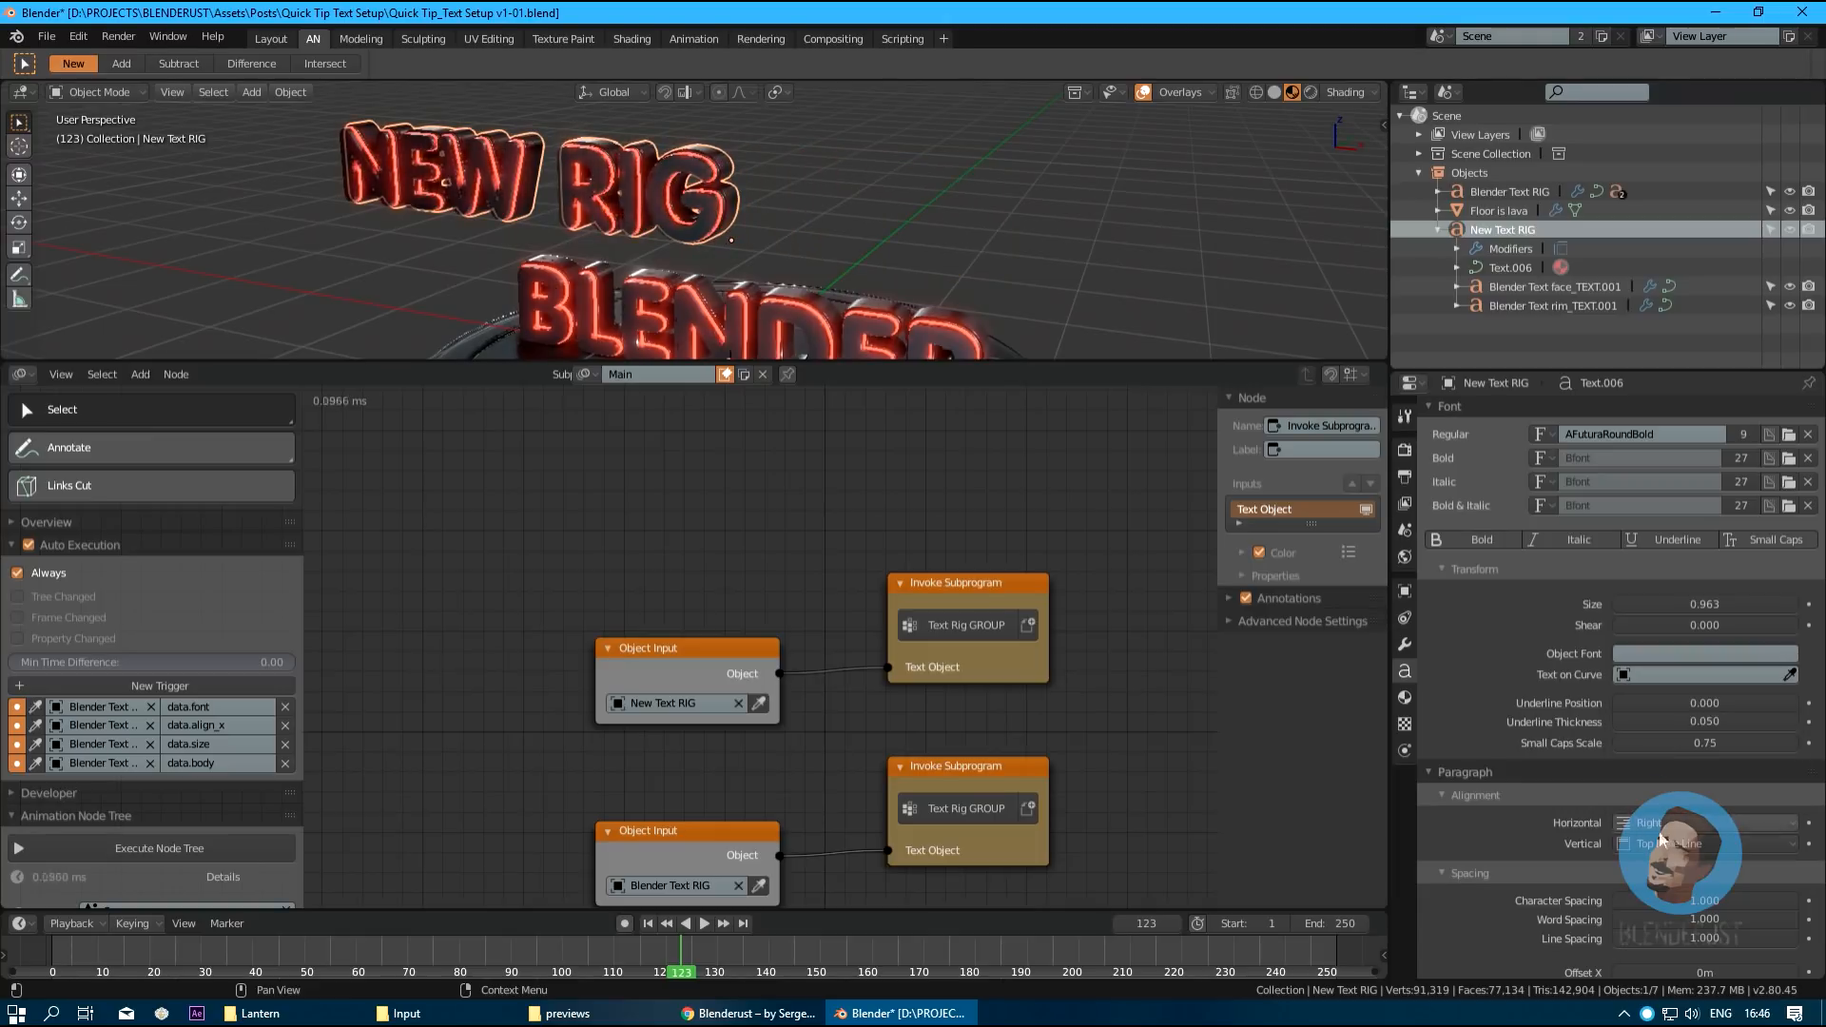
# Select New Text RIG and move it down-left over the original BLENDER letters.
pyautogui.click(1703, 822)
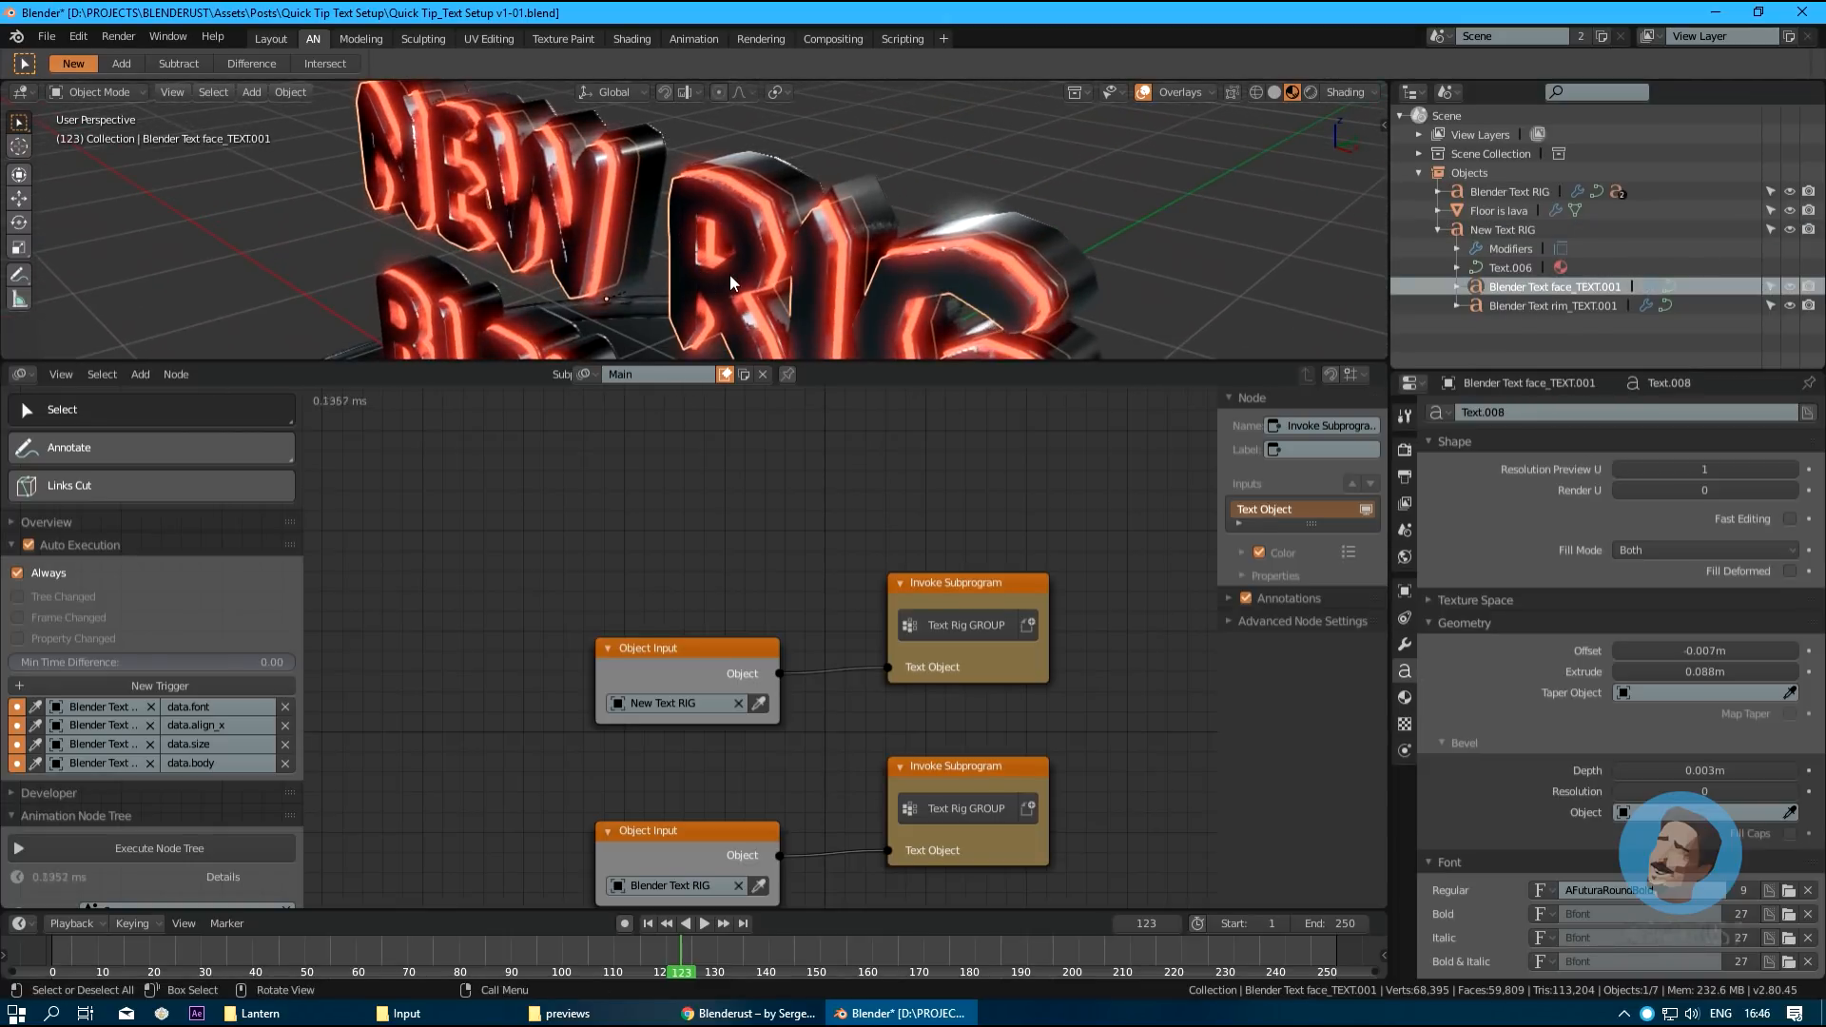
pyautogui.press('g')
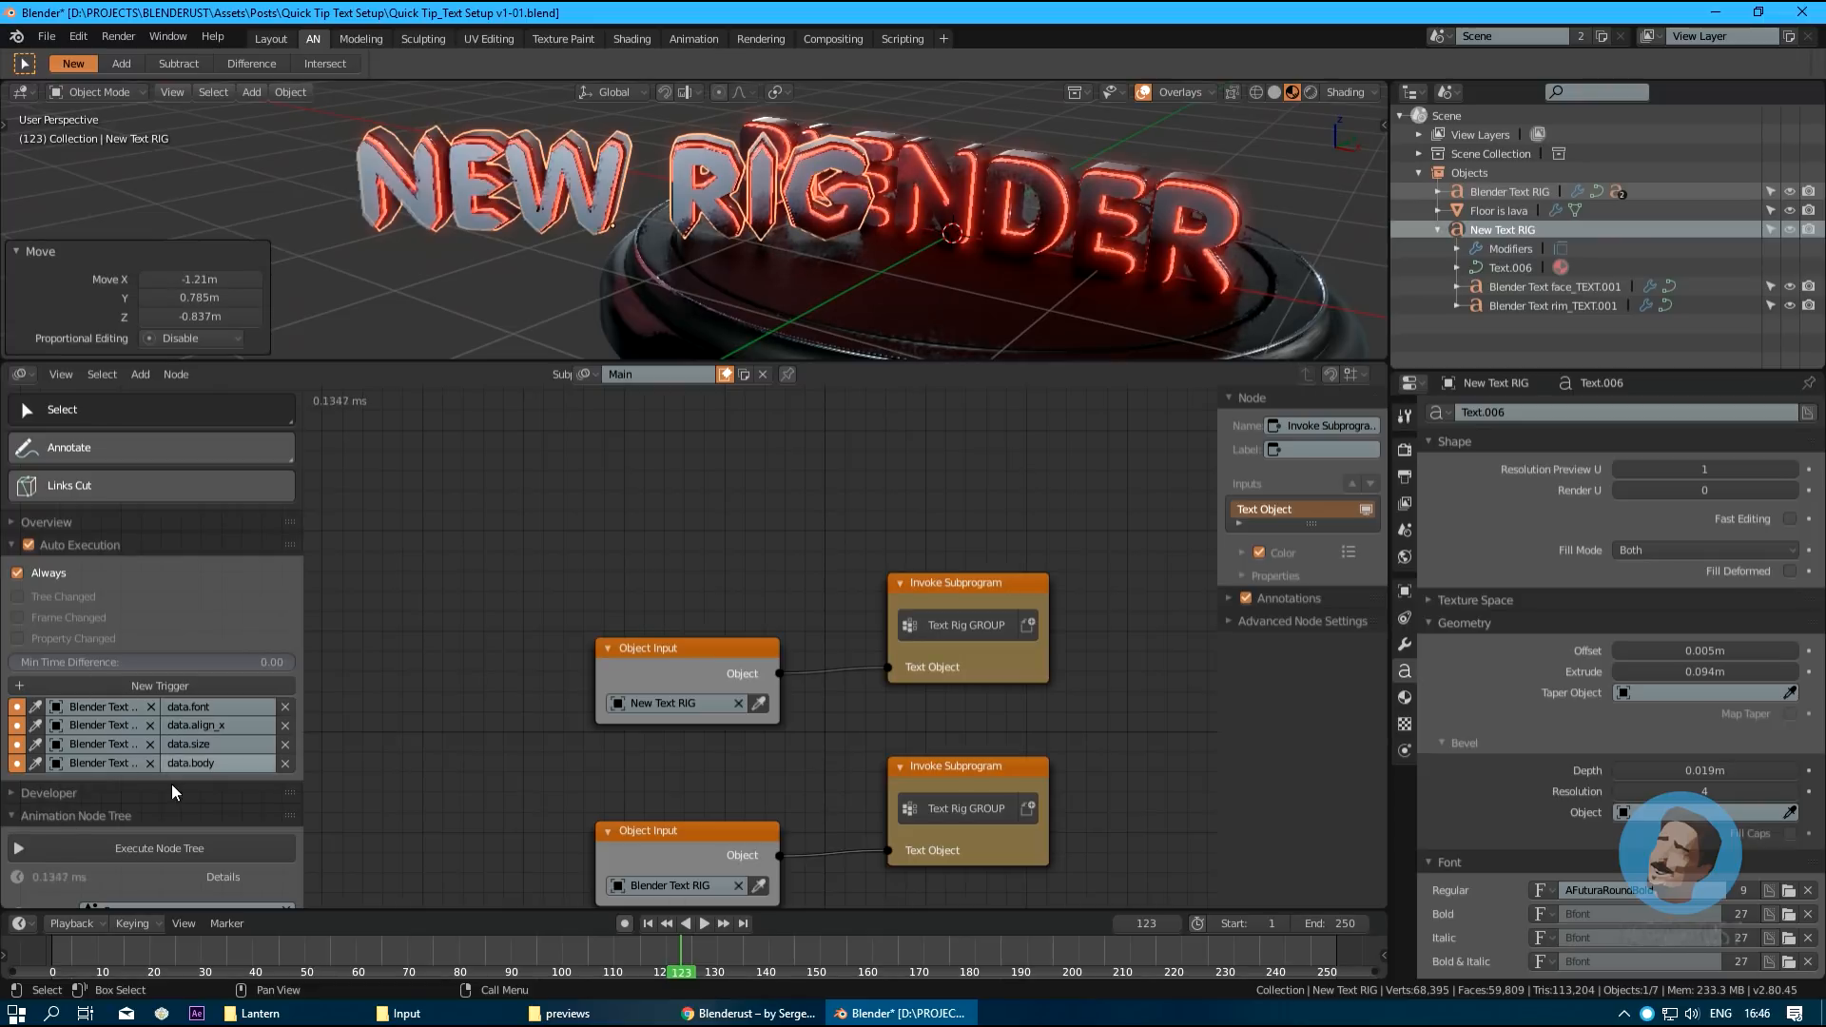
# Untick Always auto execution and orbit around the overlapping texts to check.
pyautogui.click(17, 572)
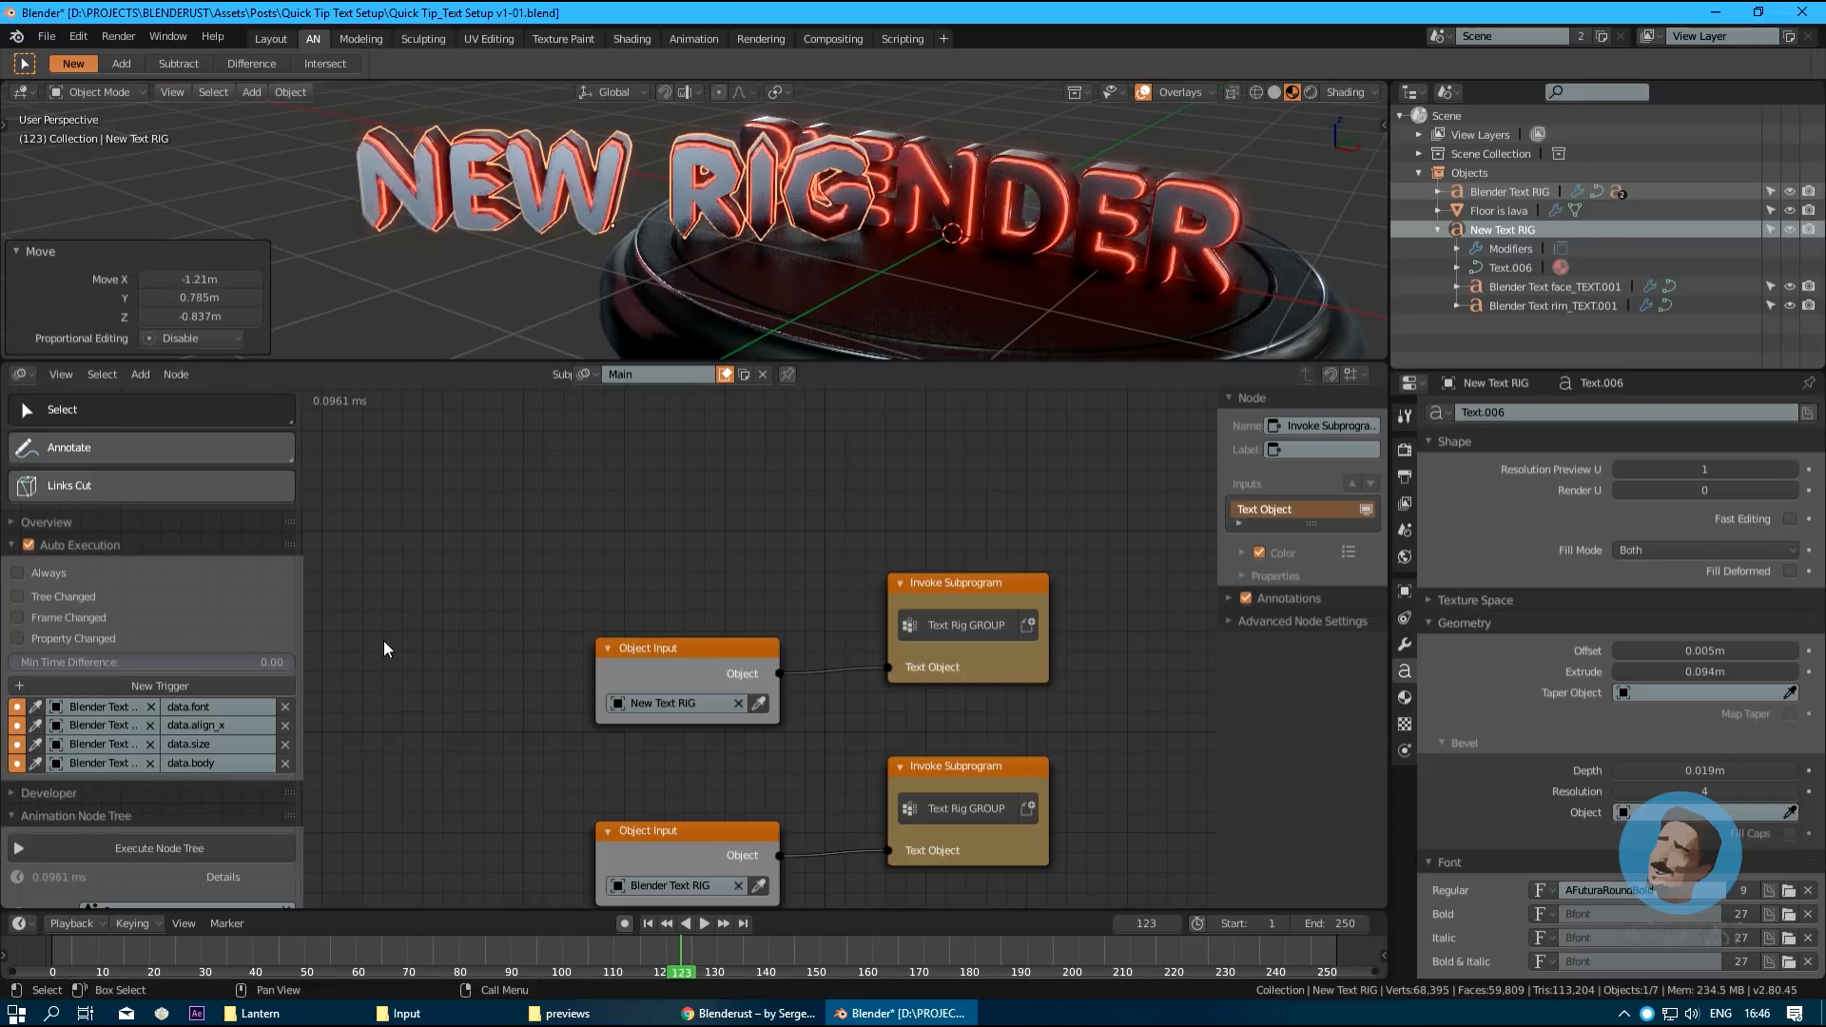
pyautogui.moveTo(347, 441)
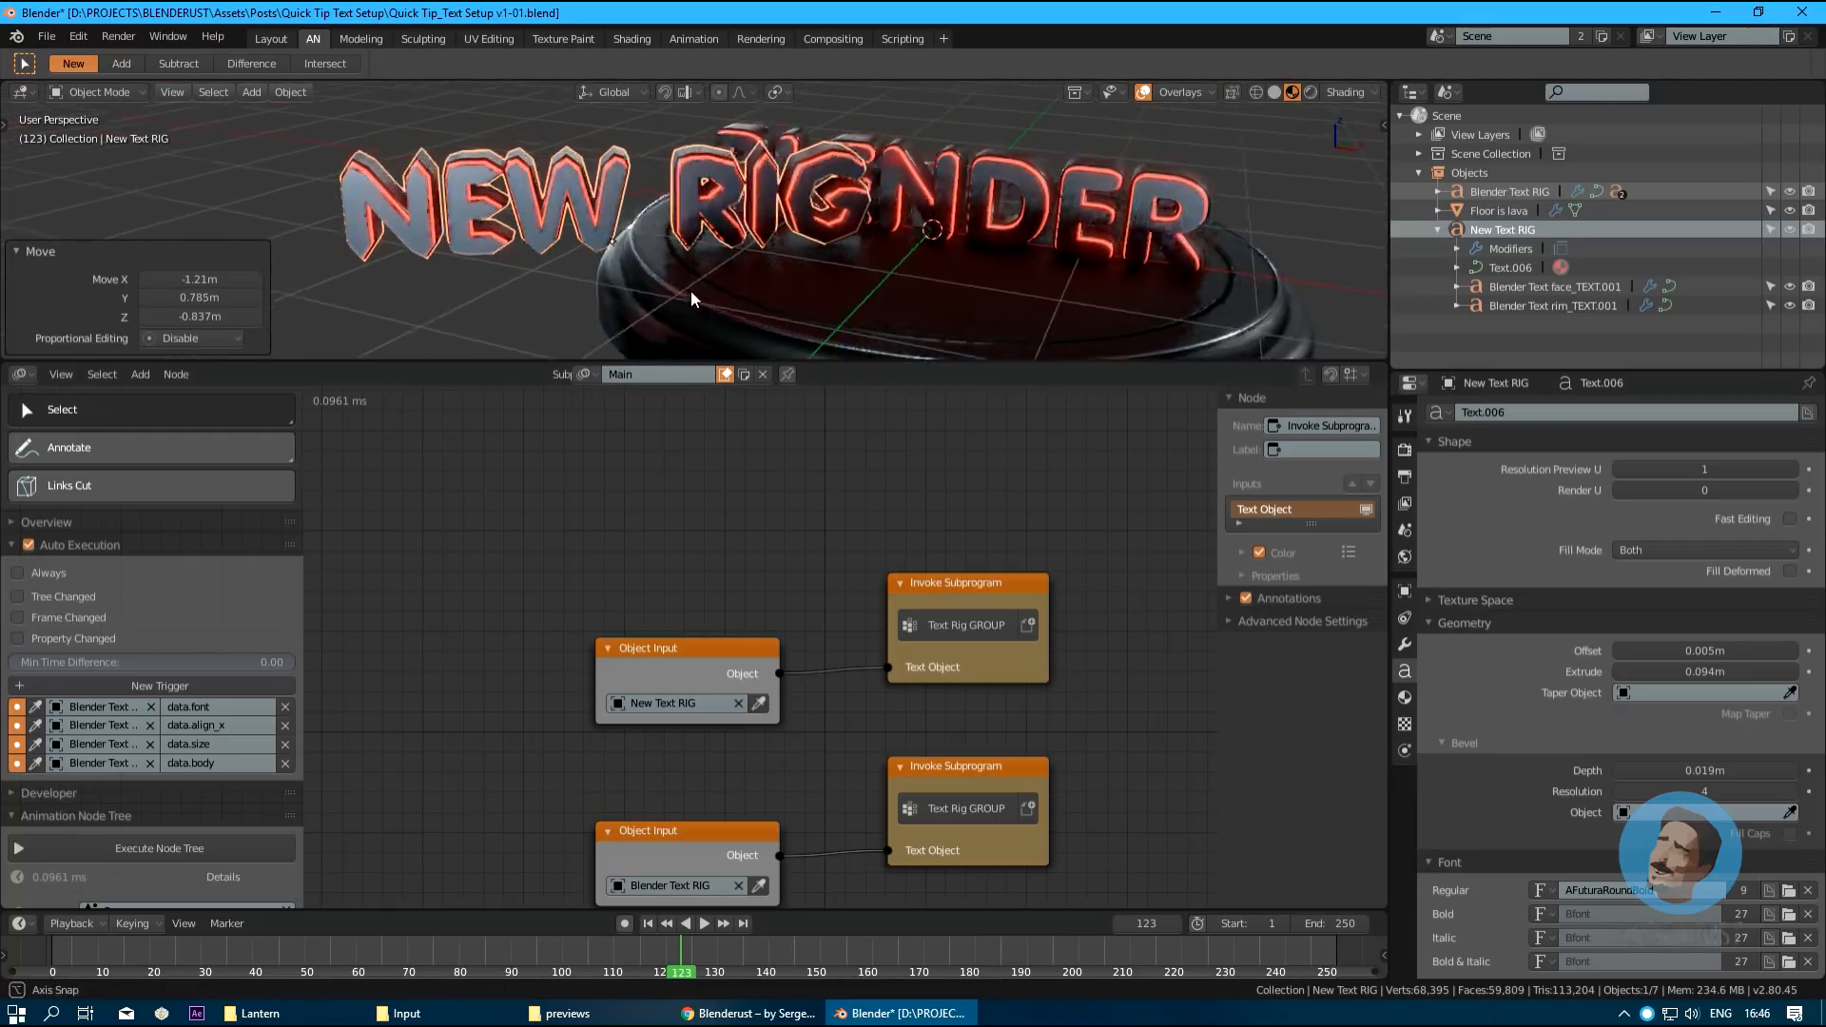
pyautogui.moveTo(694, 299); pyautogui.dragTo(650, 290)
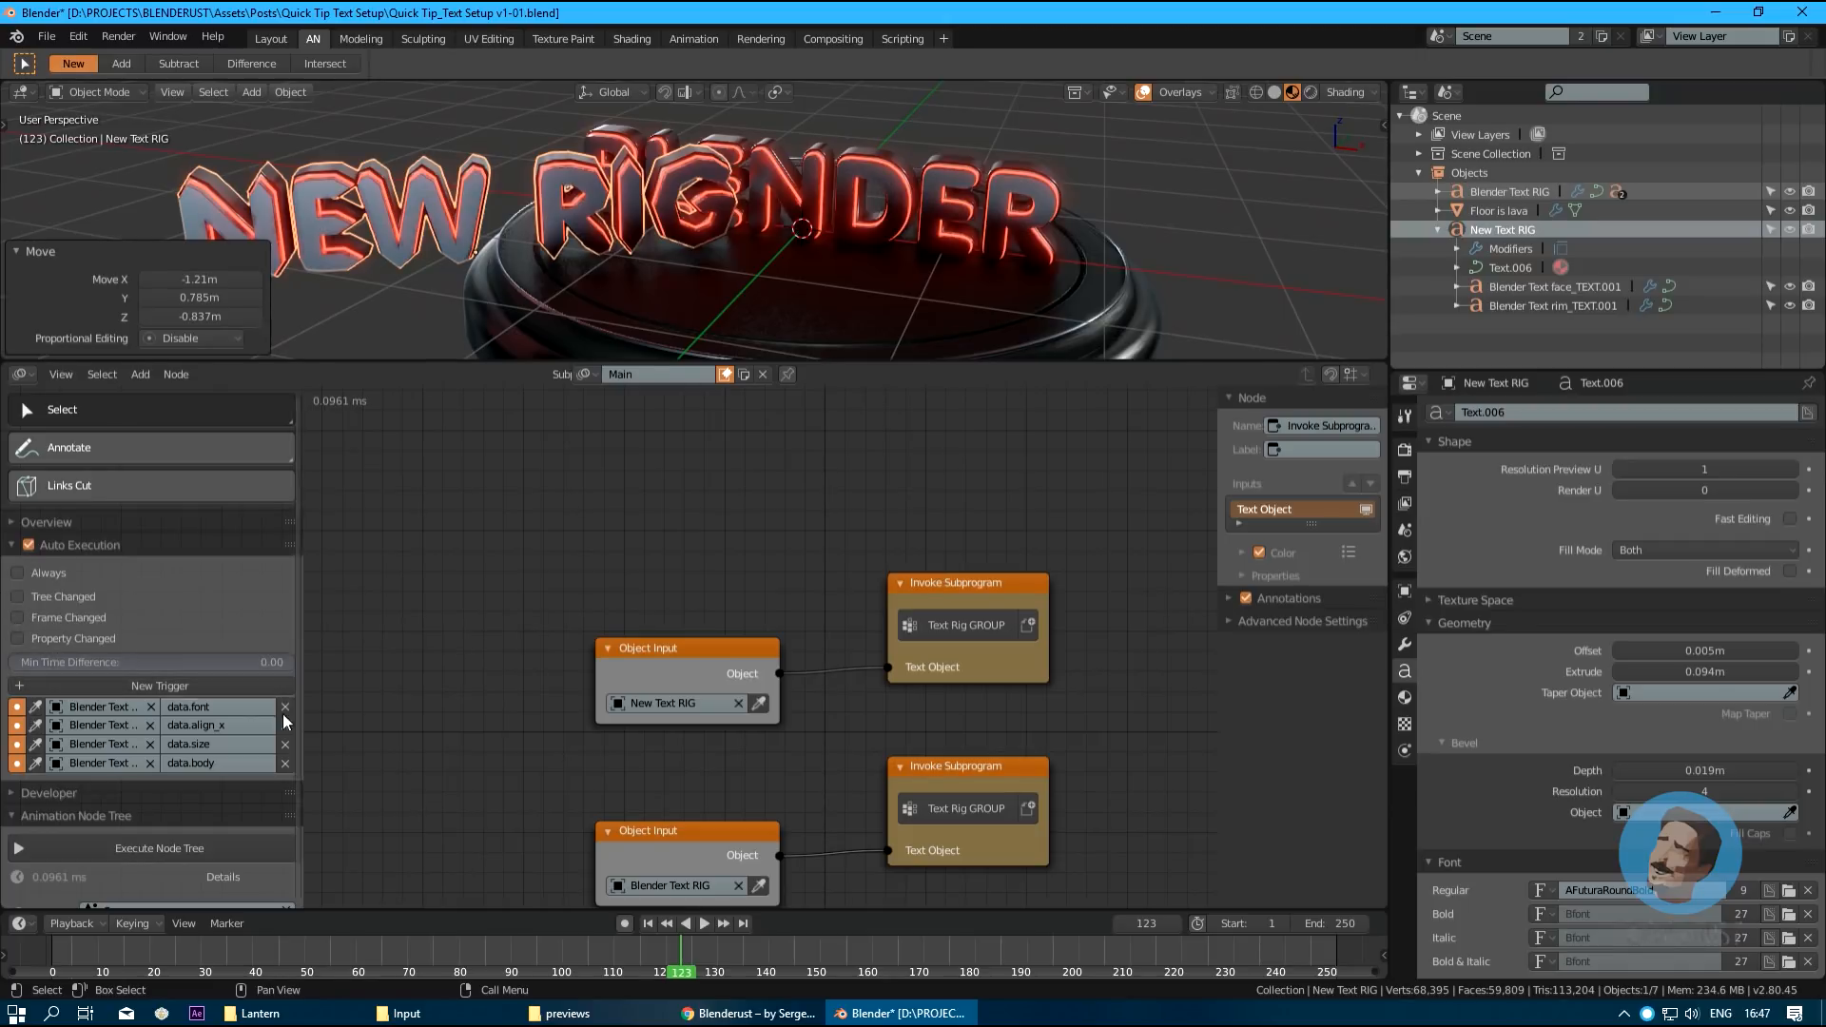
pyautogui.moveTo(357, 771)
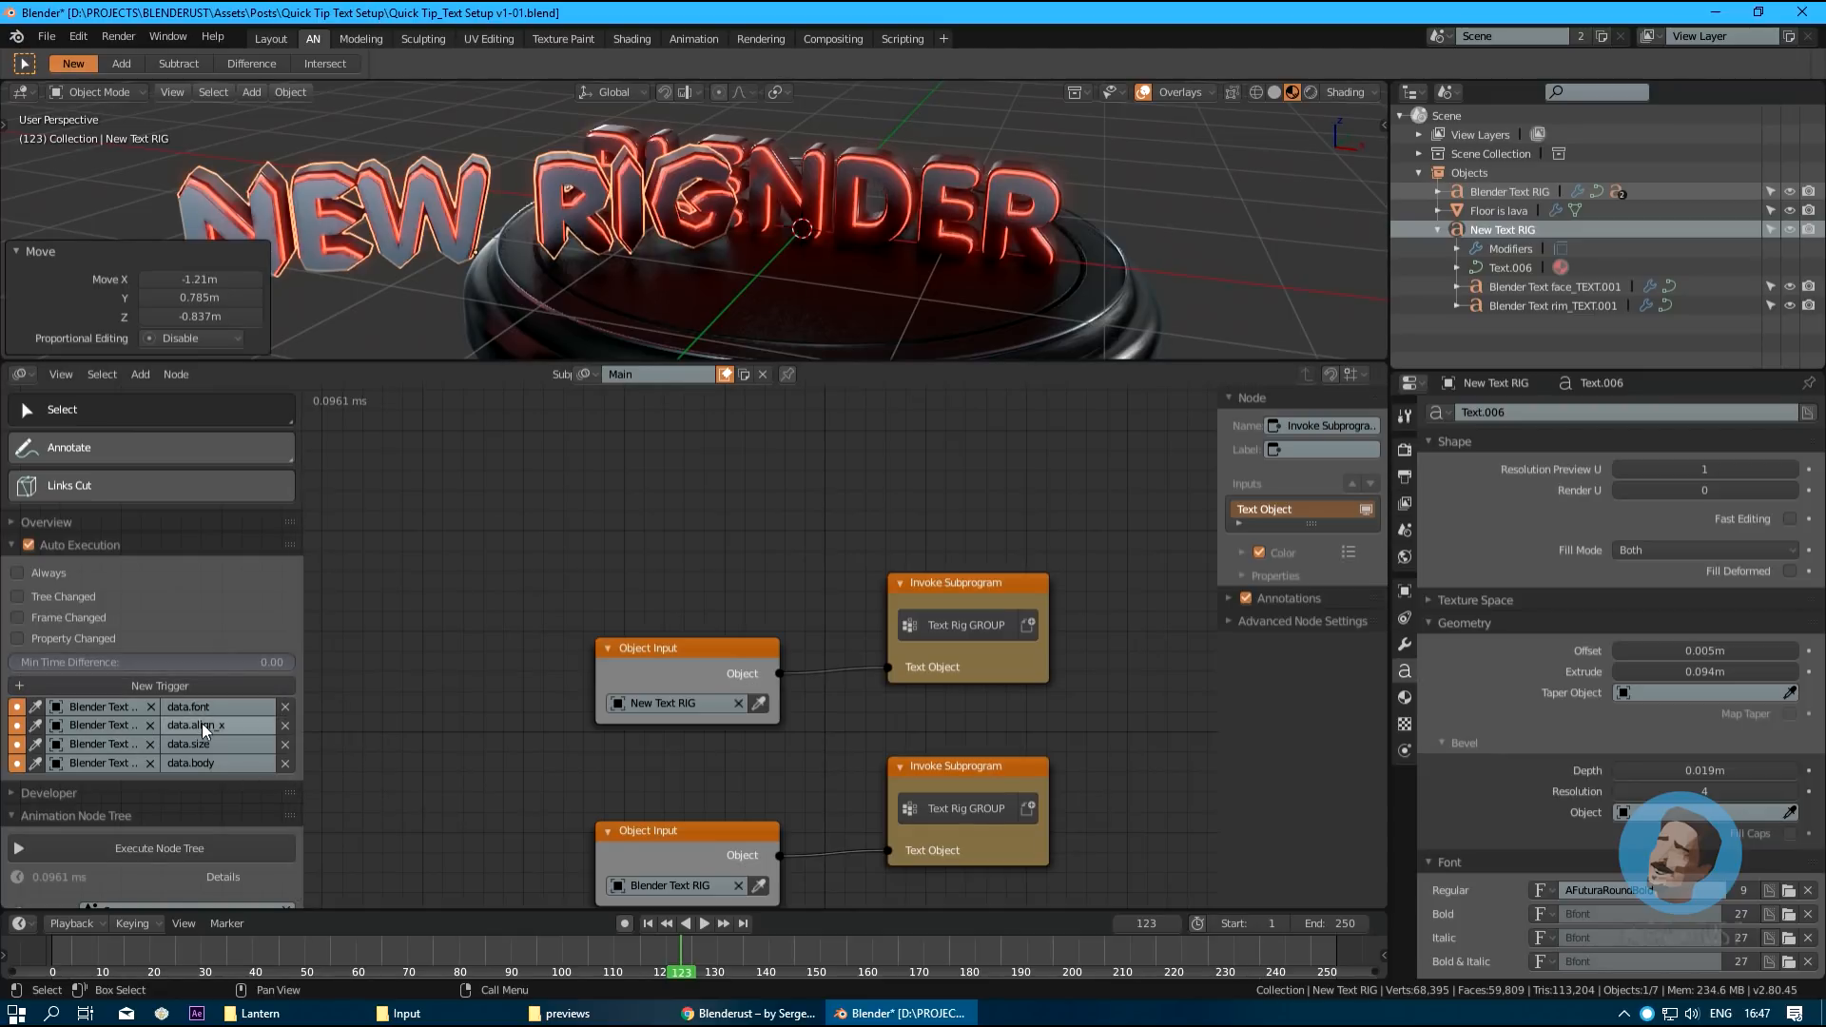
pyautogui.moveTo(343, 474)
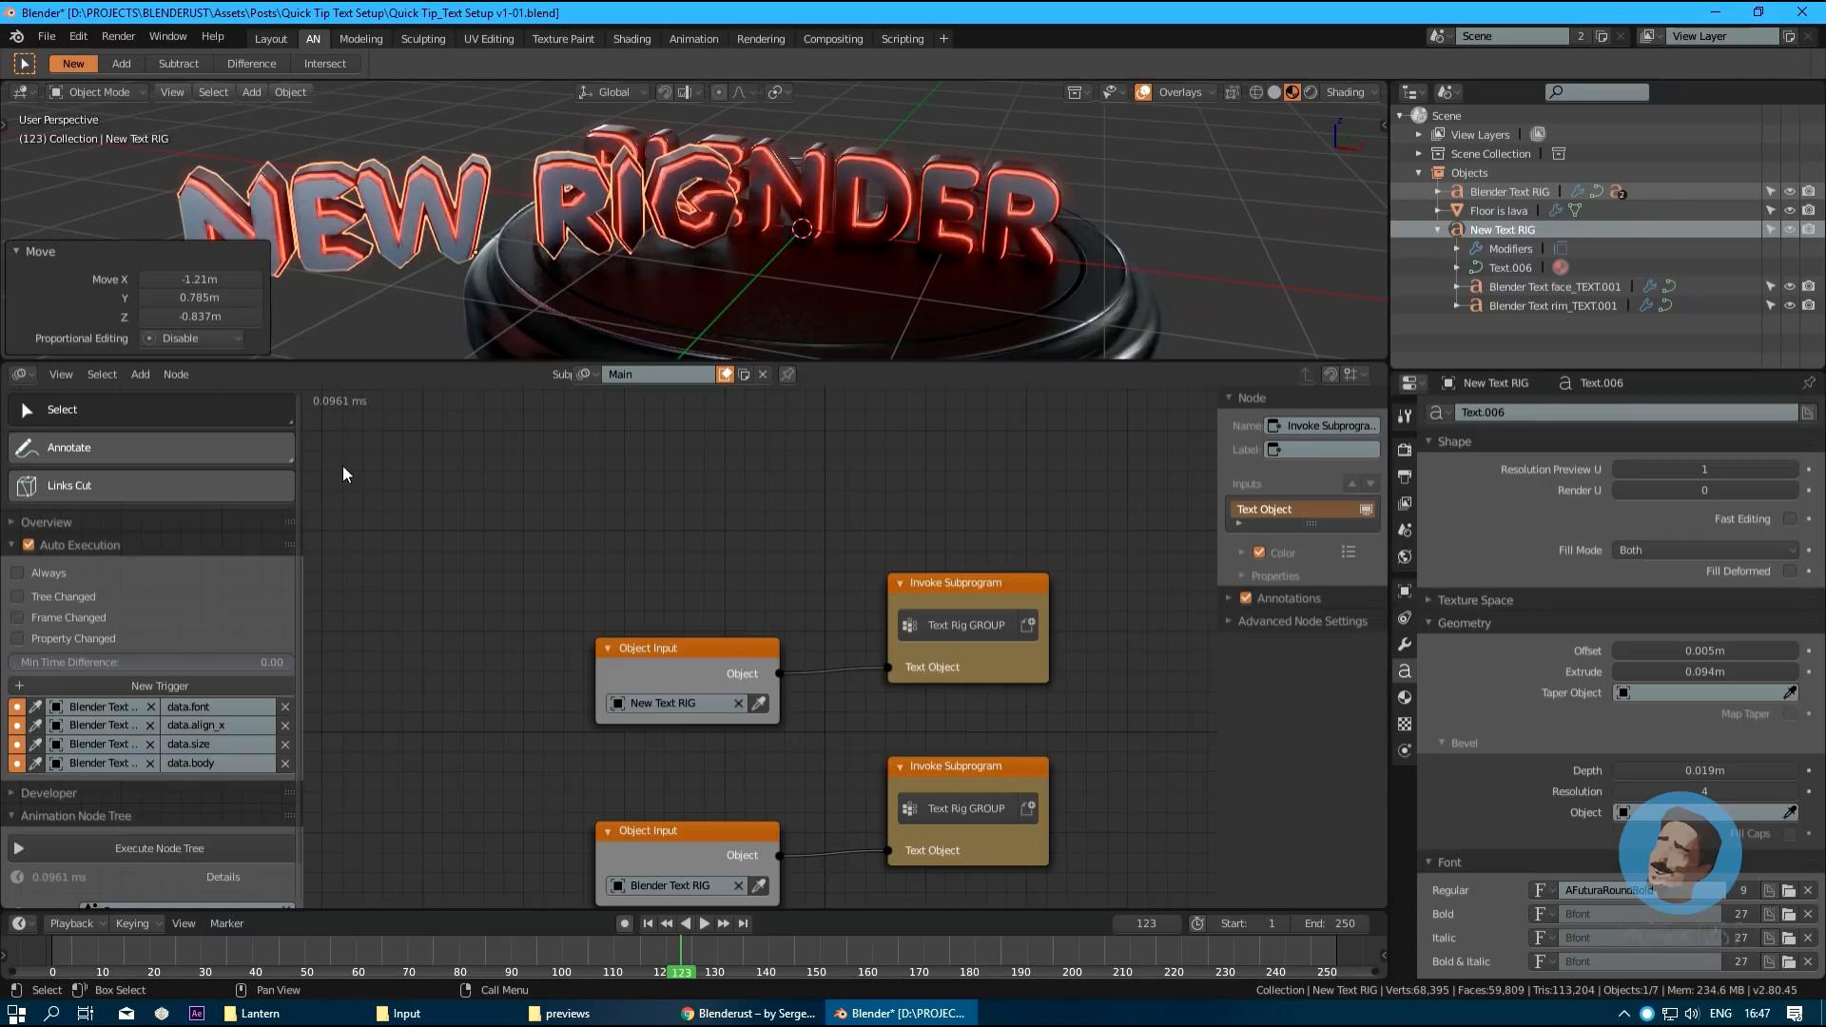
pyautogui.moveTo(213, 724)
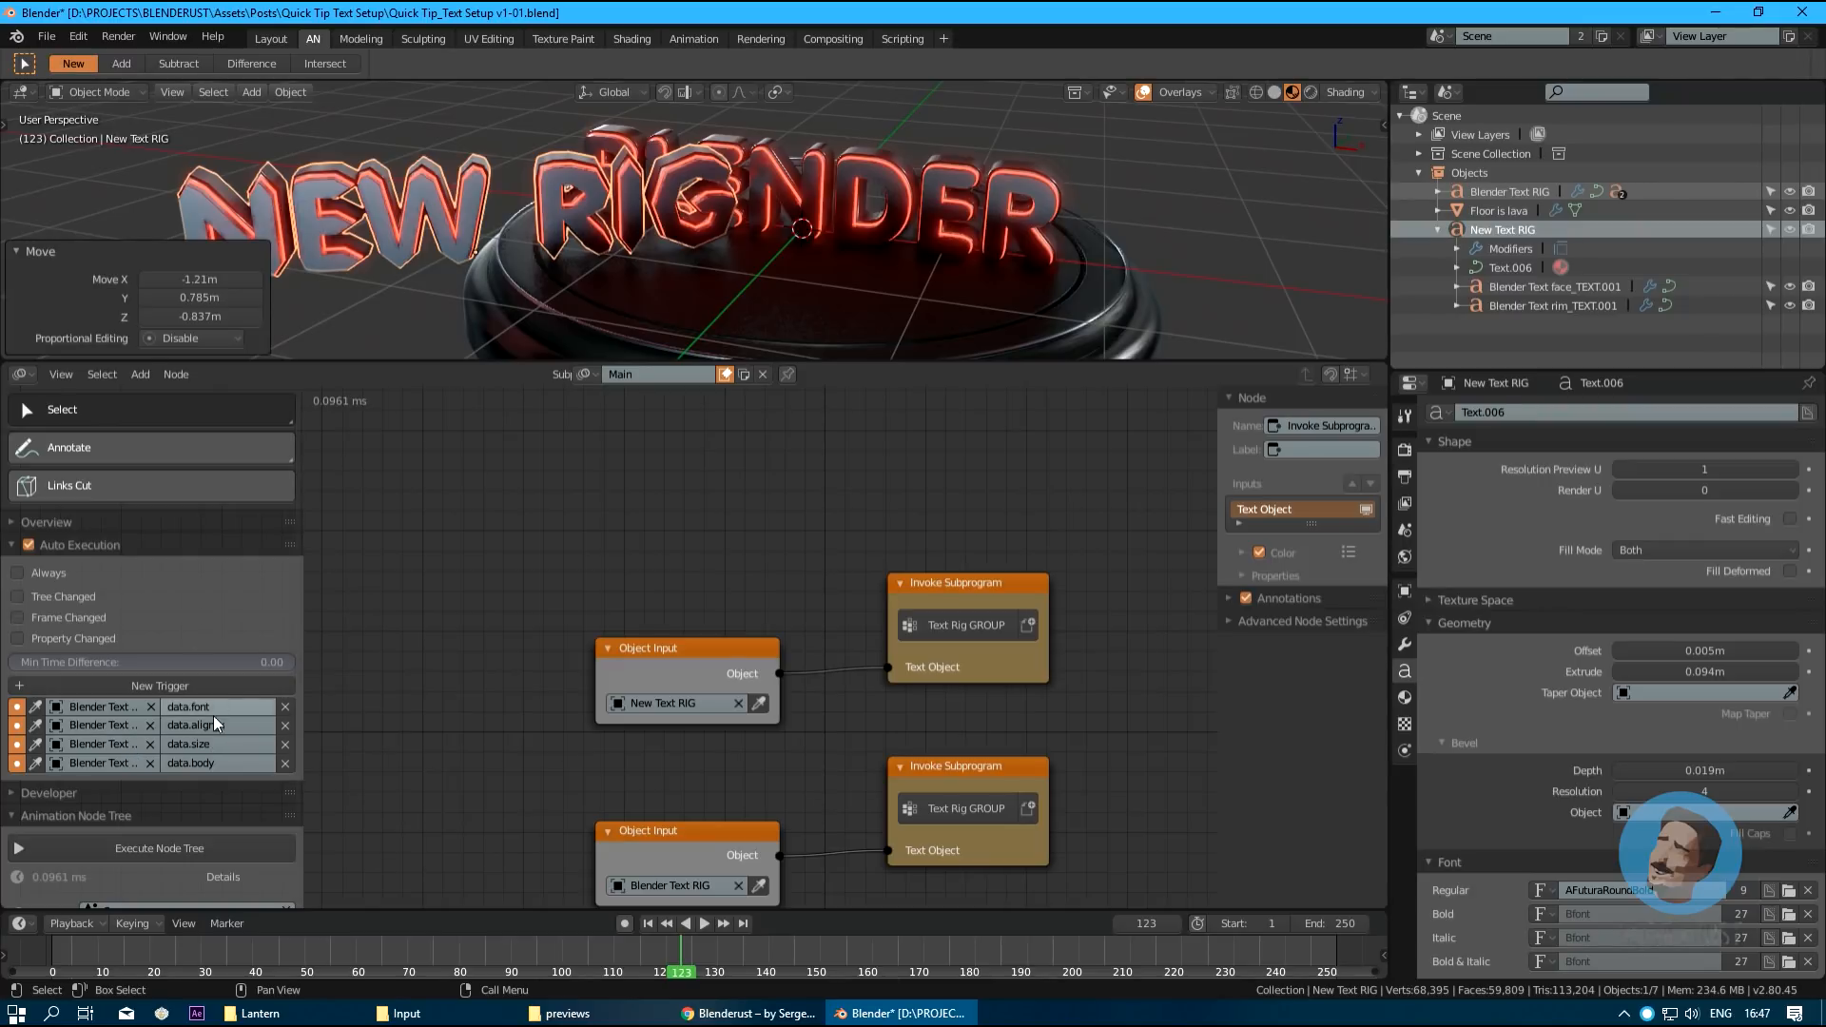